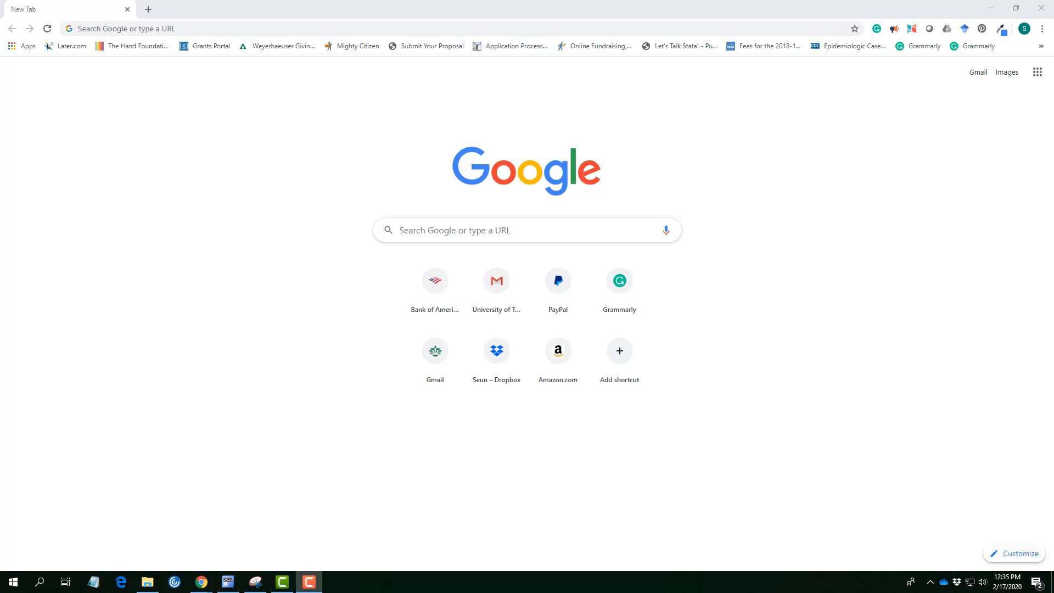
{"action": "mouse_move", "coordinate": [357, 273]}
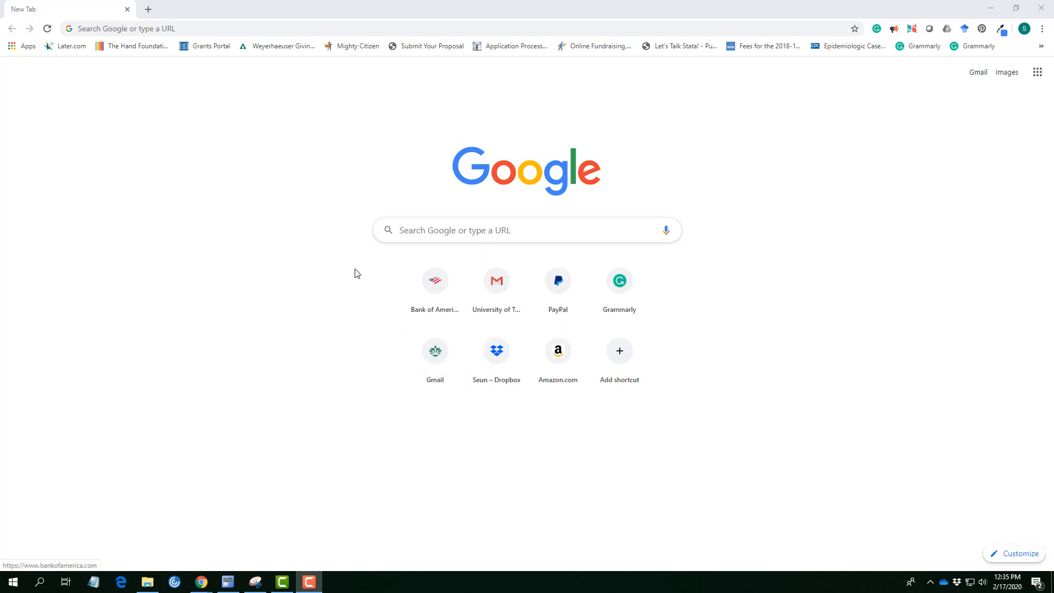
{"action": "mouse_move", "coordinate": [268, 82]}
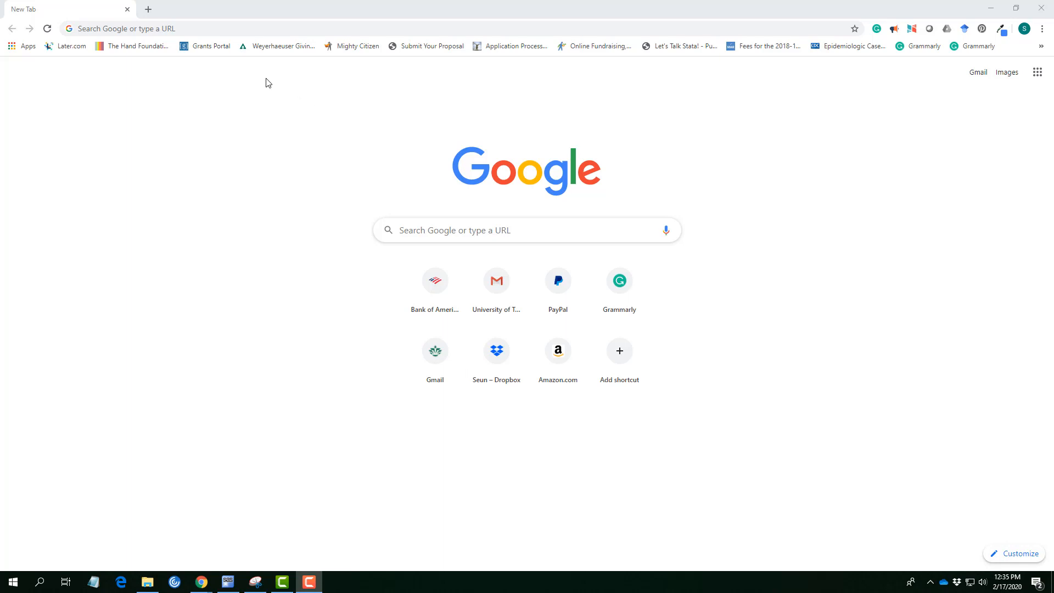
- Search Google for BRFSS and open the 'BRFSS - CDC' result
{"action": "left_click", "coordinate": [276, 28]}
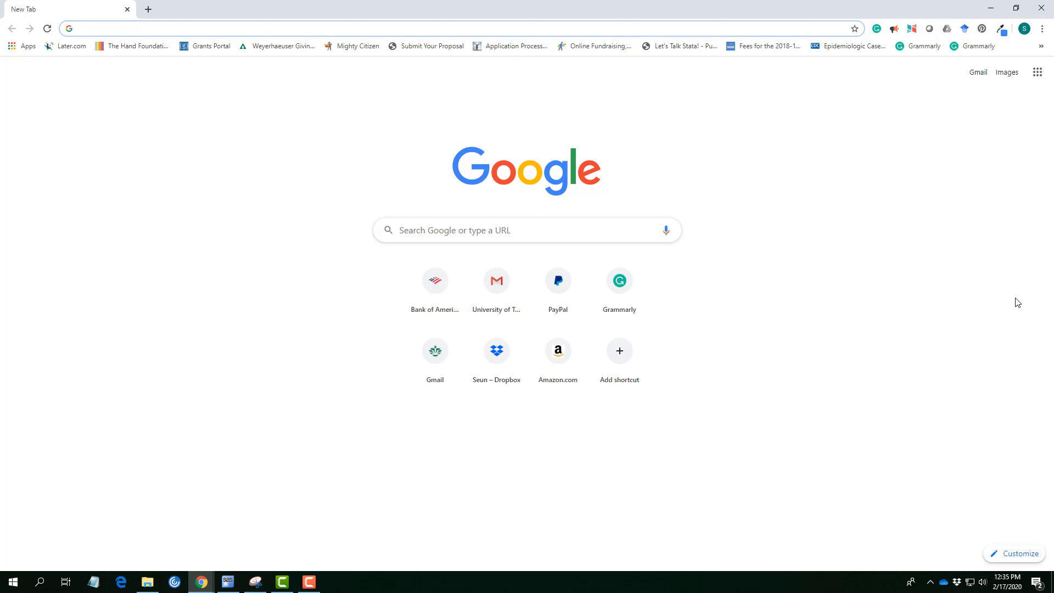
{"action": "type", "text": "bc.com"}
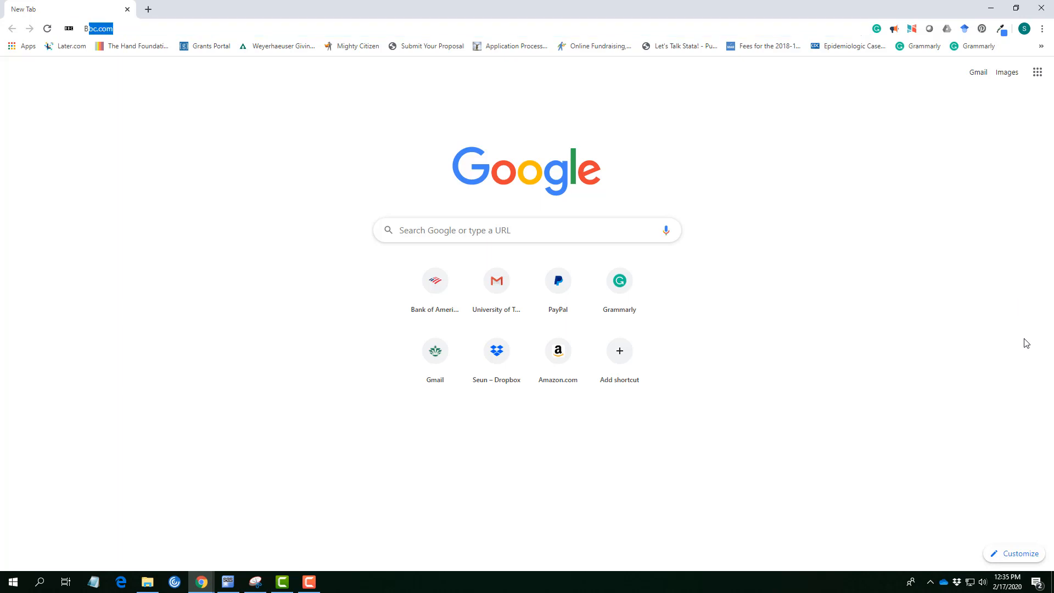
{"action": "type", "text": "BRFSS"}
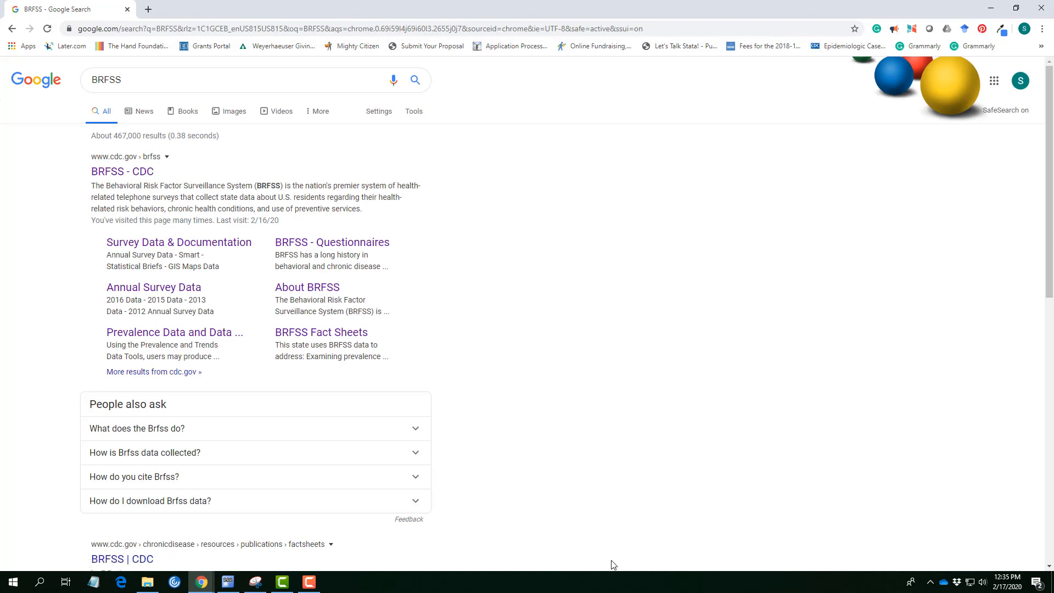
{"action": "mouse_move", "coordinate": [120, 177]}
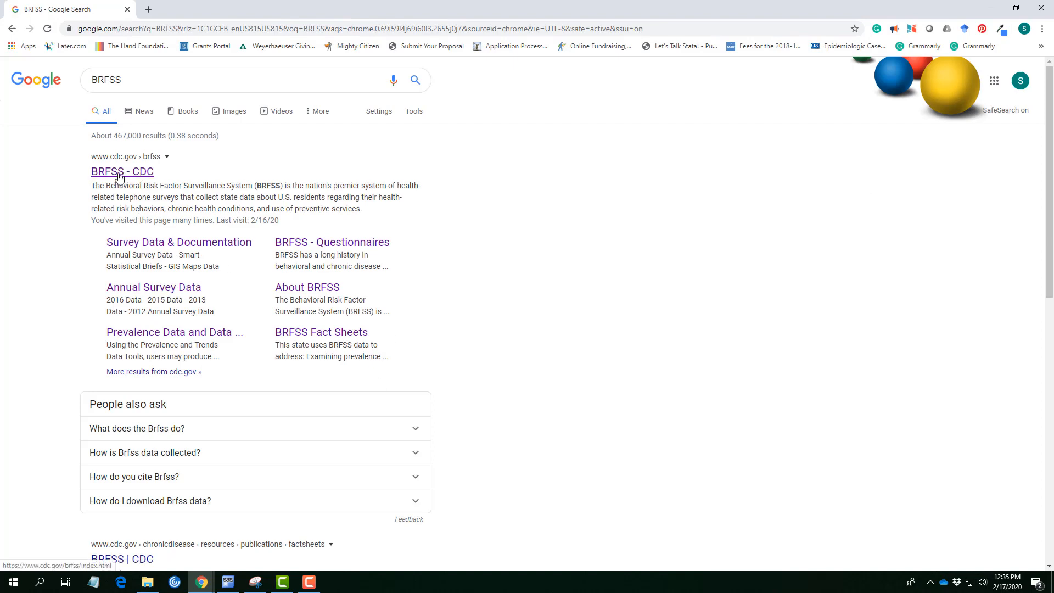
{"action": "left_click", "coordinate": [122, 171]}
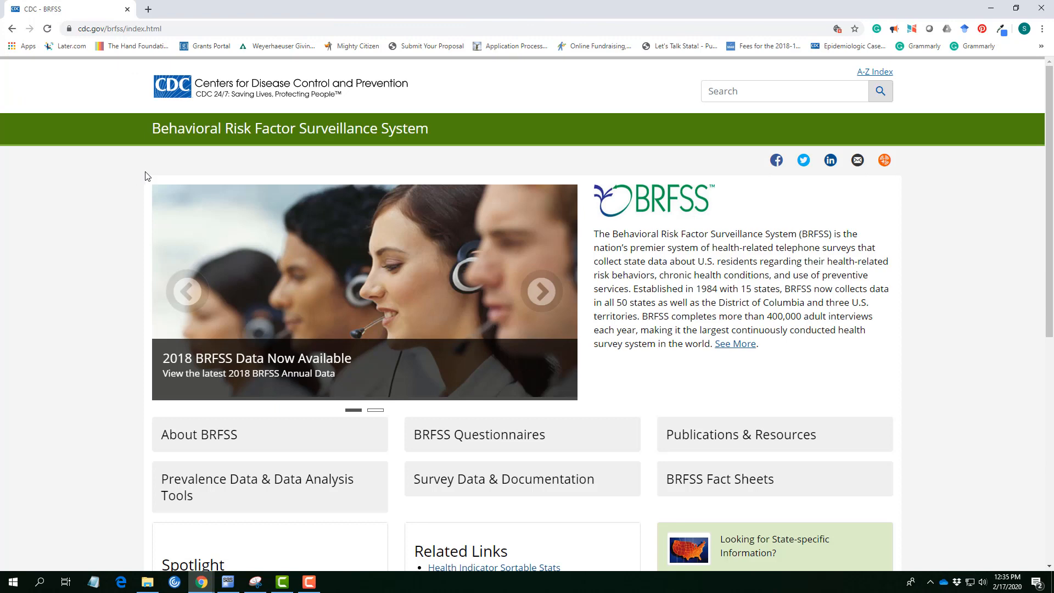
{"action": "mouse_move", "coordinate": [258, 142]}
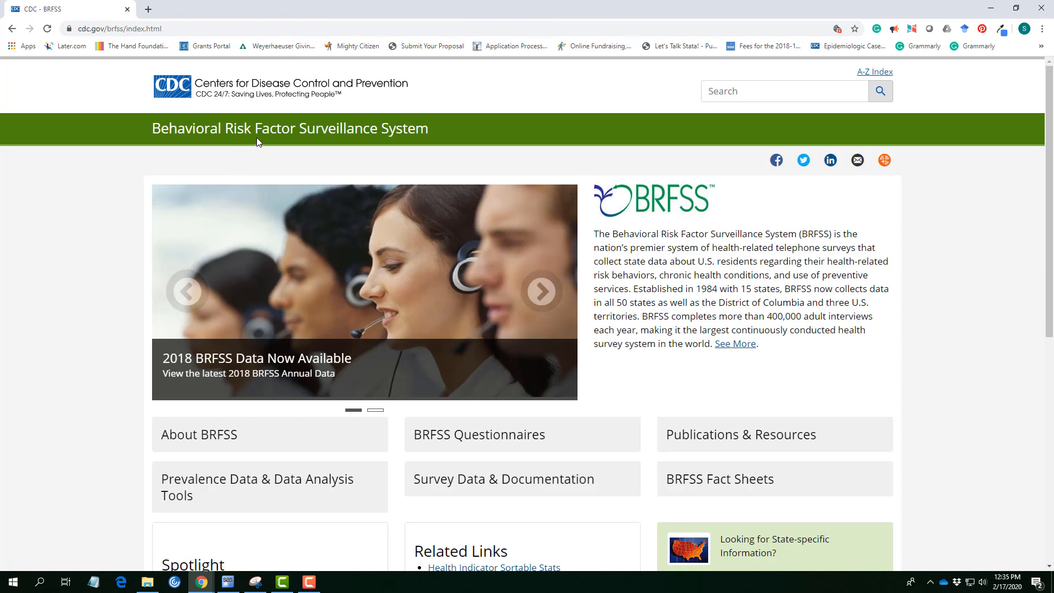
{"action": "mouse_move", "coordinate": [406, 363]}
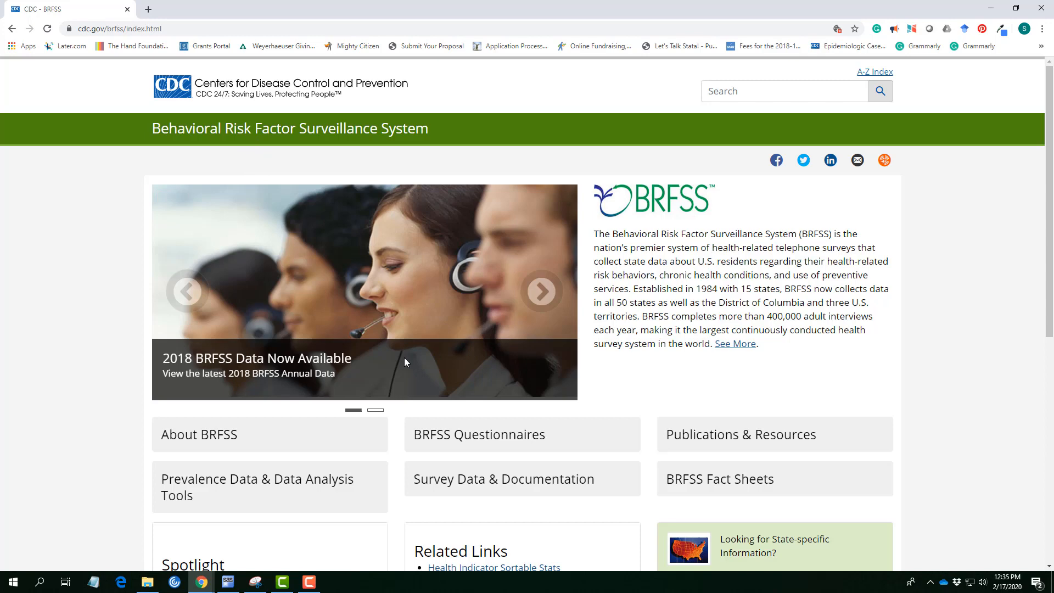
{"action": "mouse_move", "coordinate": [253, 460]}
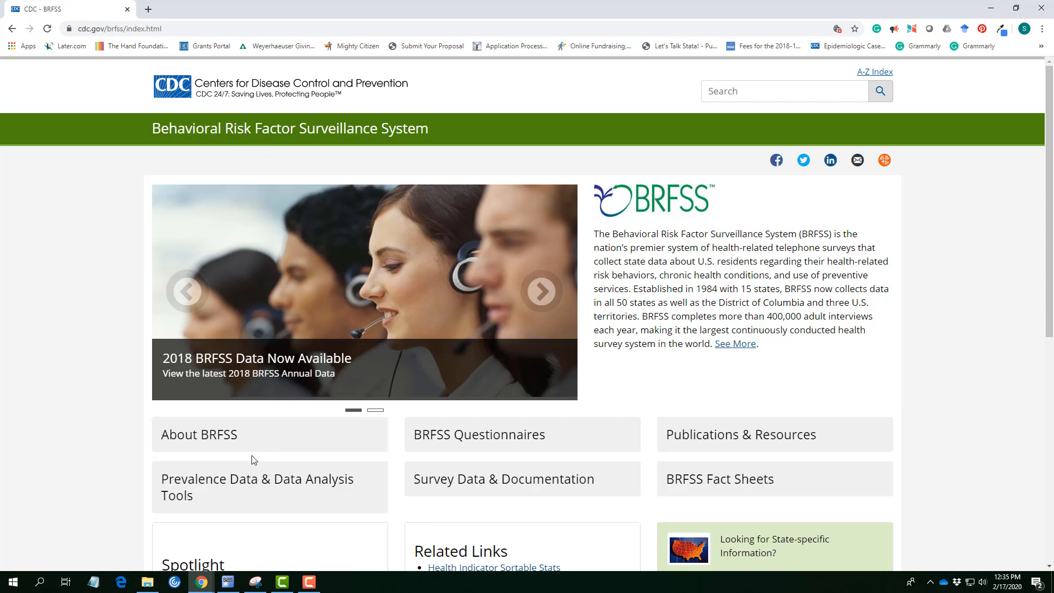
{"action": "mouse_move", "coordinate": [465, 489]}
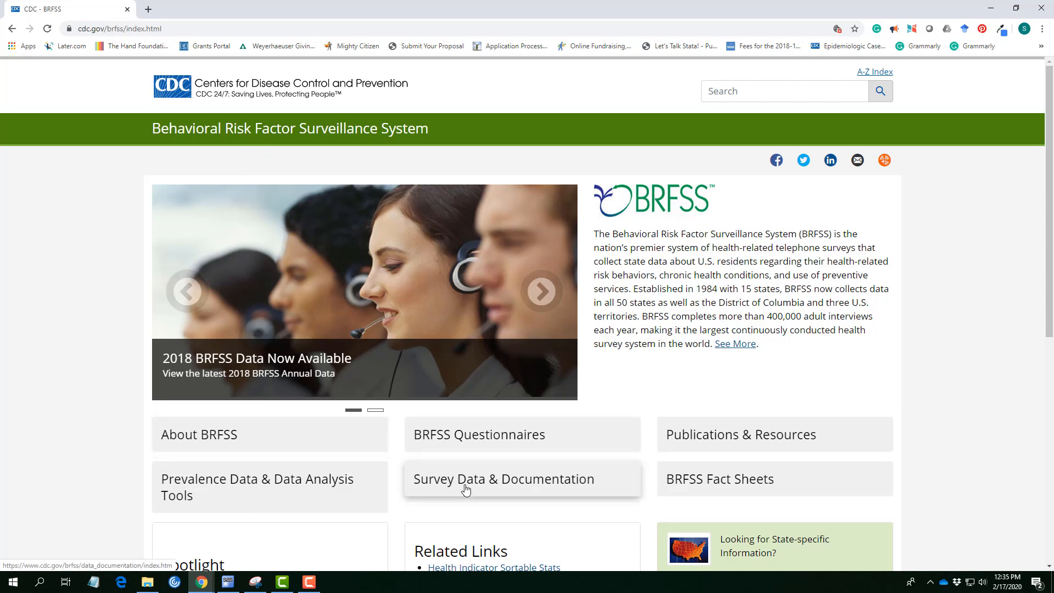
{"action": "mouse_move", "coordinate": [561, 492]}
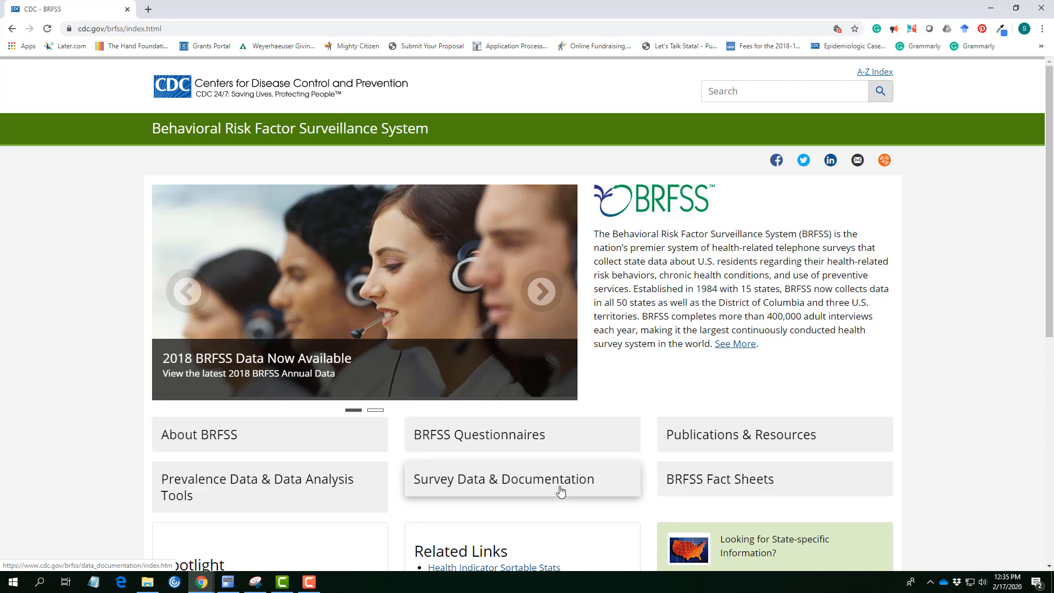
- Scroll the BRFSS homepage and open the 'Survey Data & Documentation' tile
{"action": "scroll", "scroll_direction": "down", "scroll_amount": 3}
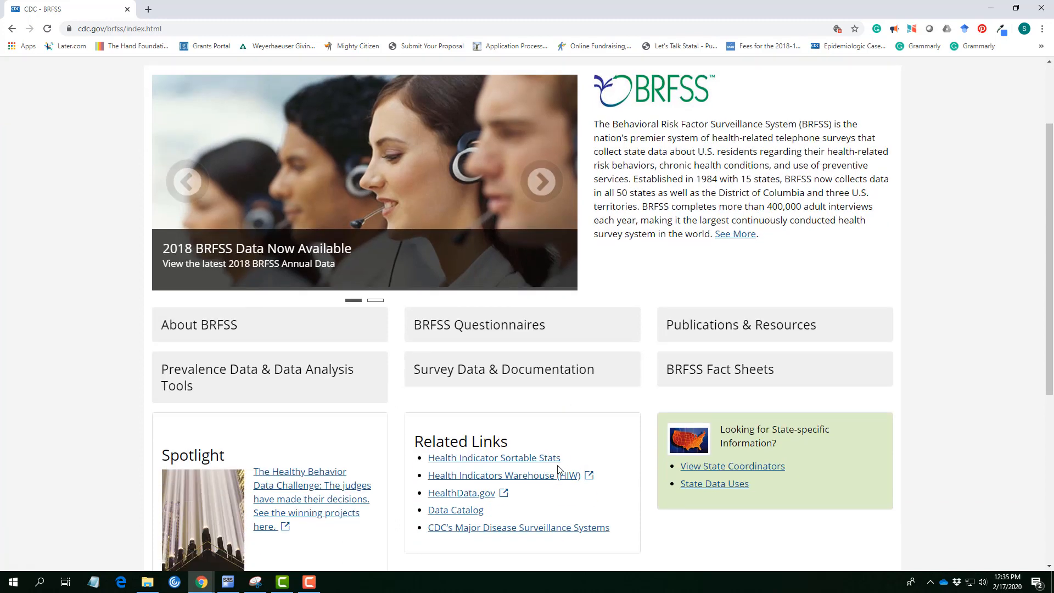
{"action": "mouse_move", "coordinate": [517, 379]}
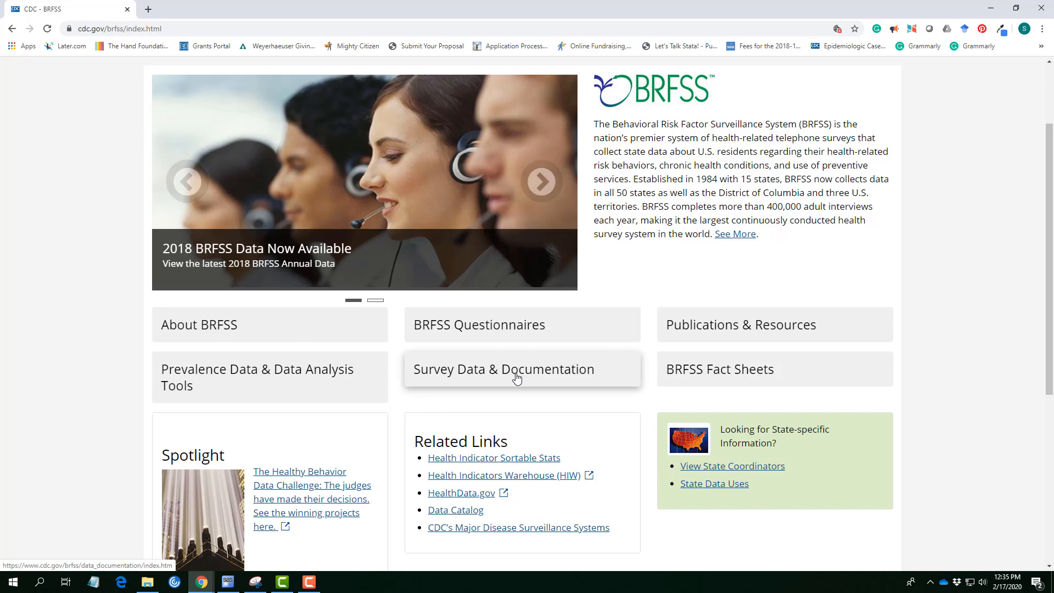
{"action": "mouse_move", "coordinate": [492, 371]}
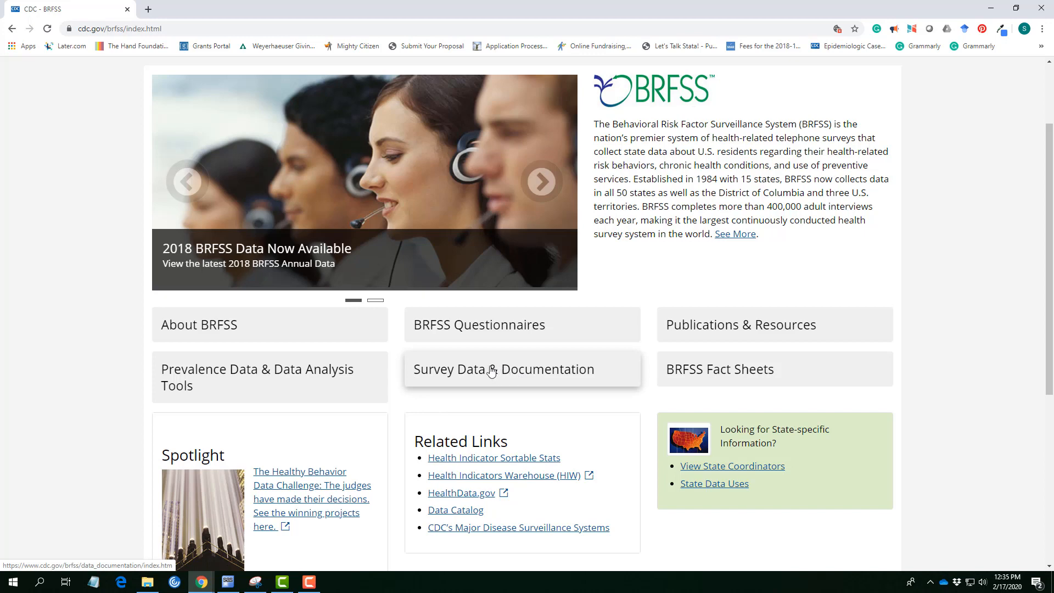
{"action": "mouse_move", "coordinate": [490, 383]}
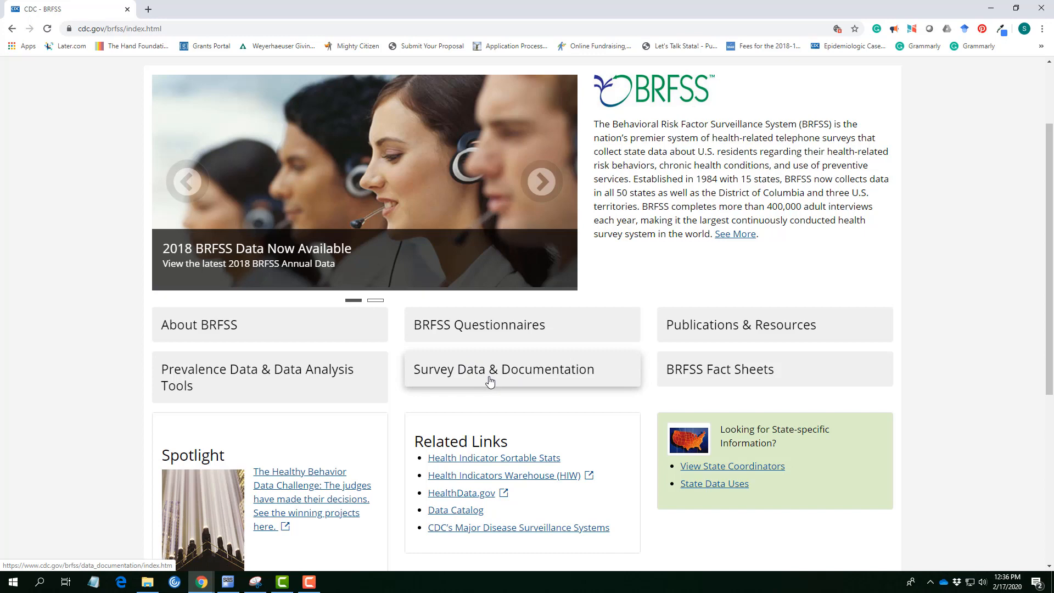
{"action": "left_click", "coordinate": [490, 382]}
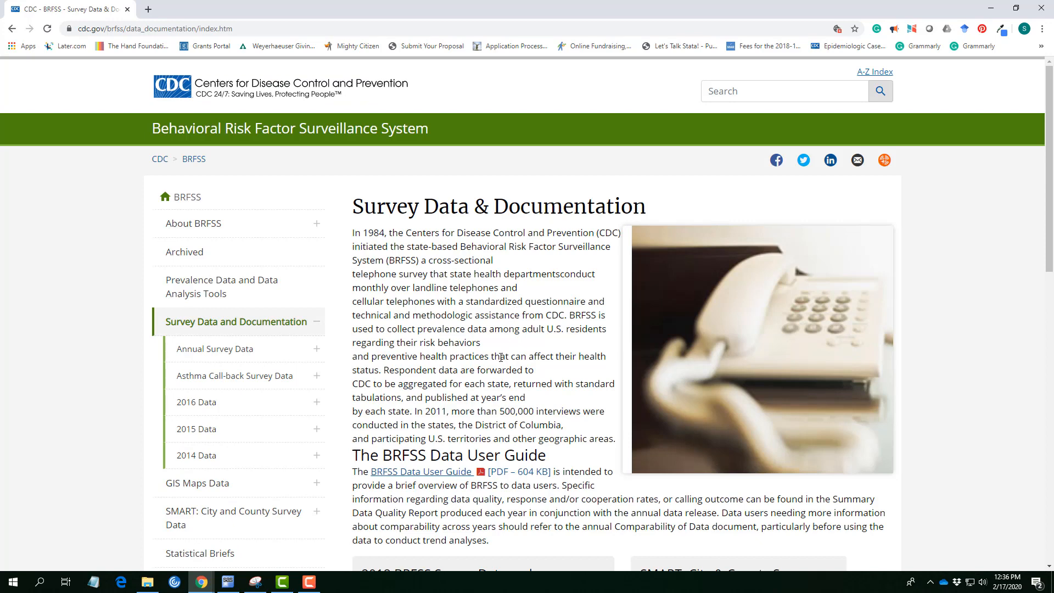
{"action": "mouse_move", "coordinate": [469, 334]}
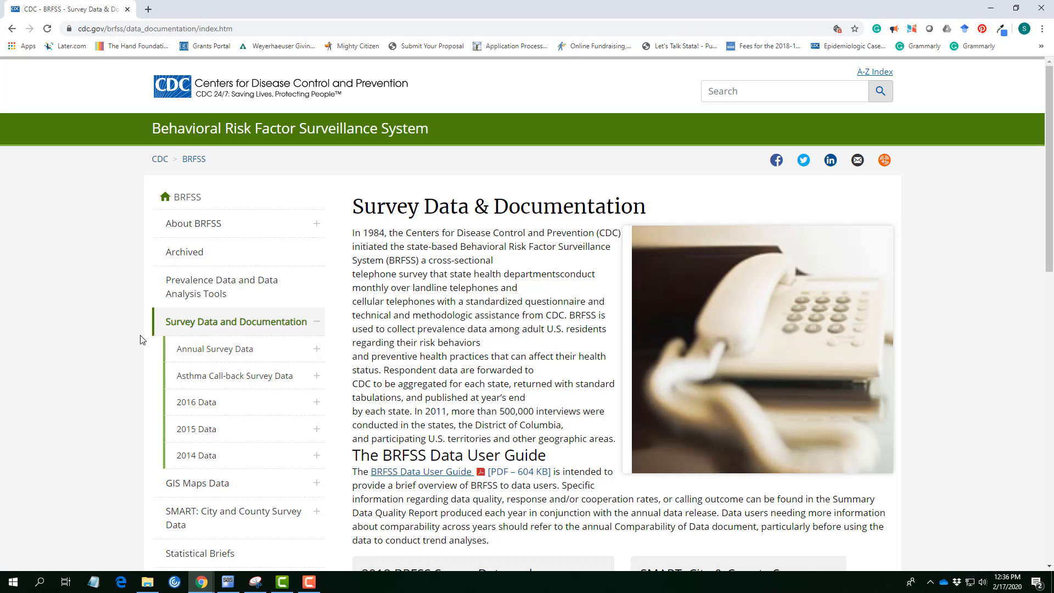
{"action": "mouse_move", "coordinate": [146, 306]}
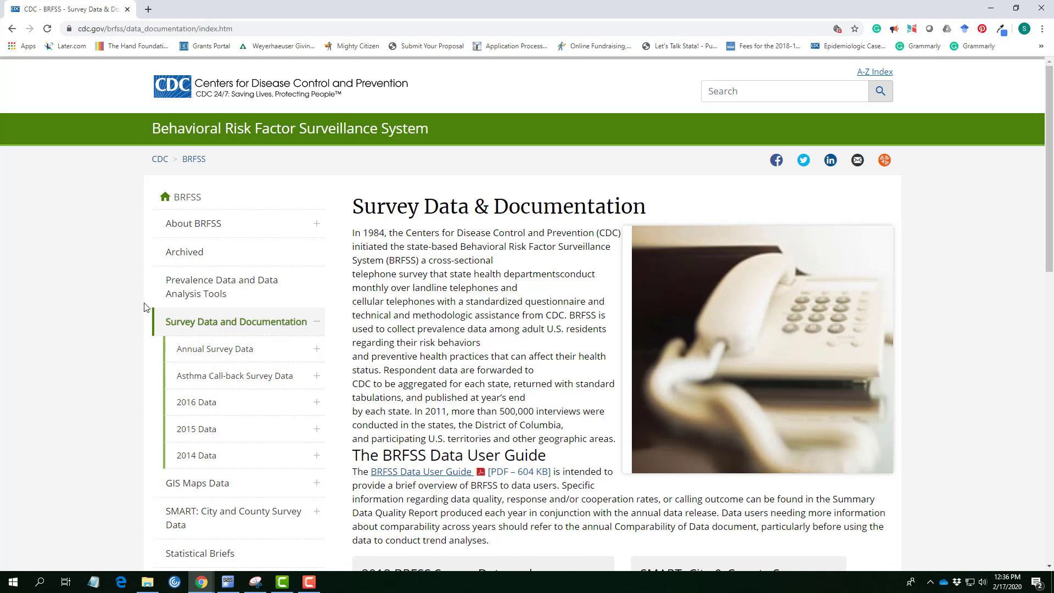
{"action": "mouse_move", "coordinate": [196, 356]}
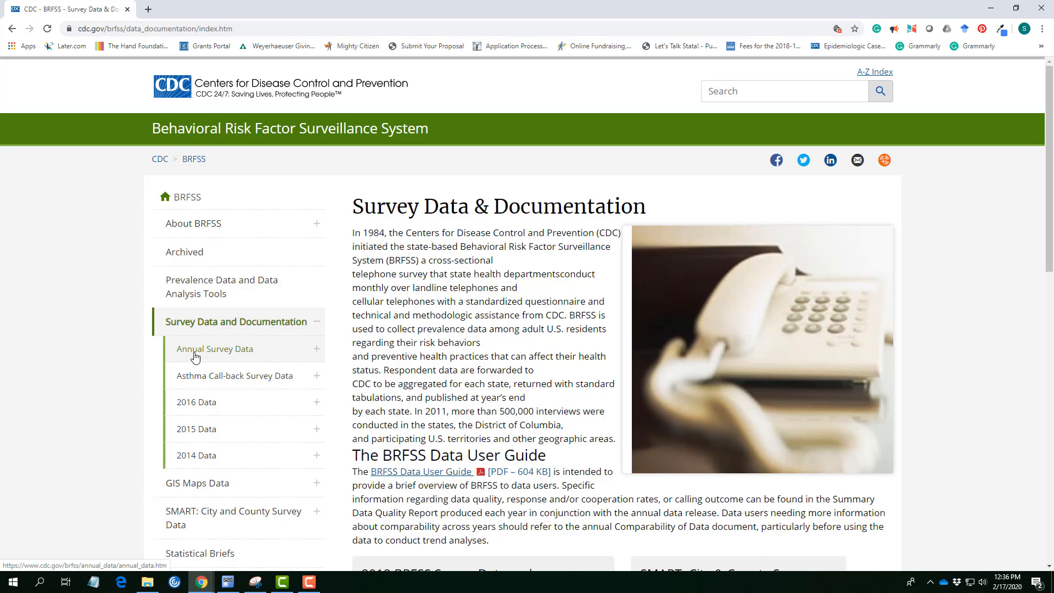
{"action": "mouse_move", "coordinate": [194, 363]}
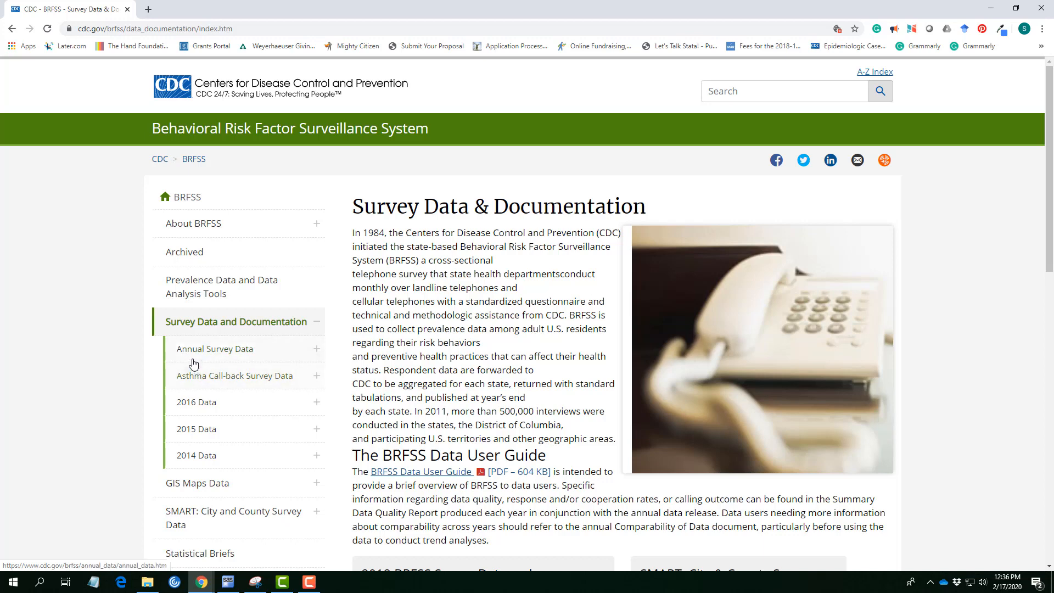
{"action": "mouse_move", "coordinate": [210, 354]}
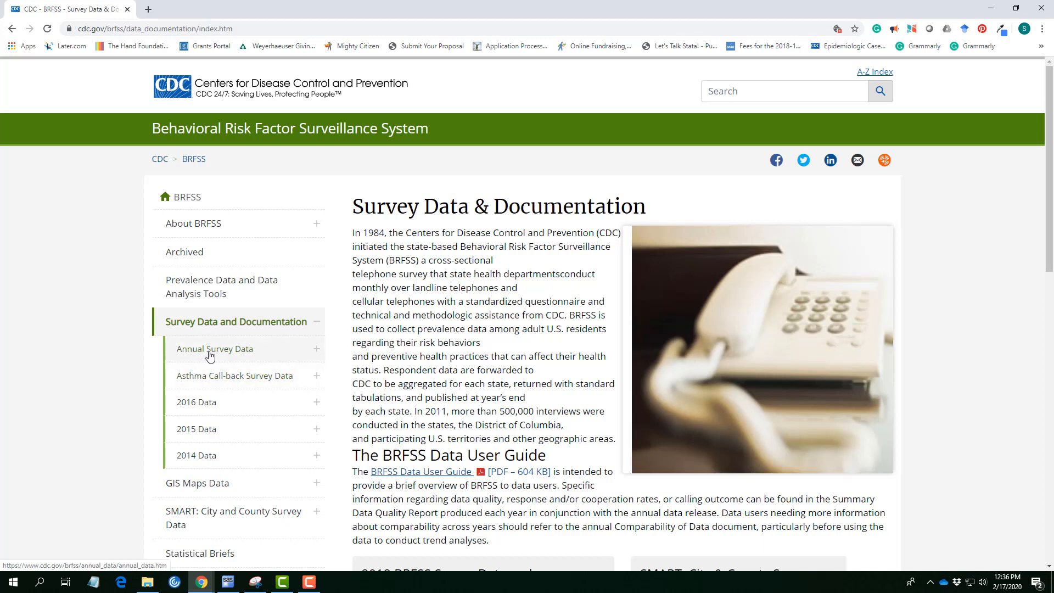
- Choose 'Annual Survey Data' in the left navigation
{"action": "left_click", "coordinate": [215, 348]}
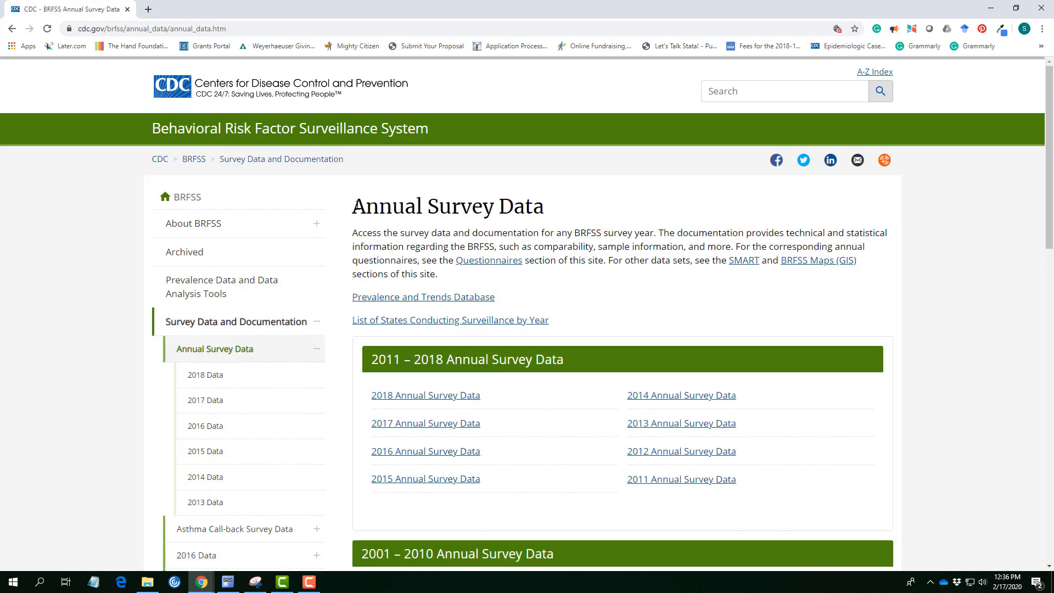
{"action": "mouse_move", "coordinate": [349, 331]}
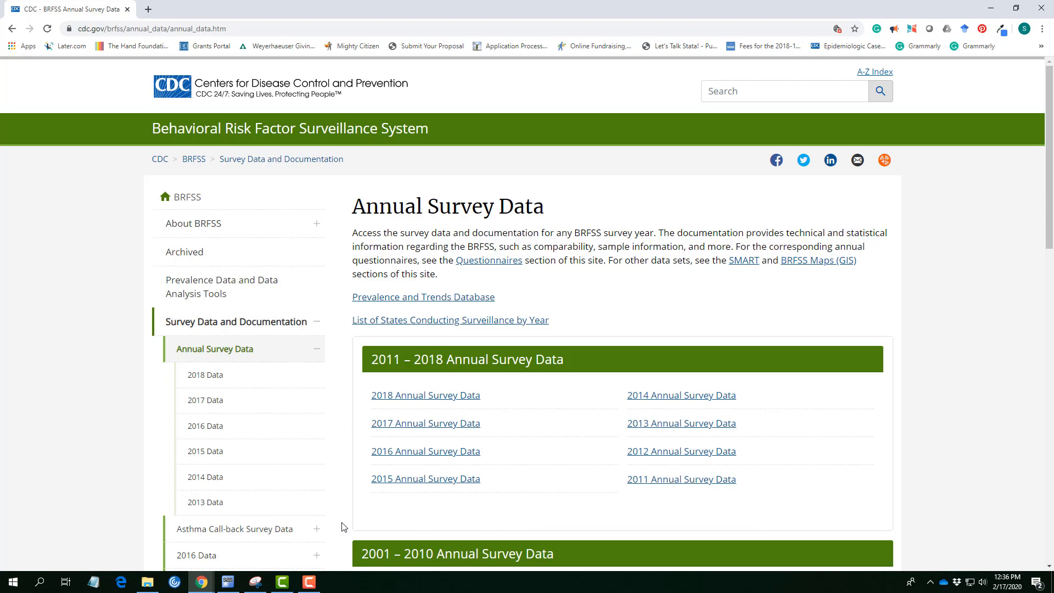
{"action": "mouse_move", "coordinate": [407, 434]}
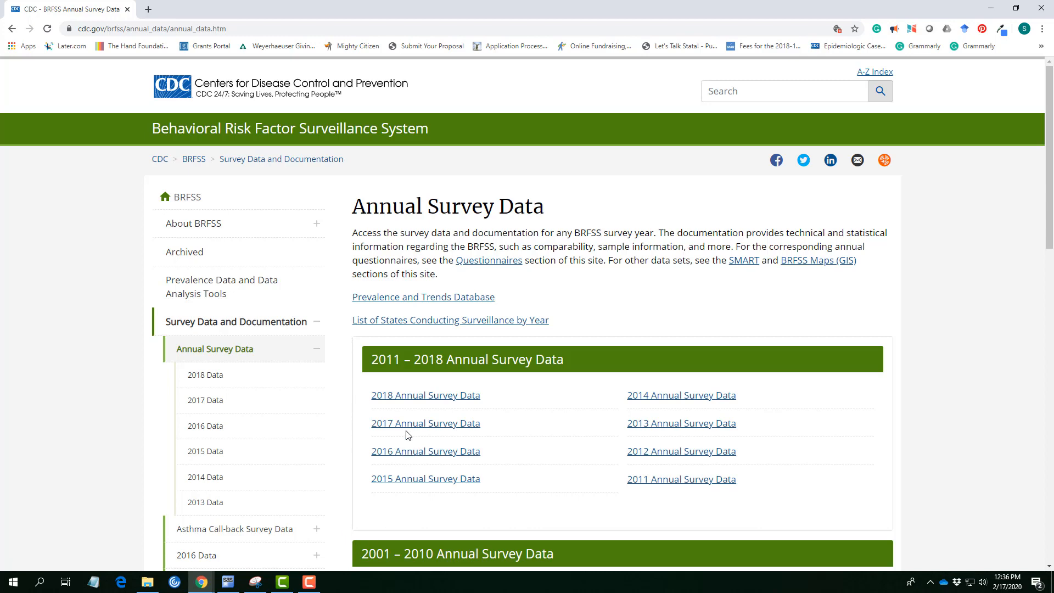
- Scroll the year list to reveal the 2001–2010 and 1991–2000 survey data groups
{"action": "scroll", "scroll_direction": "down", "scroll_amount": 3}
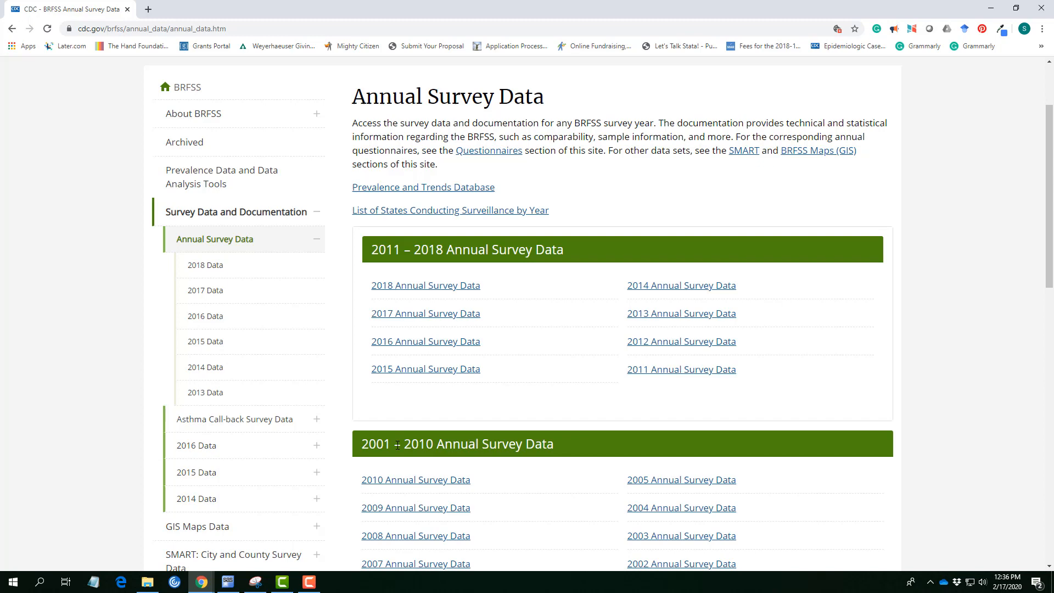
{"action": "scroll", "scroll_direction": "down", "scroll_amount": 3}
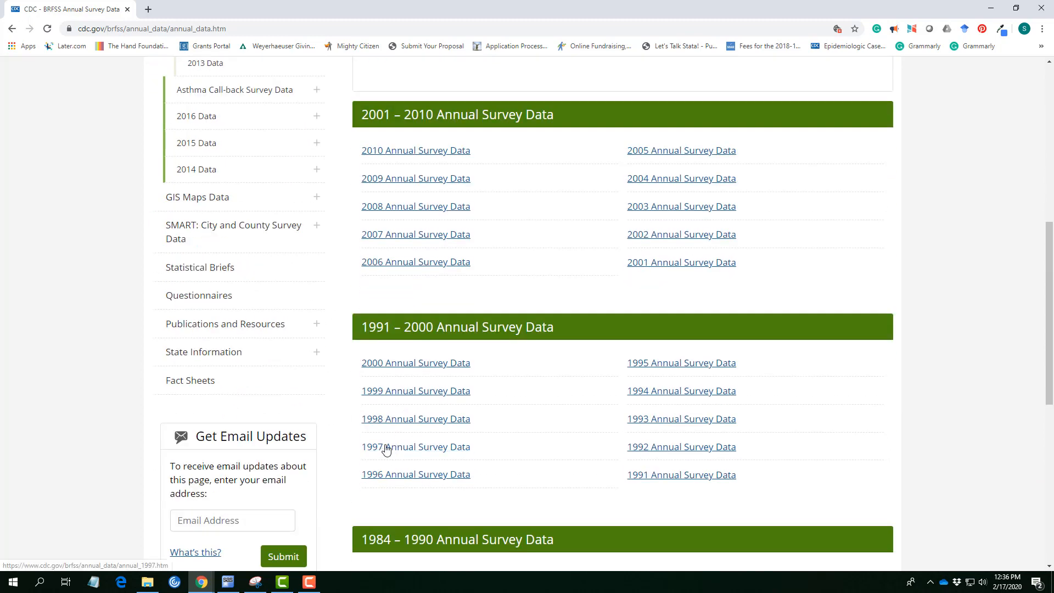
{"action": "scroll", "scroll_direction": "down", "scroll_amount": 3}
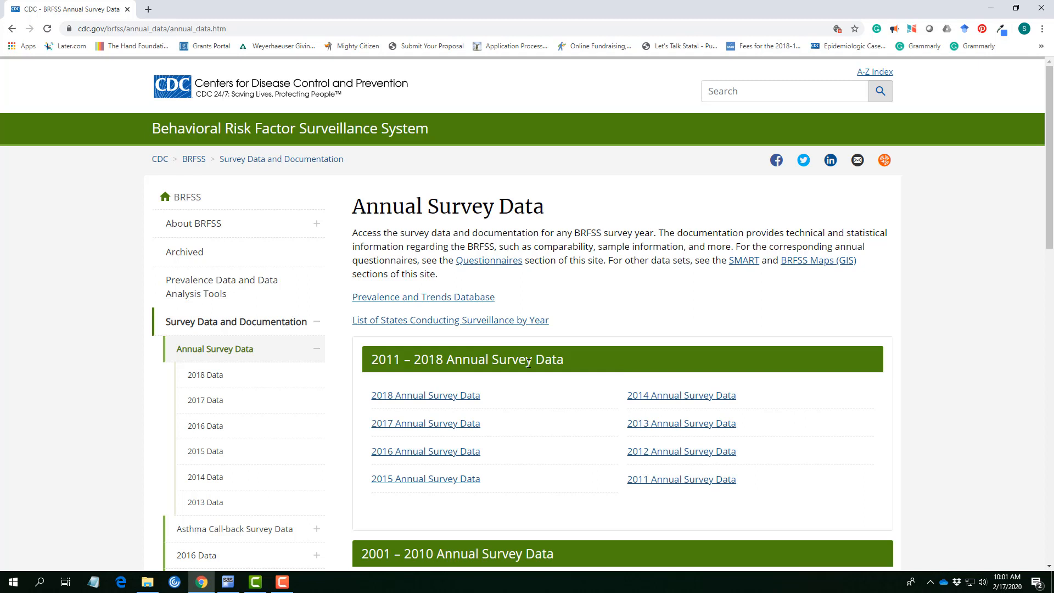
{"action": "mouse_move", "coordinate": [455, 356]}
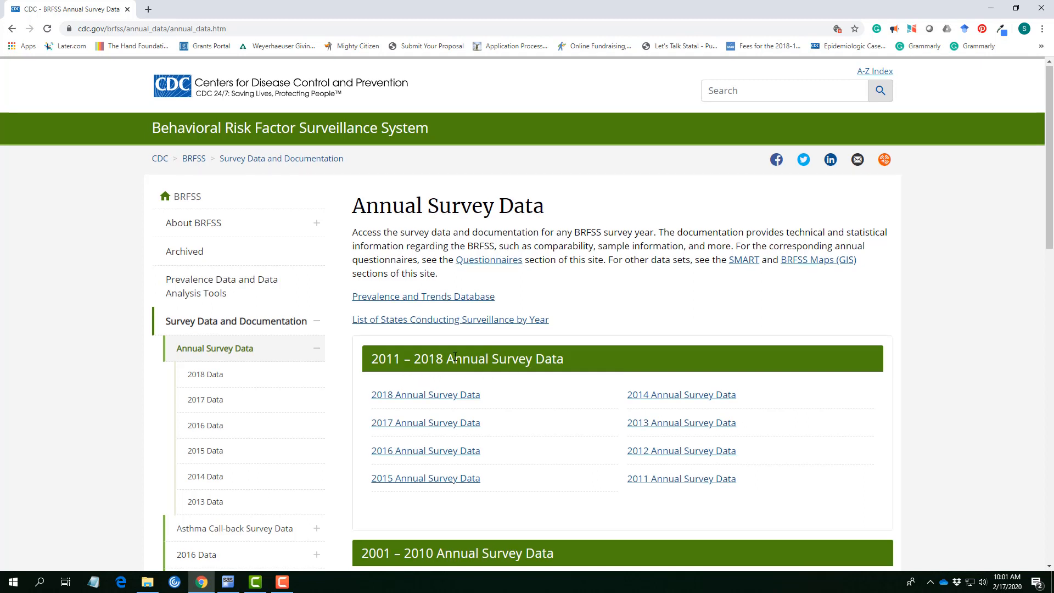
{"action": "scroll", "scroll_direction": "down", "scroll_amount": 3}
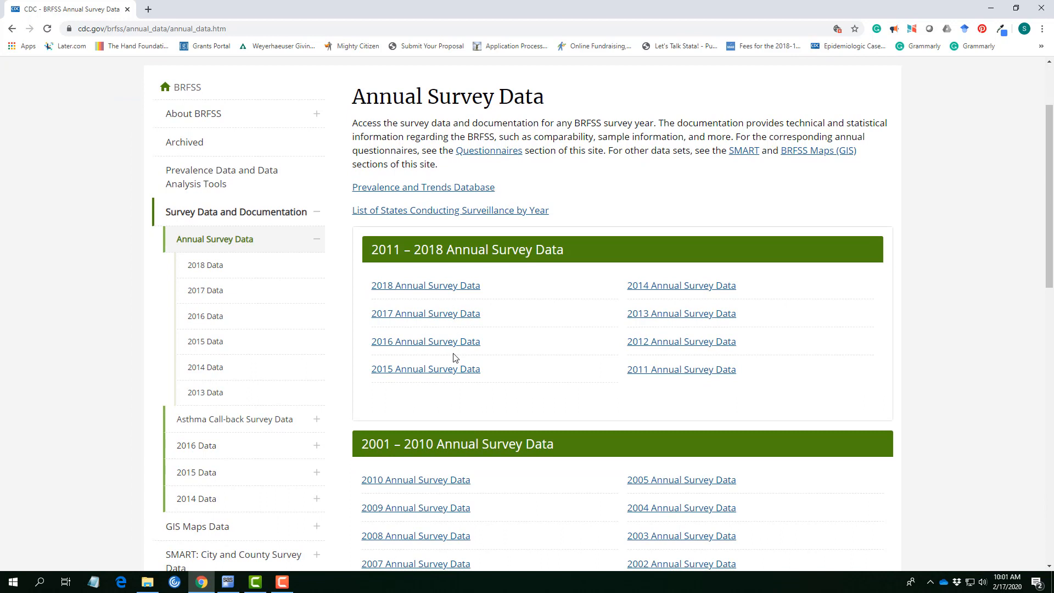
{"action": "scroll", "scroll_direction": "down", "scroll_amount": 3}
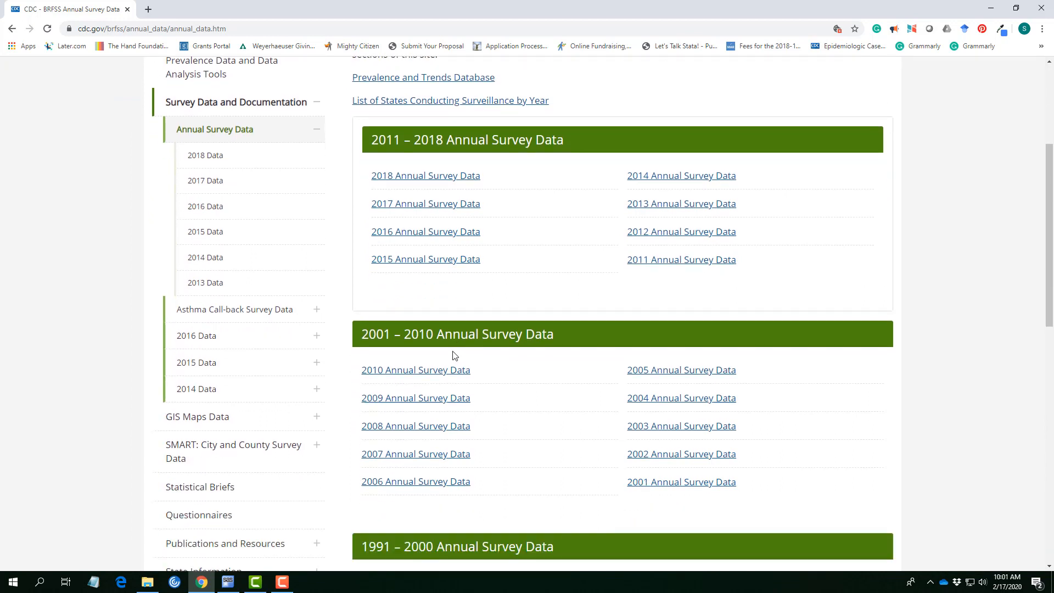
{"action": "mouse_move", "coordinate": [380, 348]}
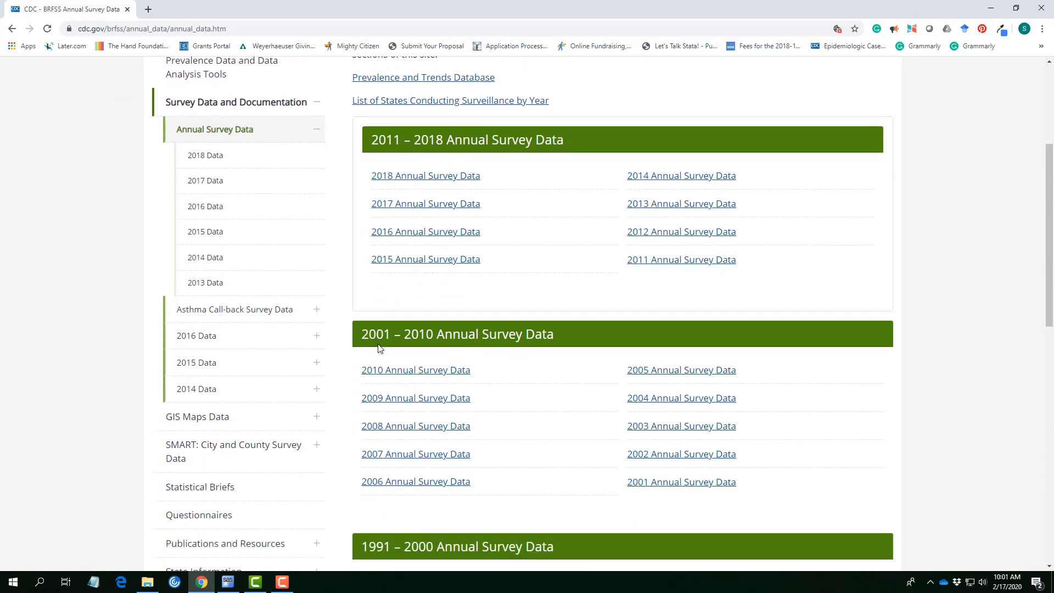
{"action": "mouse_move", "coordinate": [425, 337]}
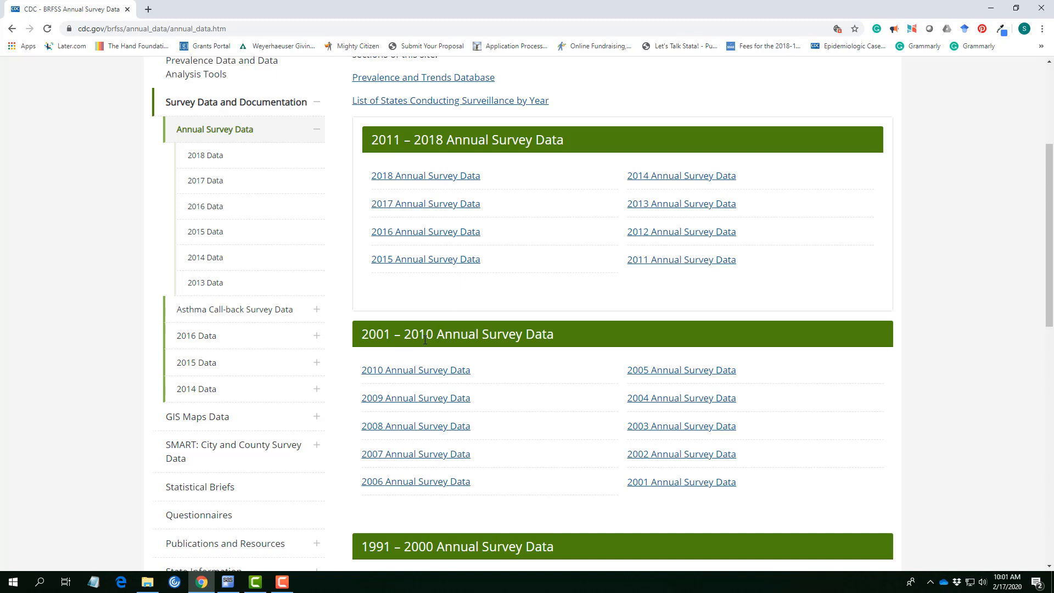
{"action": "scroll", "scroll_direction": "down", "scroll_amount": 3}
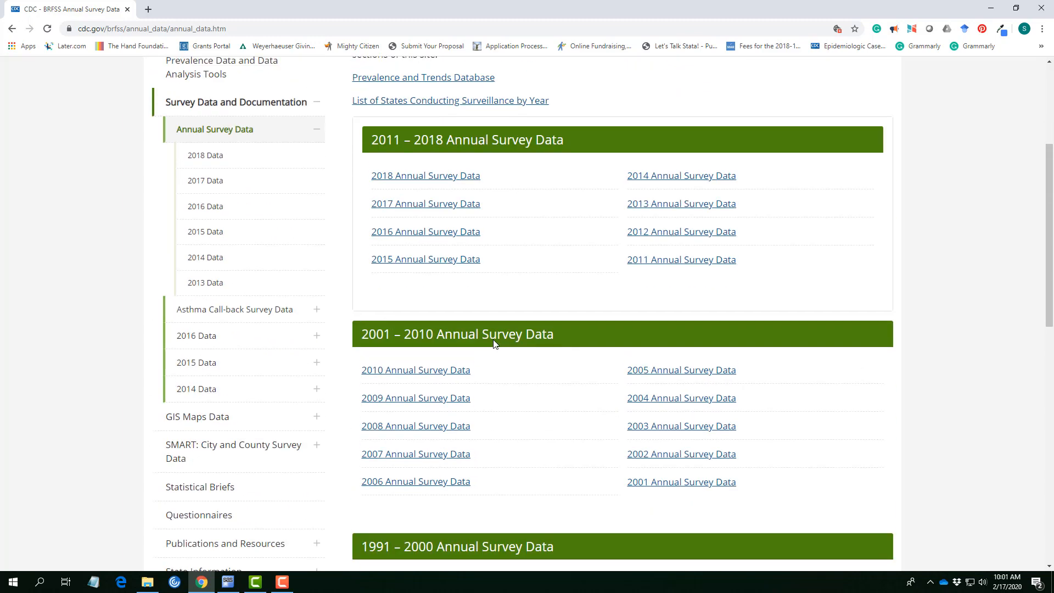
{"action": "scroll", "scroll_direction": "up", "scroll_amount": 3}
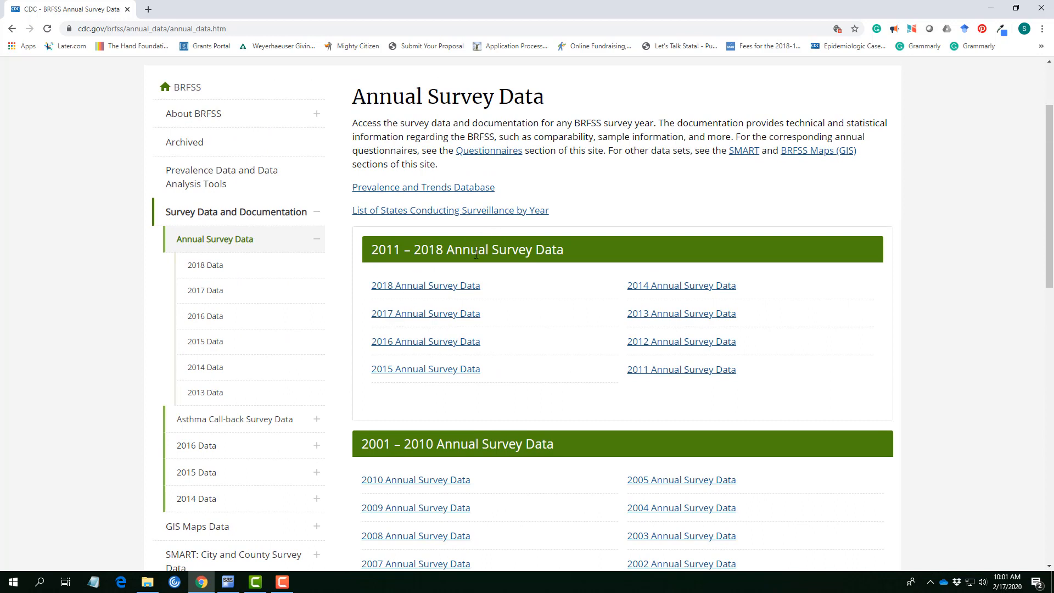
{"action": "mouse_move", "coordinate": [368, 195]}
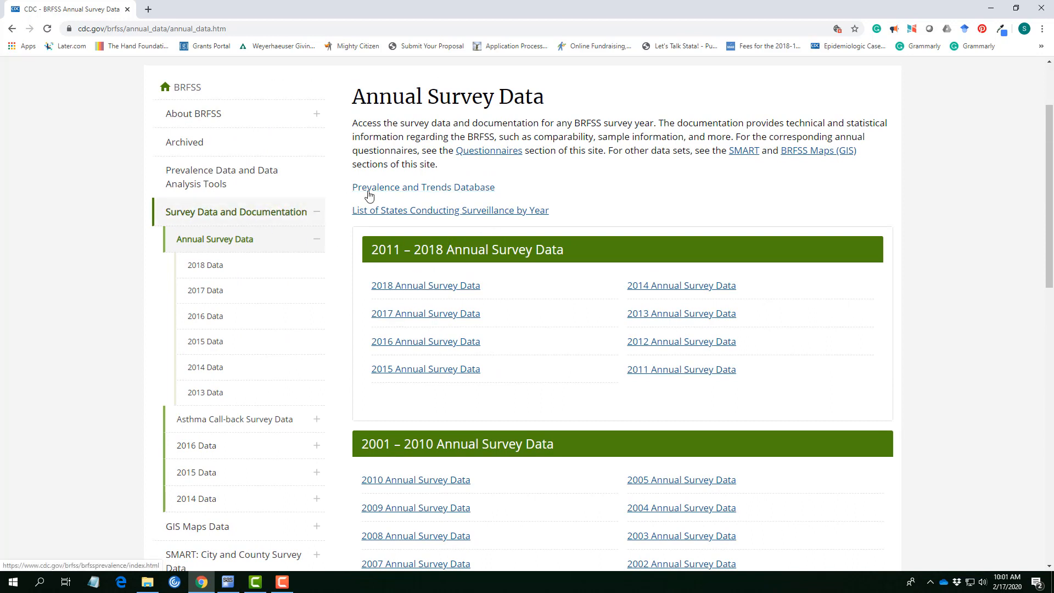
{"action": "mouse_move", "coordinate": [362, 194]}
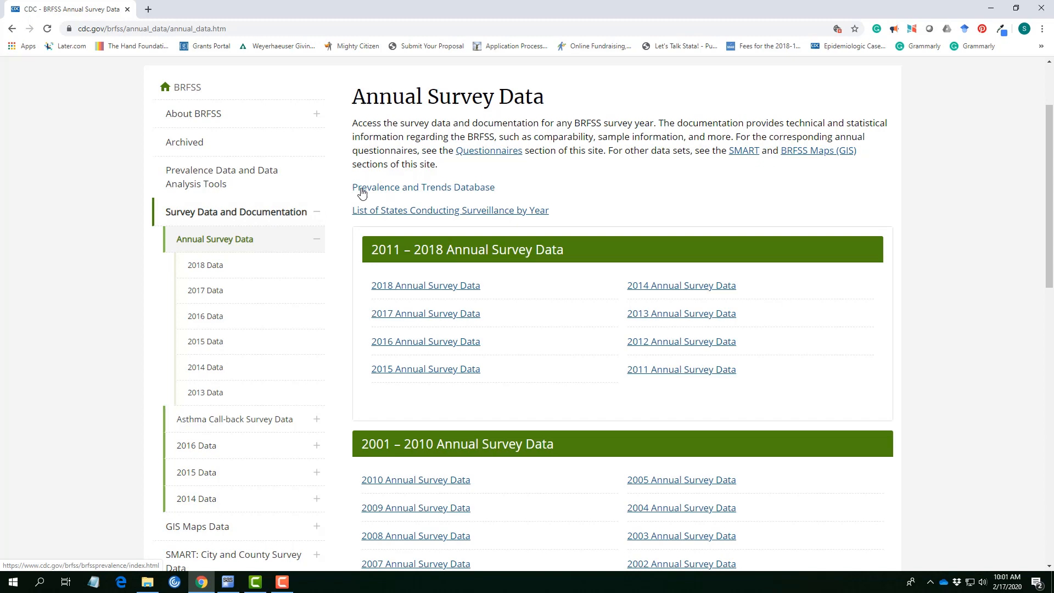
{"action": "mouse_move", "coordinate": [520, 197]}
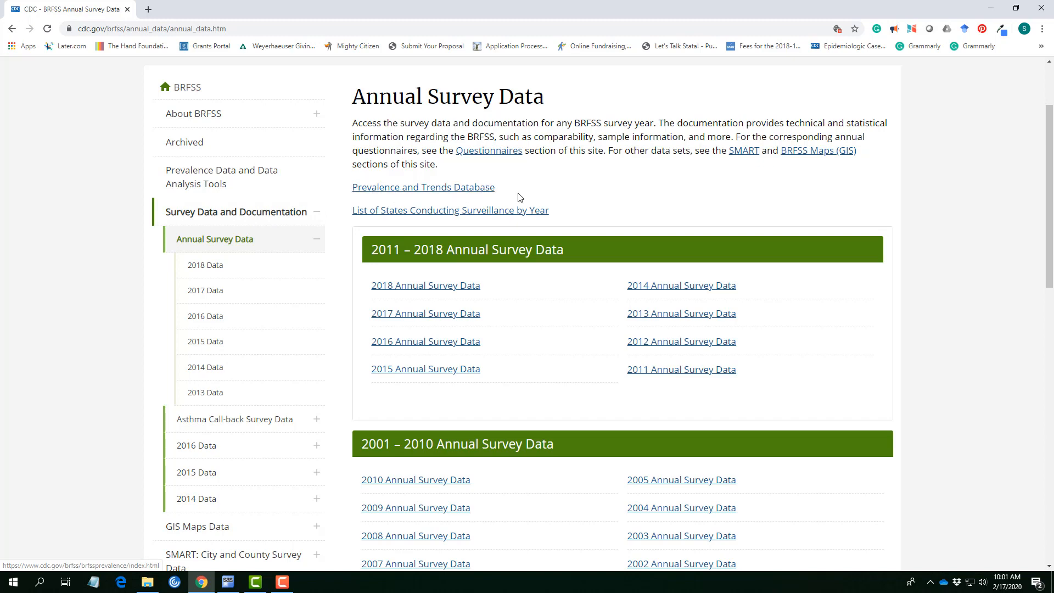
{"action": "mouse_move", "coordinate": [525, 226]}
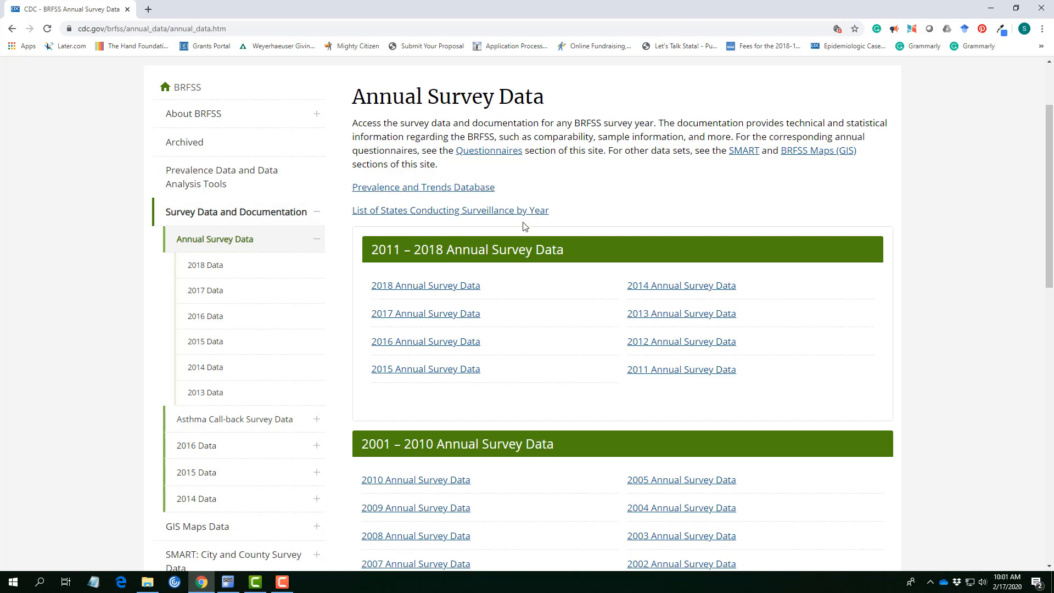
{"action": "mouse_move", "coordinate": [426, 292]}
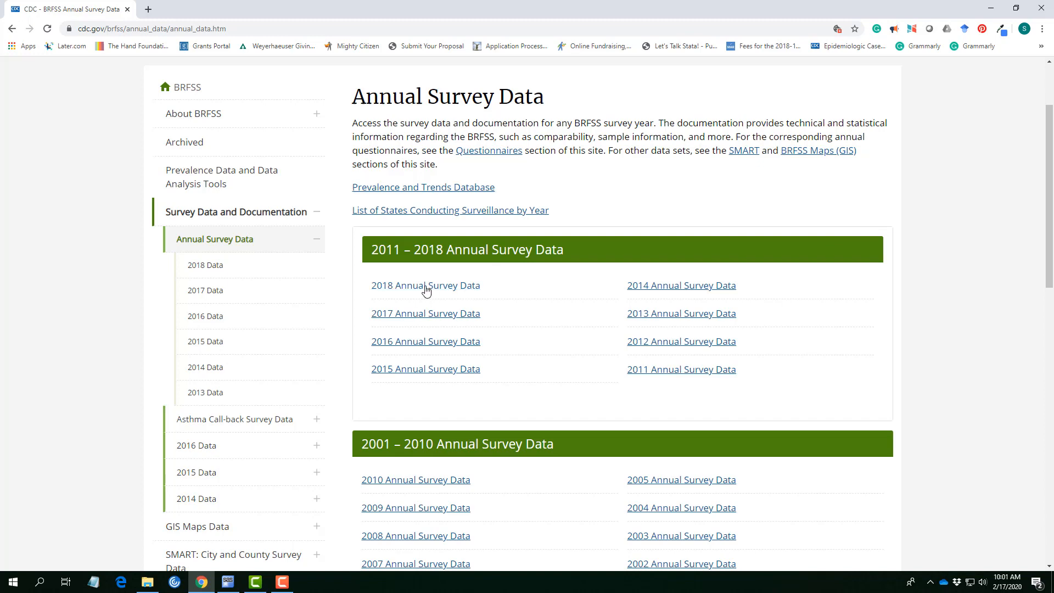
- Open the 2018 Annual Survey Data link and scroll down to its Data Files section
{"action": "left_click", "coordinate": [426, 286]}
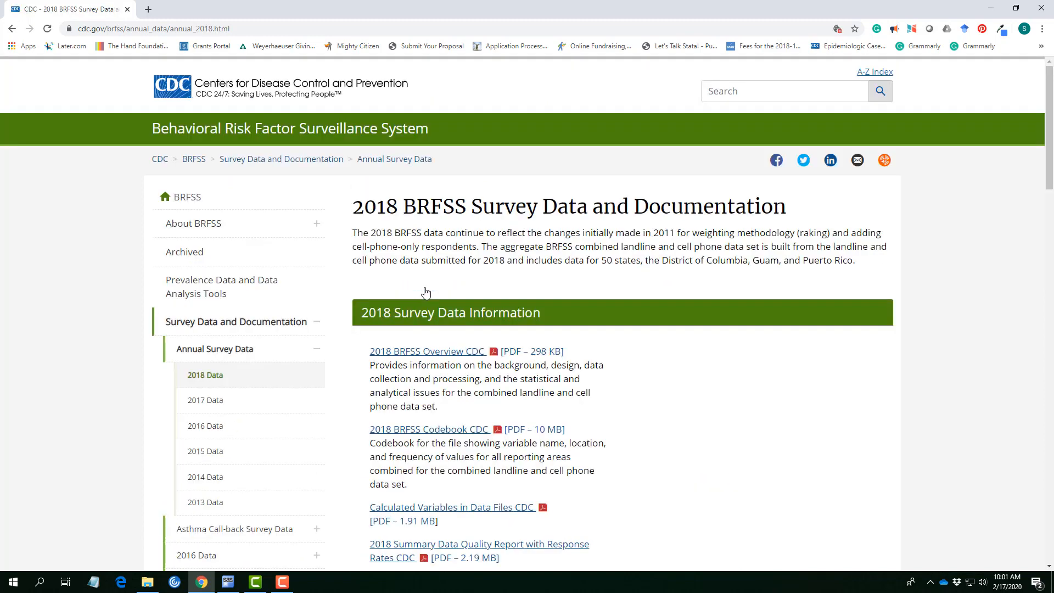
{"action": "mouse_move", "coordinate": [562, 320]}
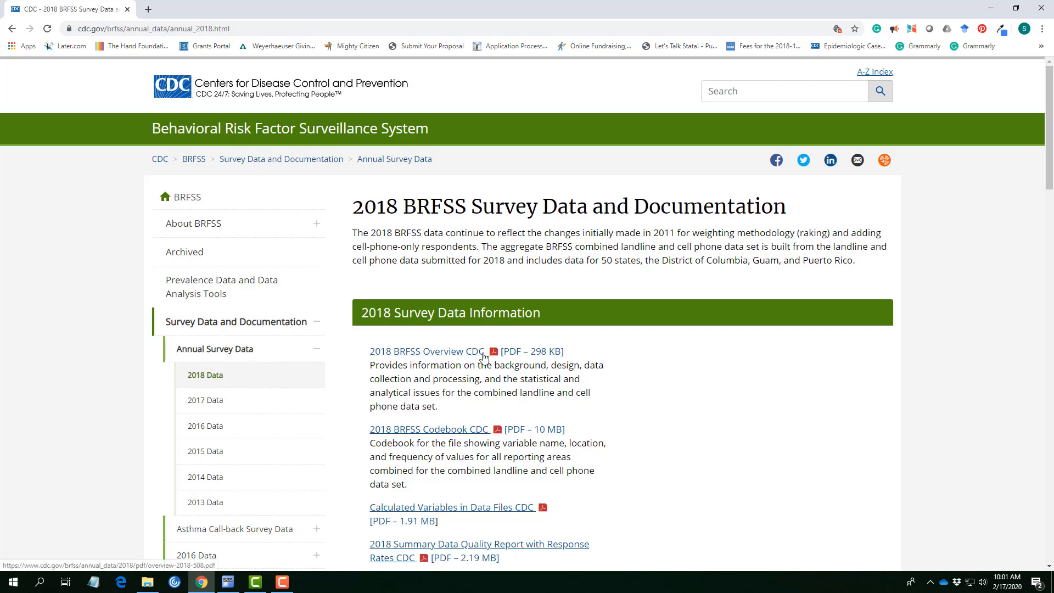
{"action": "scroll", "scroll_direction": "down", "scroll_amount": 3}
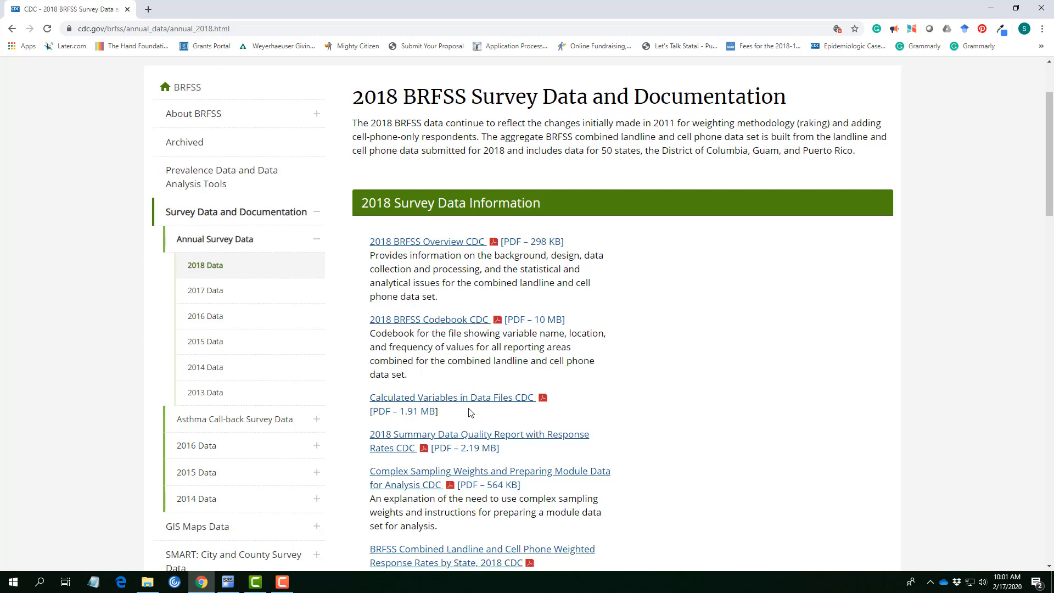
{"action": "mouse_move", "coordinate": [490, 393]}
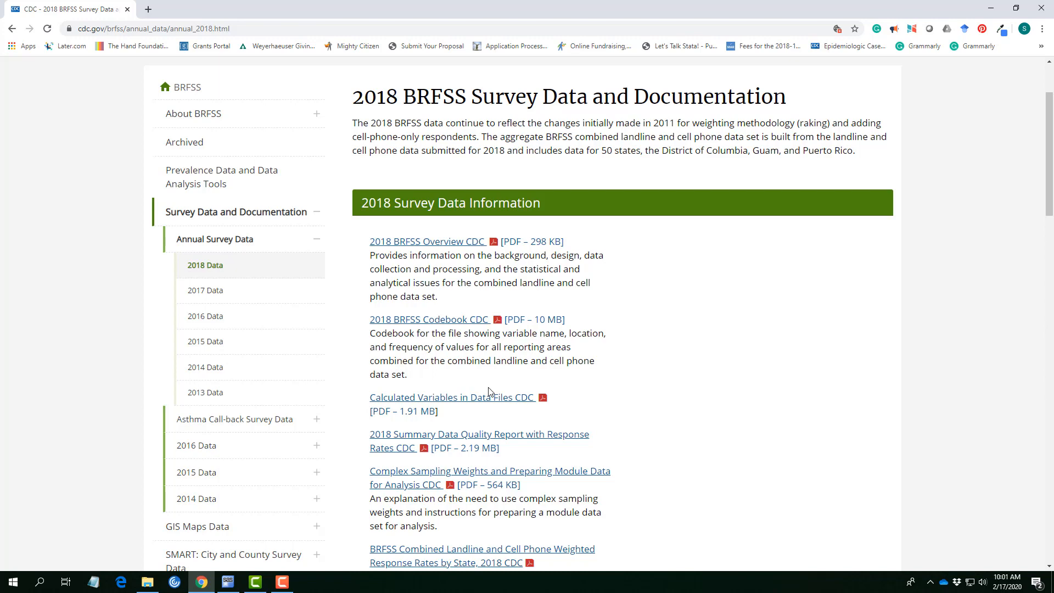
{"action": "scroll", "scroll_direction": "down", "scroll_amount": 3}
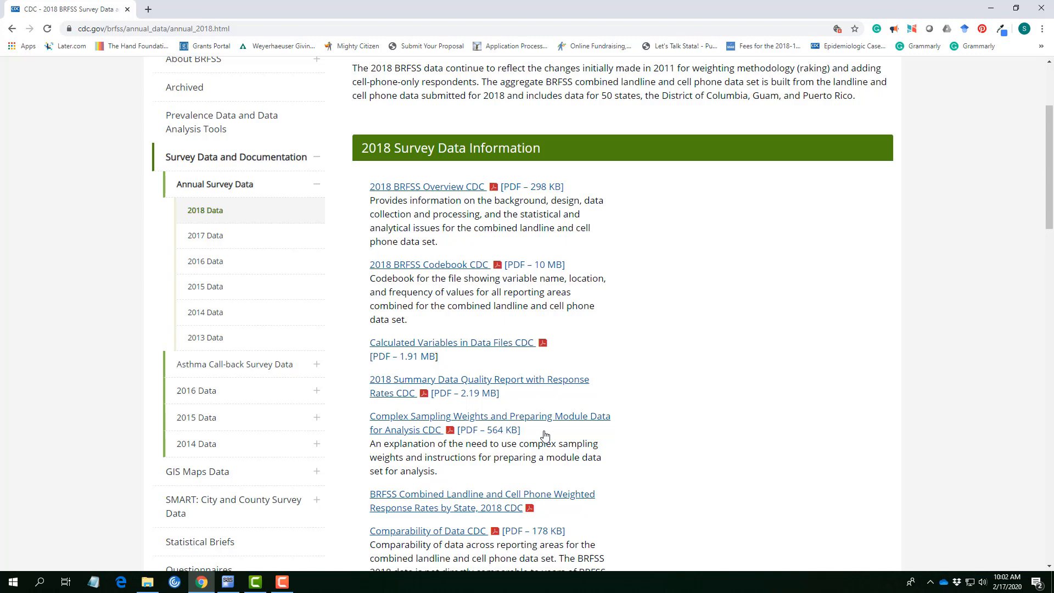
{"action": "scroll", "scroll_direction": "down", "scroll_amount": 3}
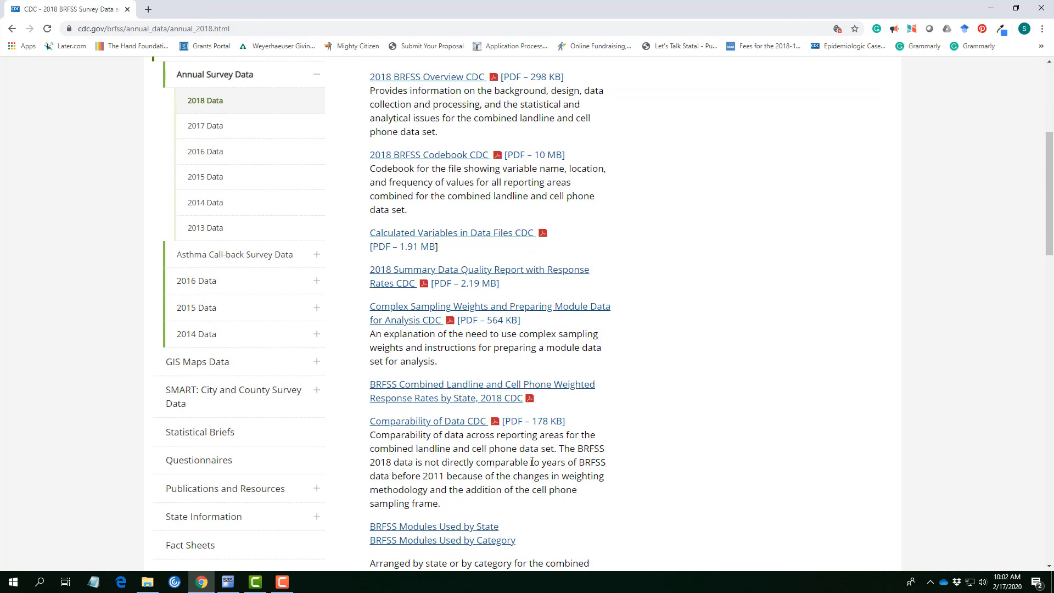
{"action": "mouse_move", "coordinate": [468, 435]}
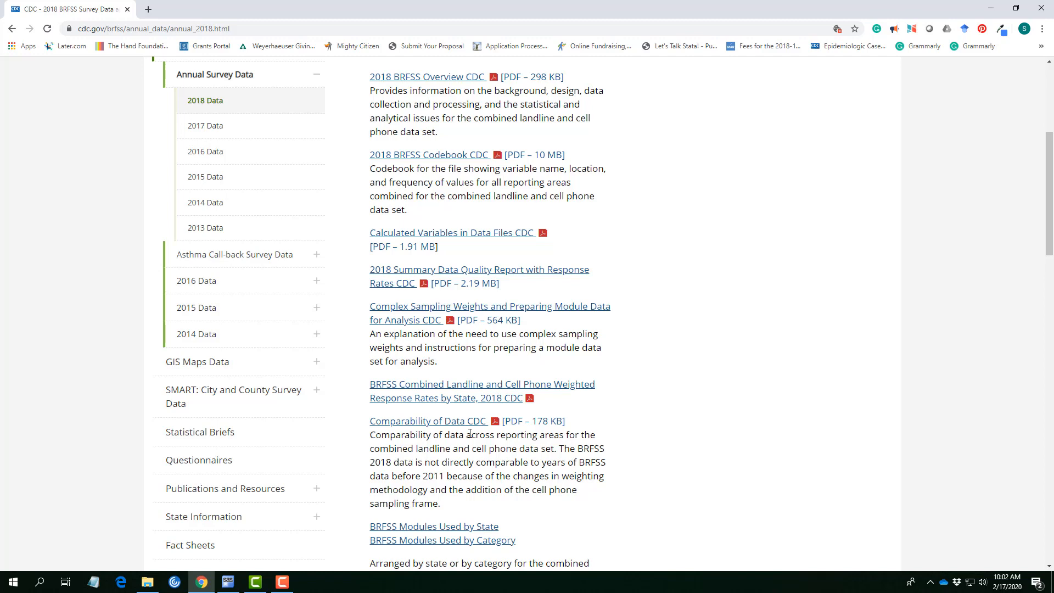
{"action": "scroll", "scroll_direction": "down", "scroll_amount": 3}
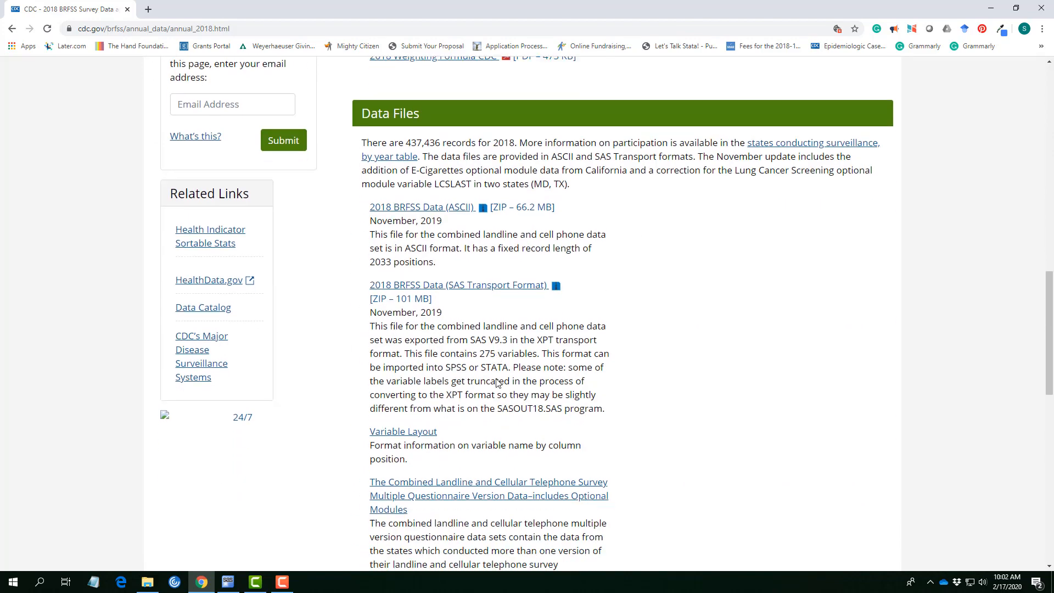
{"action": "scroll", "scroll_direction": "down", "scroll_amount": 3}
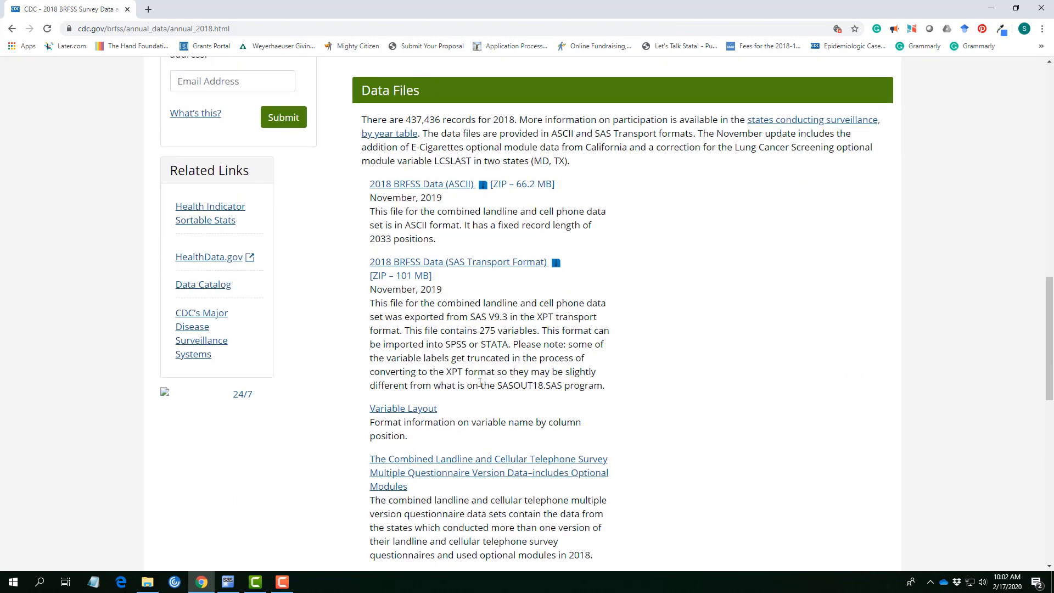
{"action": "mouse_move", "coordinate": [427, 192]}
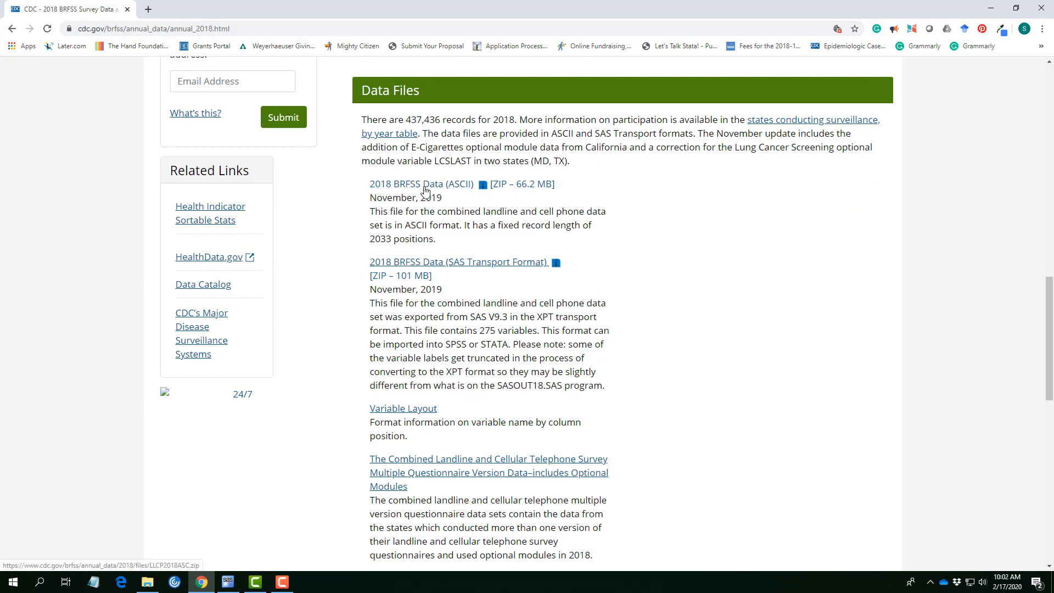
{"action": "mouse_move", "coordinate": [472, 193]}
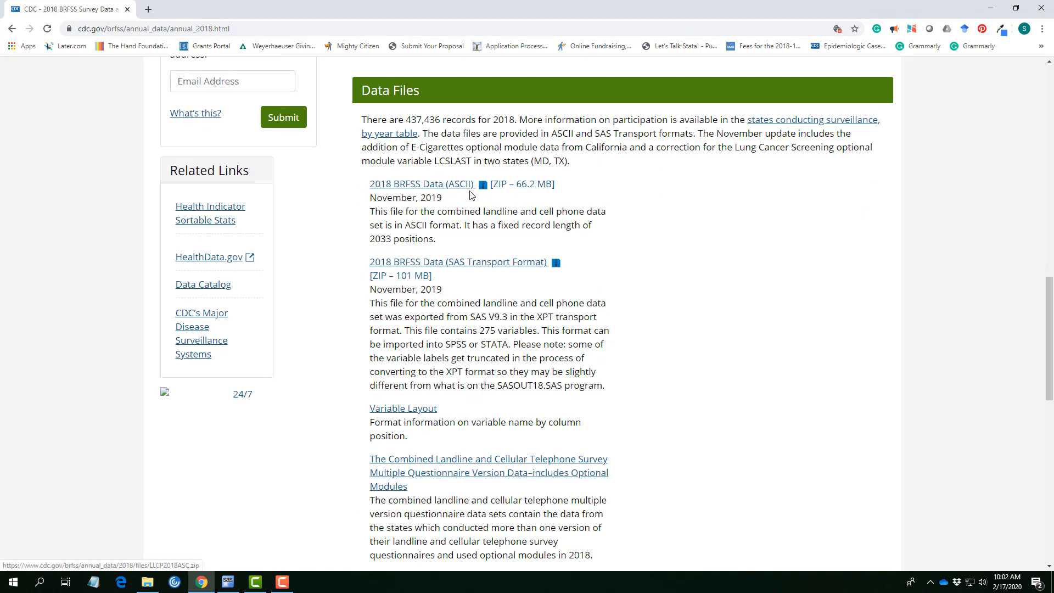
{"action": "mouse_move", "coordinate": [489, 267]}
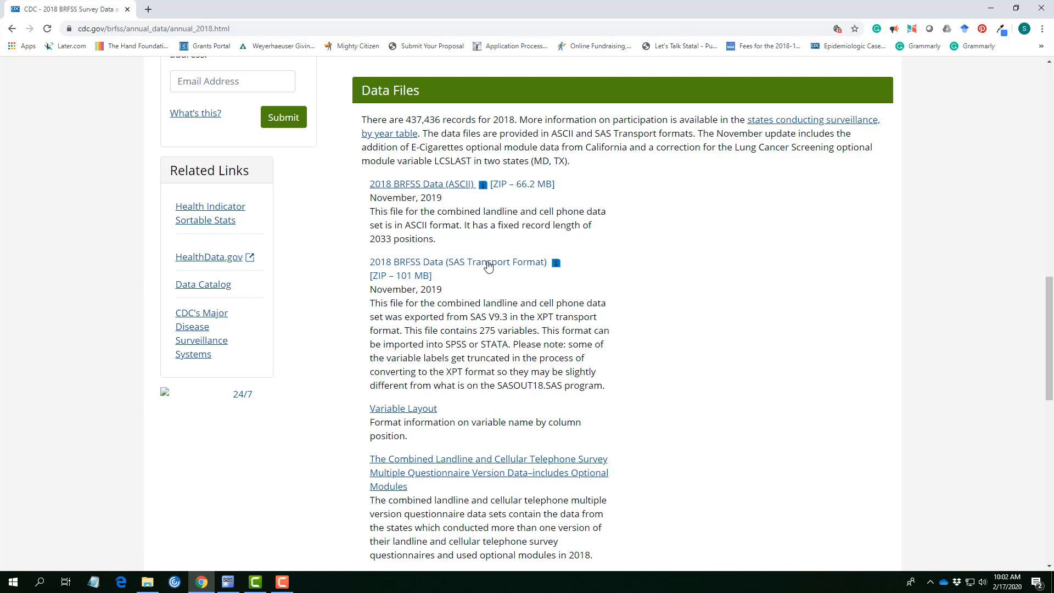
{"action": "mouse_move", "coordinate": [483, 296]}
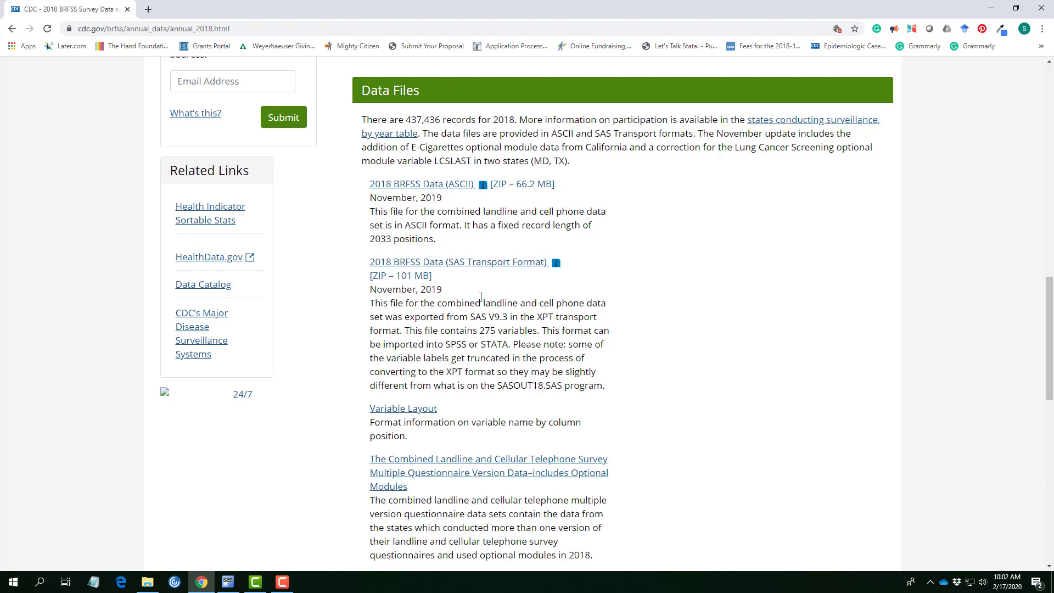
{"action": "scroll", "scroll_direction": "down", "scroll_amount": 3}
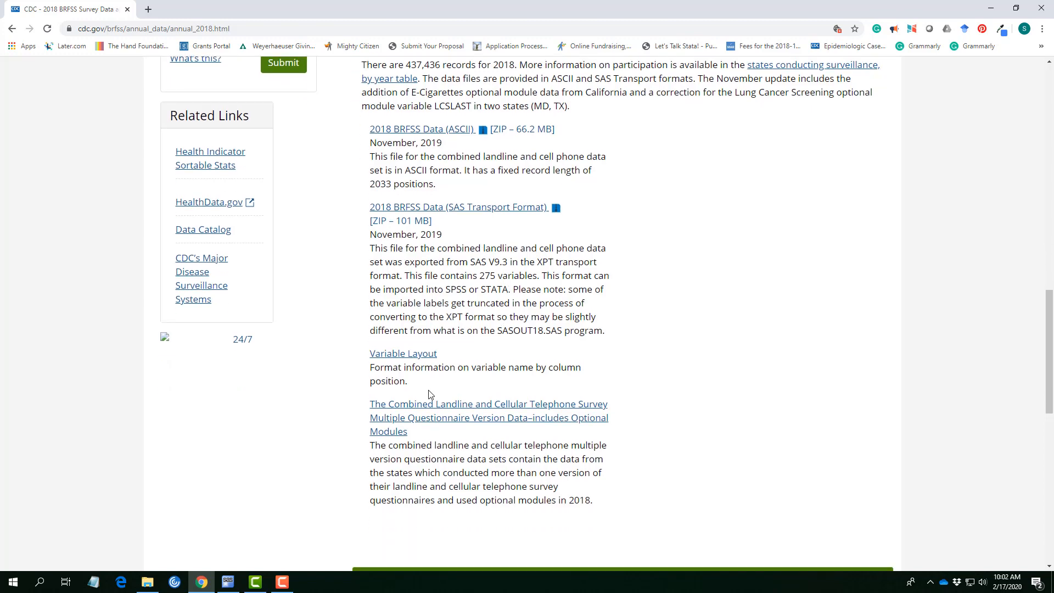
{"action": "scroll", "scroll_direction": "down", "scroll_amount": 3}
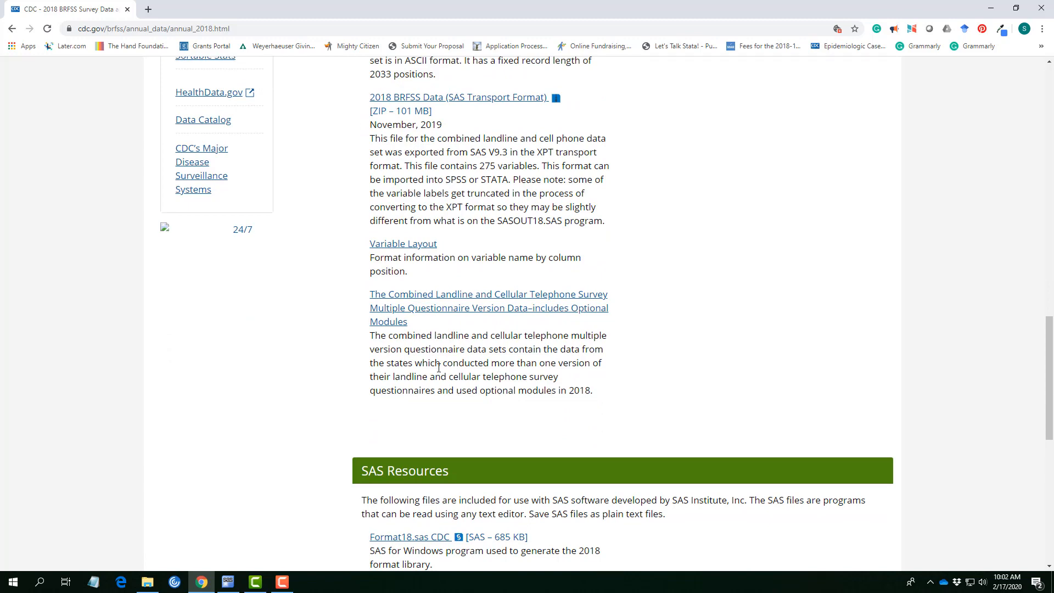
- Scroll to the page bottom to show the full SAS Resources list ending with Formas18.sas
{"action": "scroll", "scroll_direction": "down", "scroll_amount": 3}
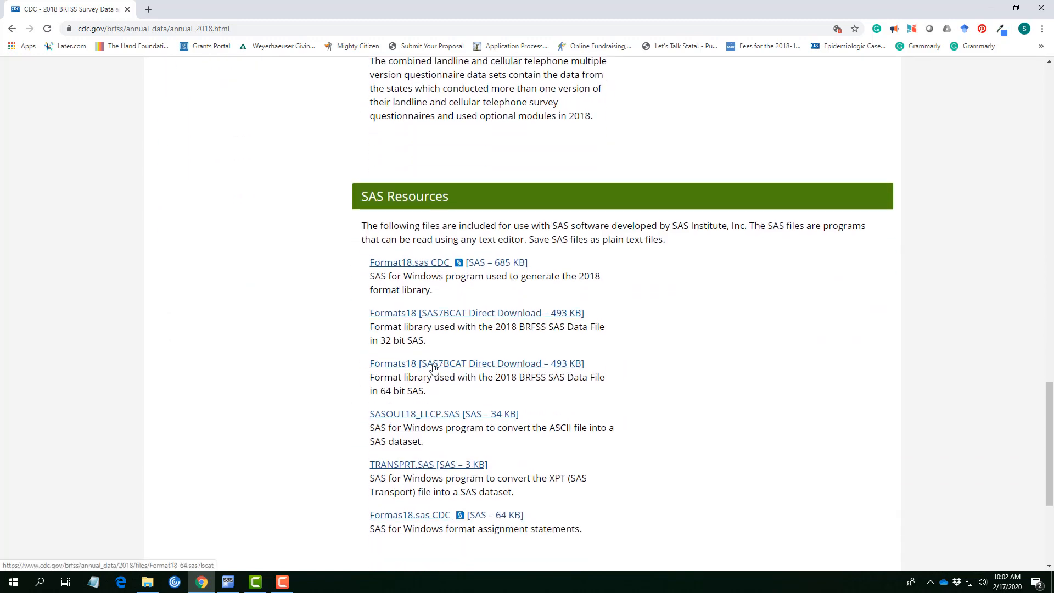
{"action": "scroll", "scroll_direction": "down", "scroll_amount": 3}
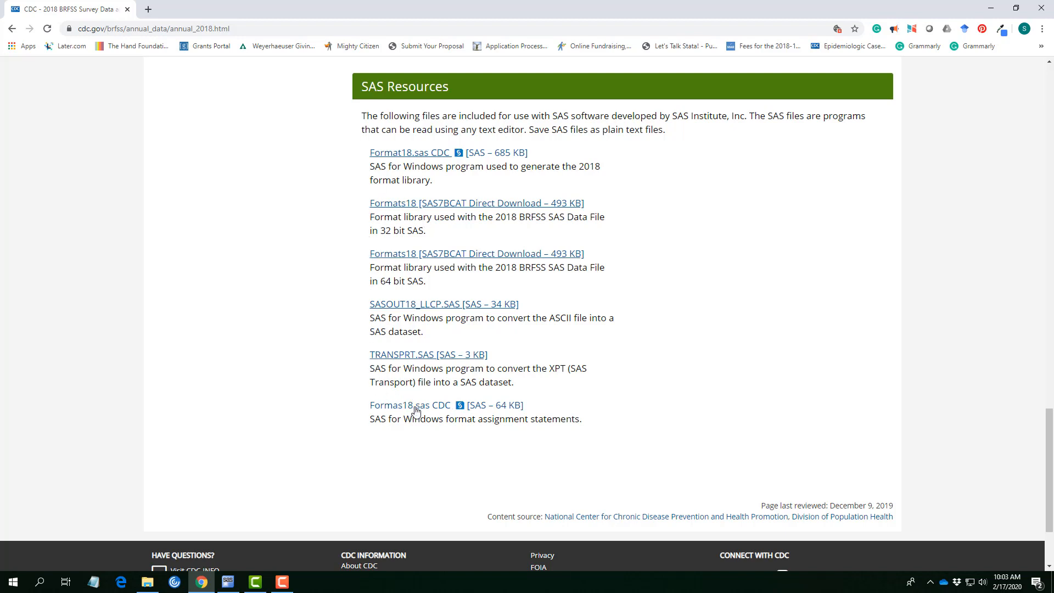
{"action": "mouse_move", "coordinate": [675, 427]}
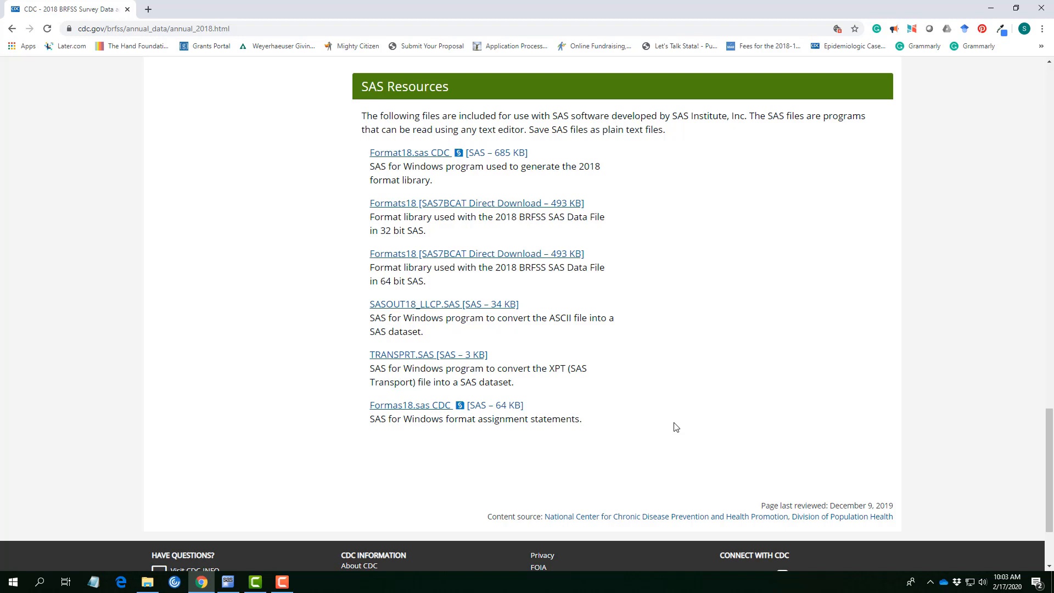
{"action": "mouse_move", "coordinate": [640, 358]}
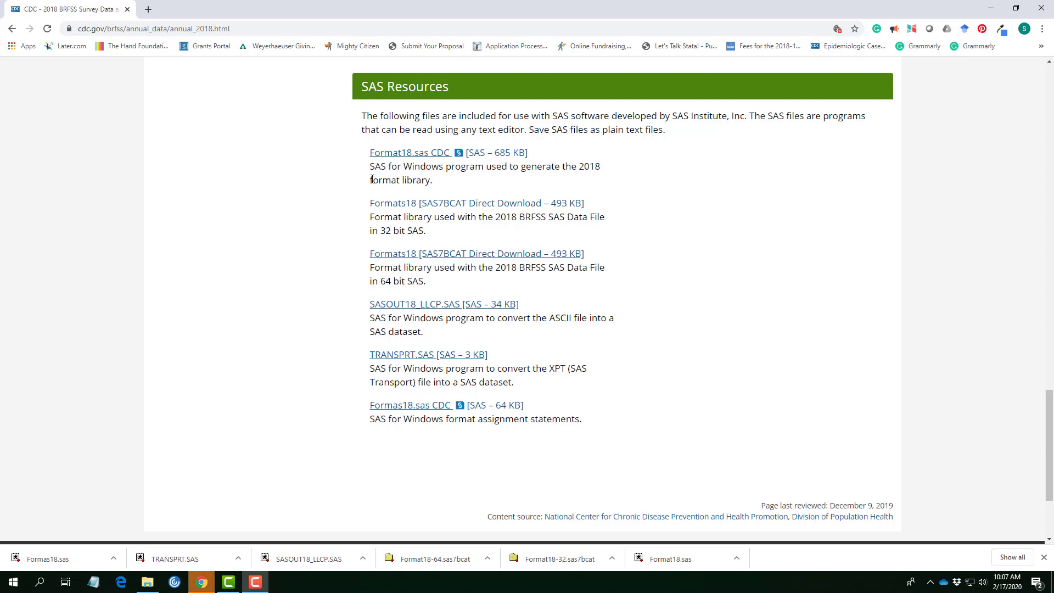
{"action": "mouse_move", "coordinate": [402, 157]}
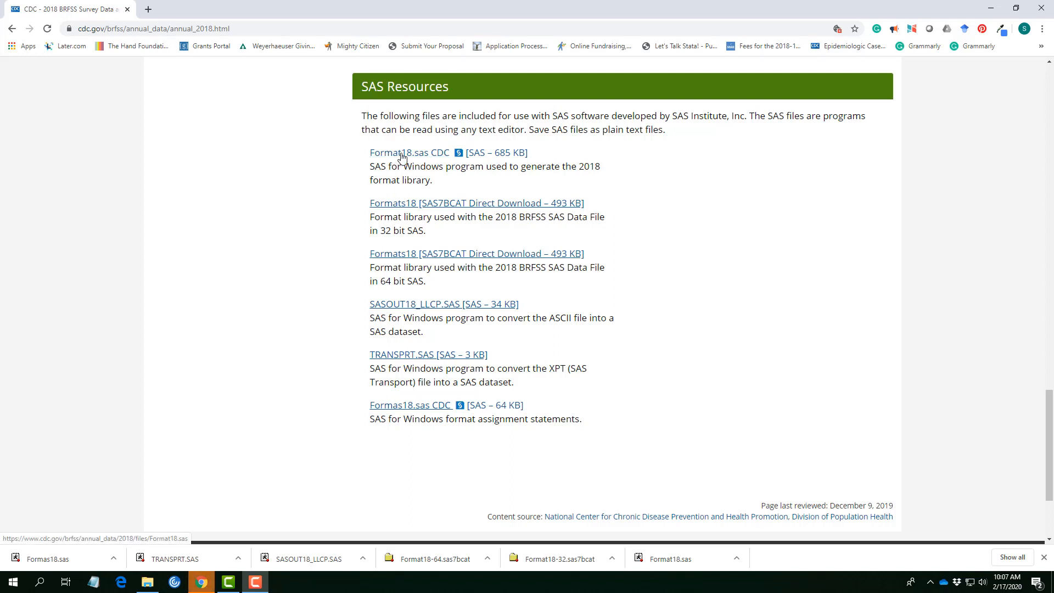
- Cancel the duplicate Format18.sas save and delete all six files from SAS_BRFSS
{"action": "left_click", "coordinate": [398, 152]}
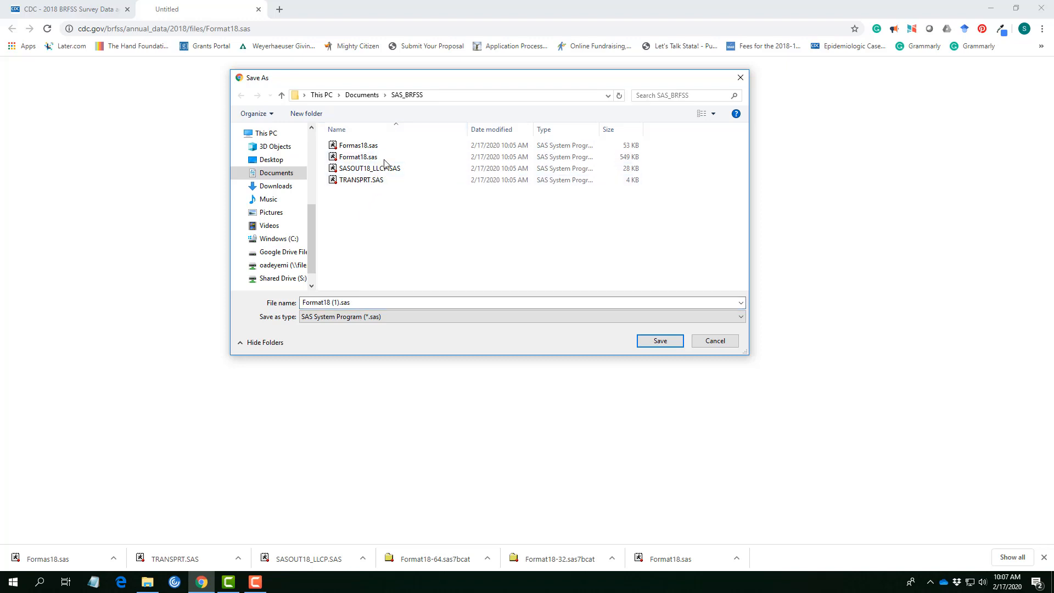
{"action": "left_click", "coordinate": [715, 341]}
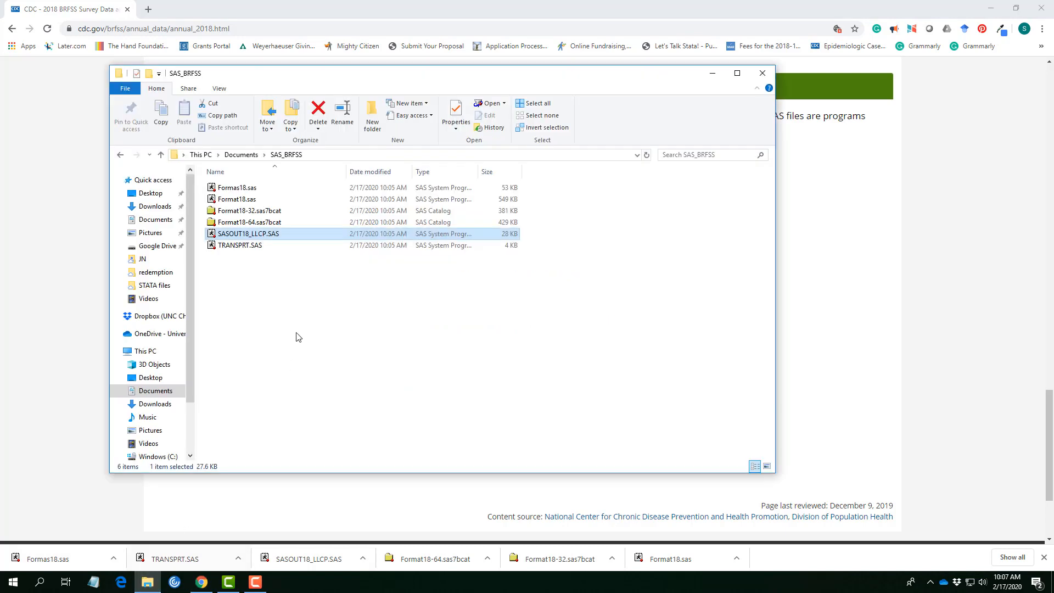
{"action": "right_click", "coordinate": [237, 187]}
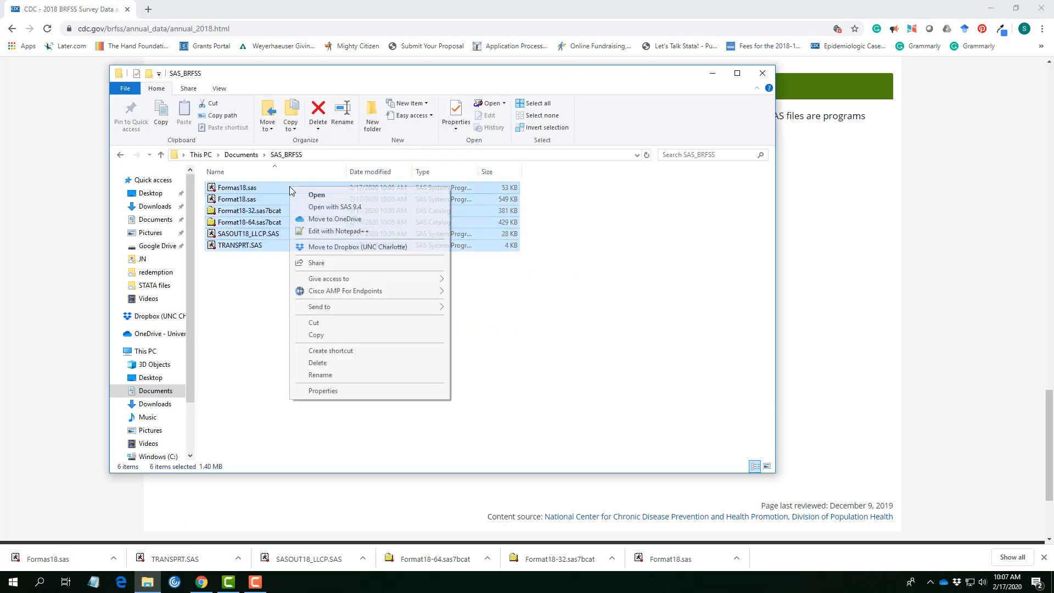
{"action": "left_click", "coordinate": [317, 363]}
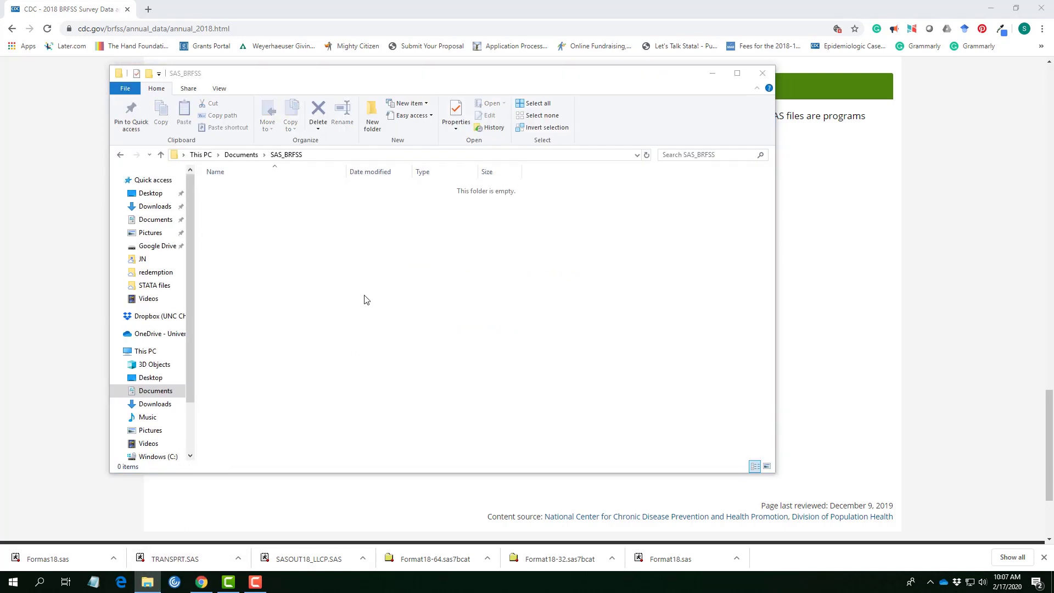
{"action": "left_click", "coordinate": [762, 72]}
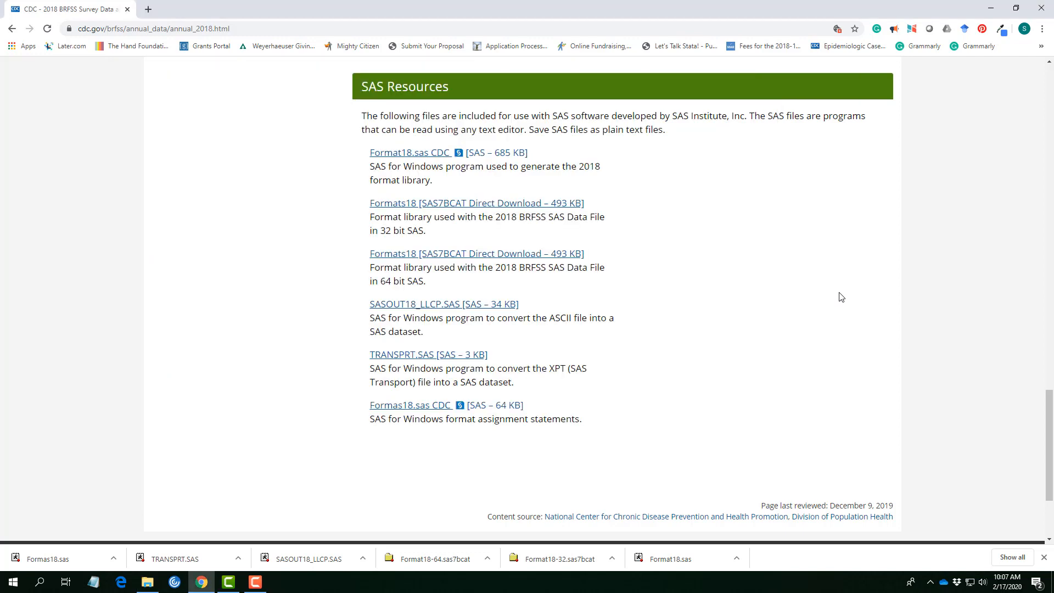
{"action": "mouse_move", "coordinate": [407, 157]}
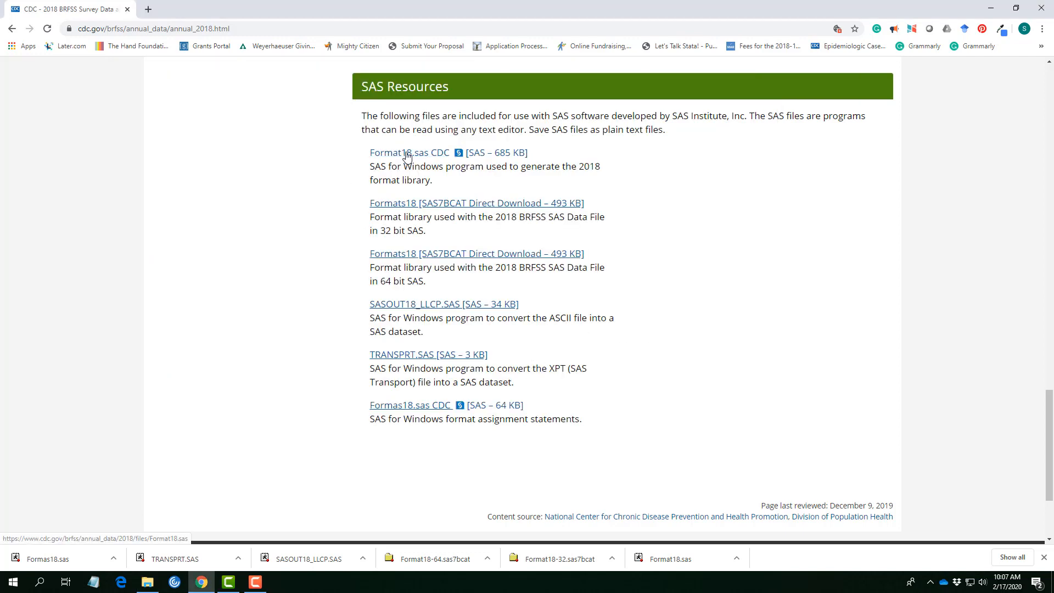
- Download Format18.sas and the 32-bit and 64-bit Formats18 catalogs into SAS_BRFSS
{"action": "left_click", "coordinate": [405, 153]}
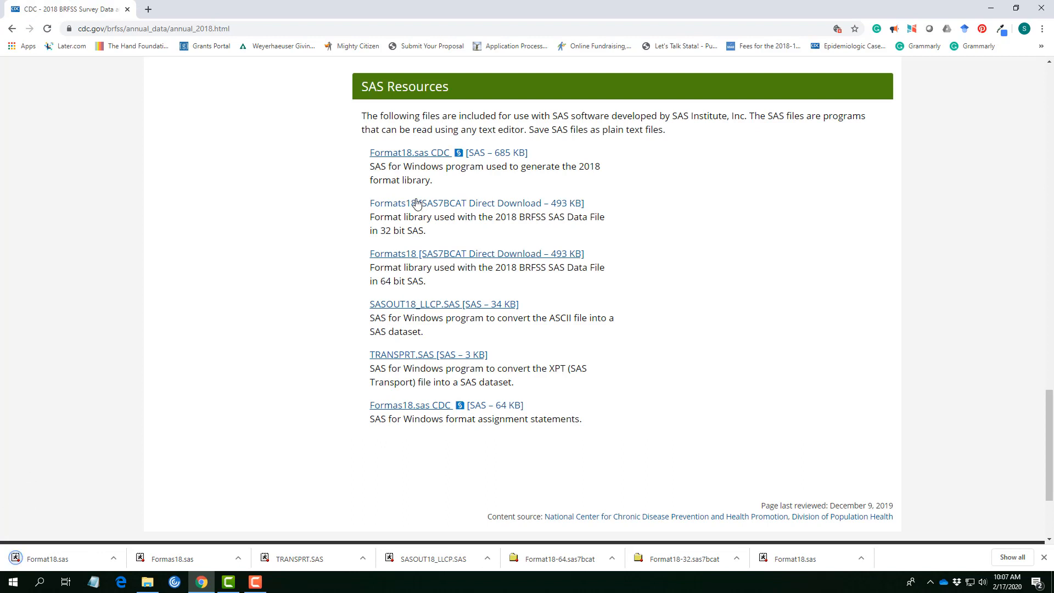
{"action": "right_click", "coordinate": [417, 203]}
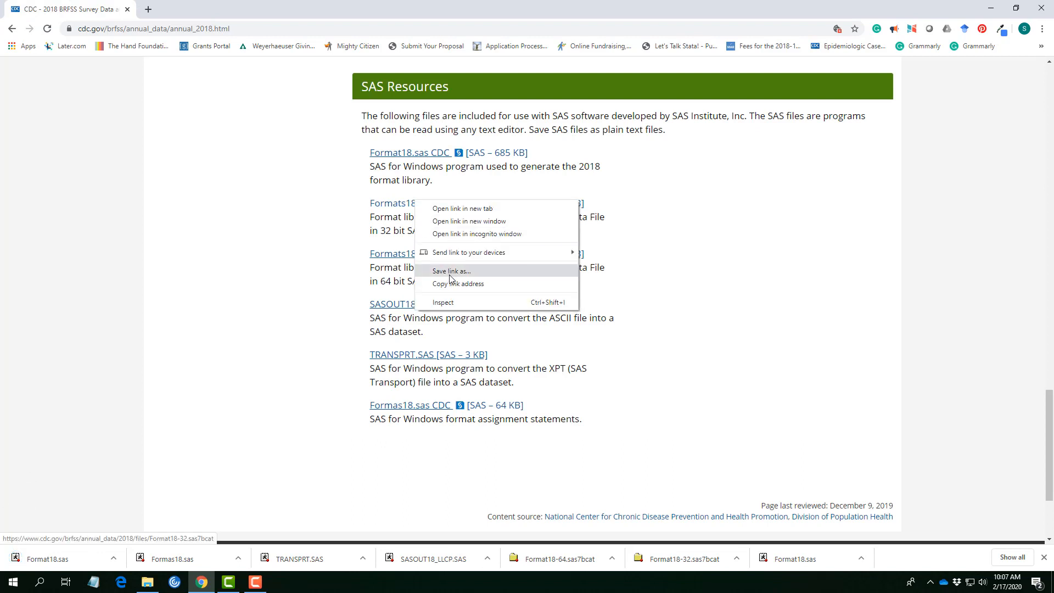
{"action": "left_click", "coordinate": [447, 271]}
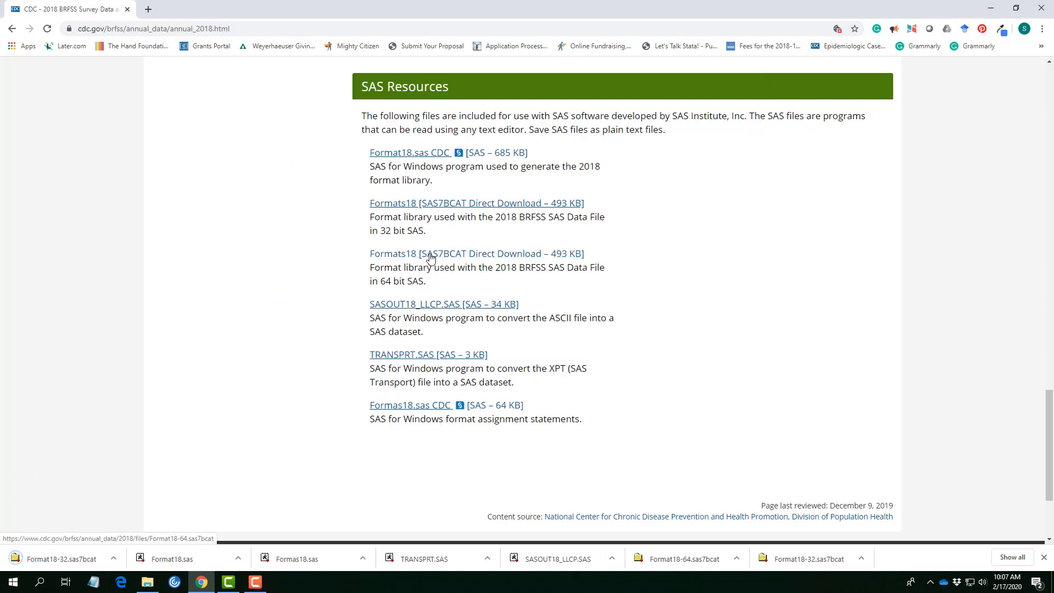
{"action": "right_click", "coordinate": [433, 254]}
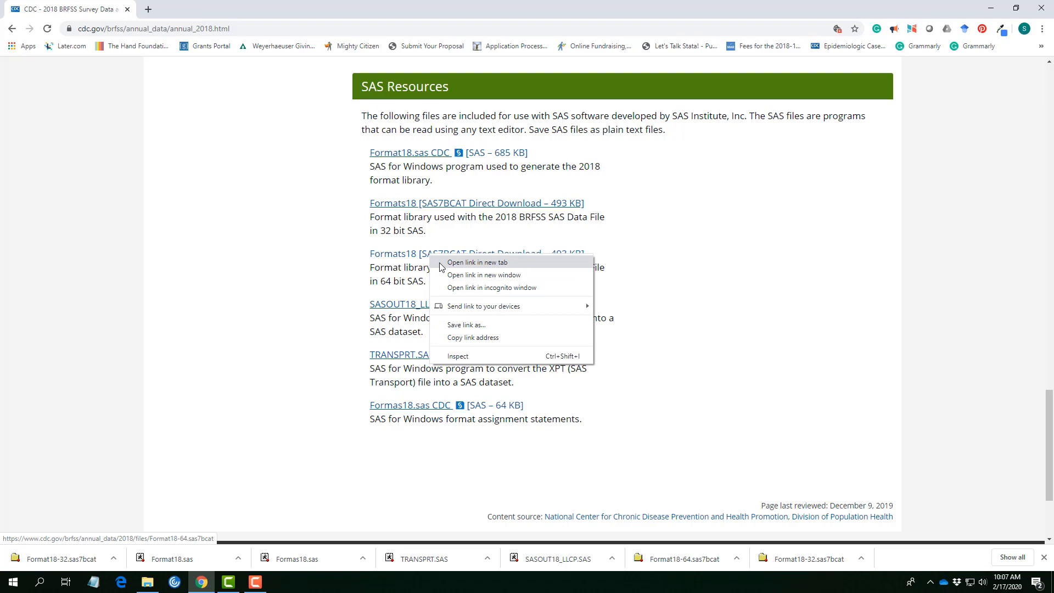
{"action": "left_click", "coordinate": [466, 324]}
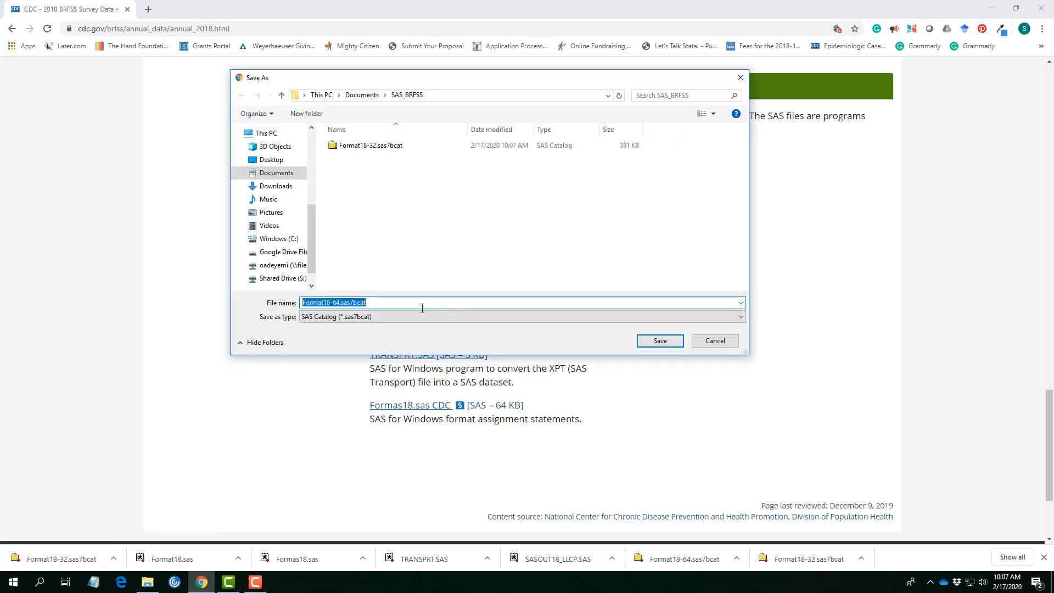
{"action": "left_click", "coordinate": [660, 340]}
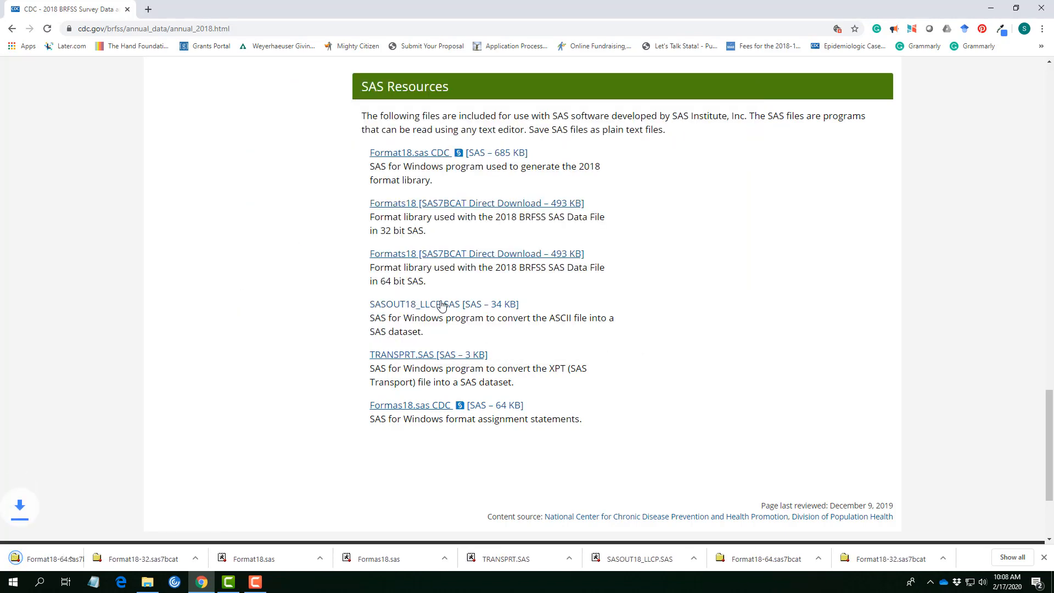
- Save SASOUT18_LLCP.SAS, TRANSPRT.SAS and Formas18.sas into SAS_BRFSS
{"action": "right_click", "coordinate": [441, 304]}
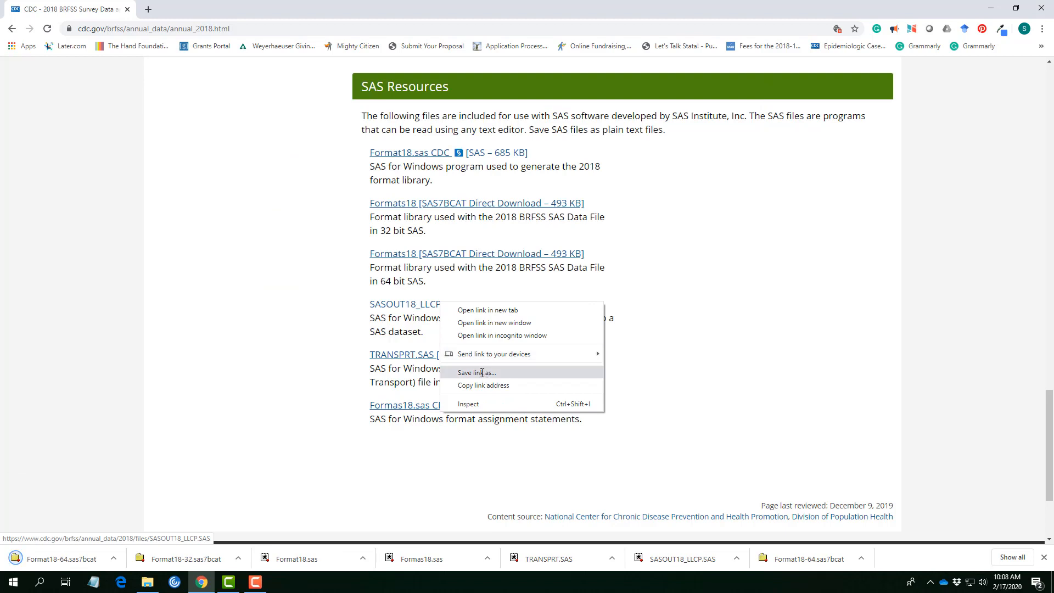
{"action": "left_click", "coordinate": [477, 372]}
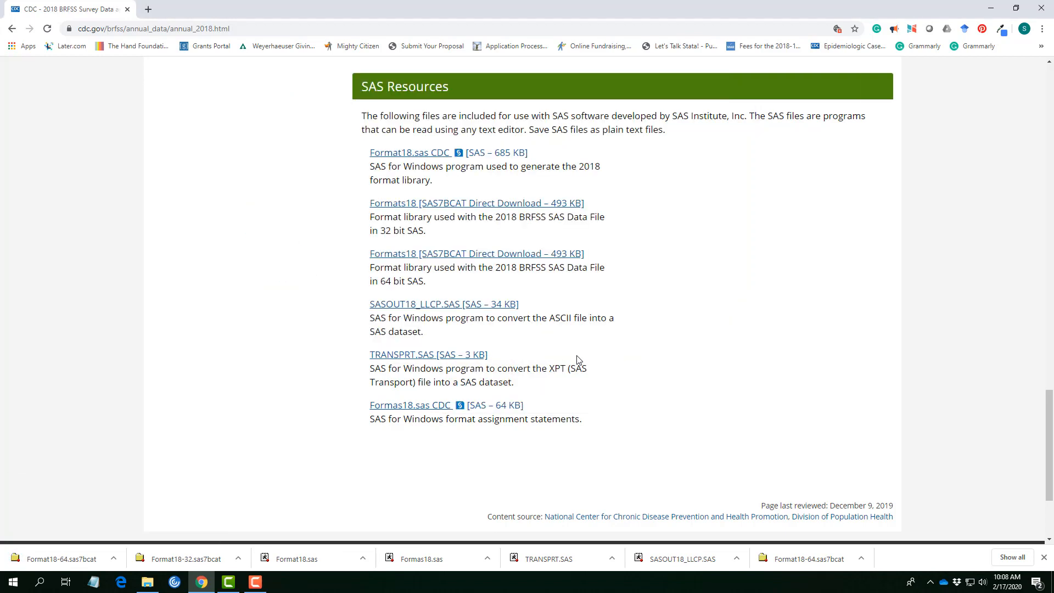
{"action": "right_click", "coordinate": [404, 355]}
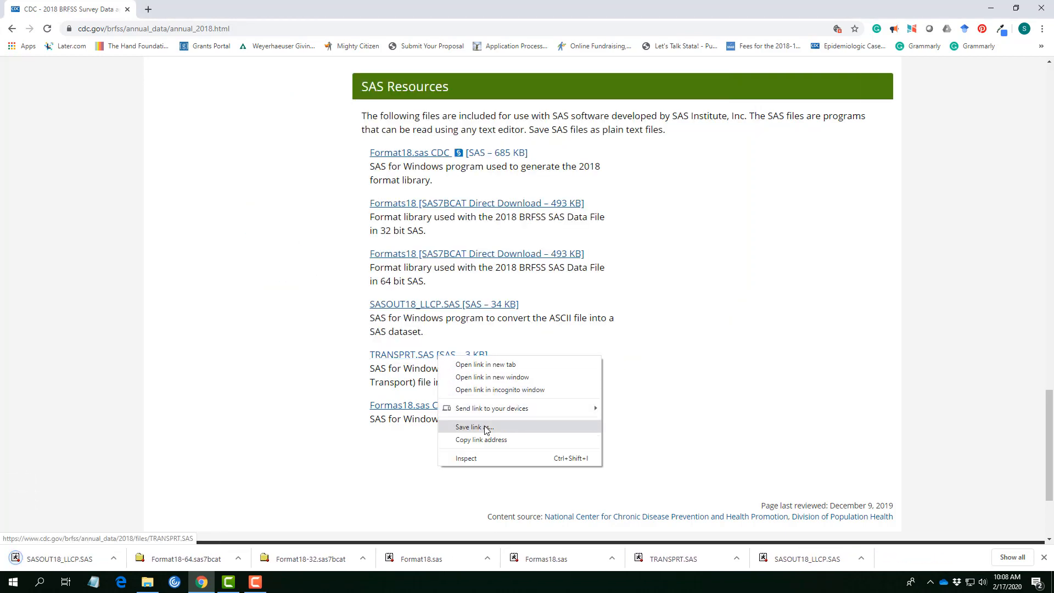
{"action": "left_click", "coordinate": [473, 427]}
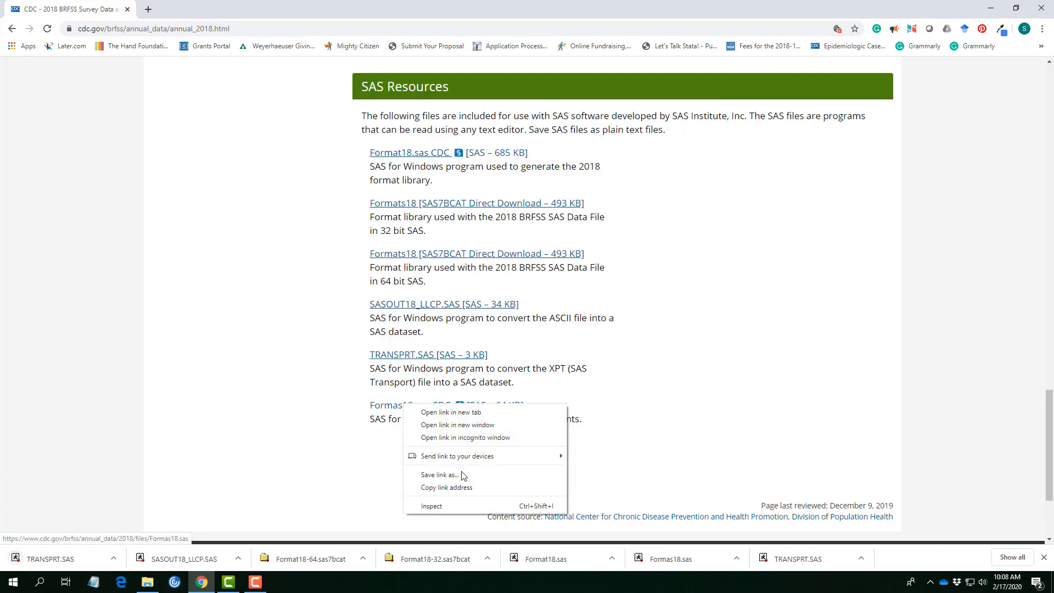
{"action": "mouse_move", "coordinate": [458, 476]}
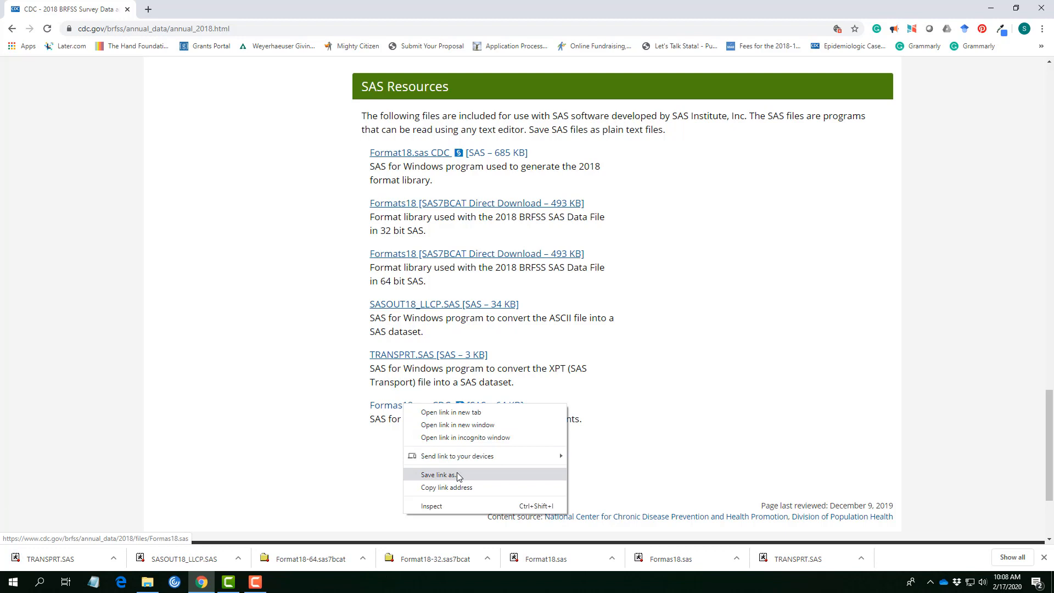
{"action": "left_click", "coordinate": [439, 475]}
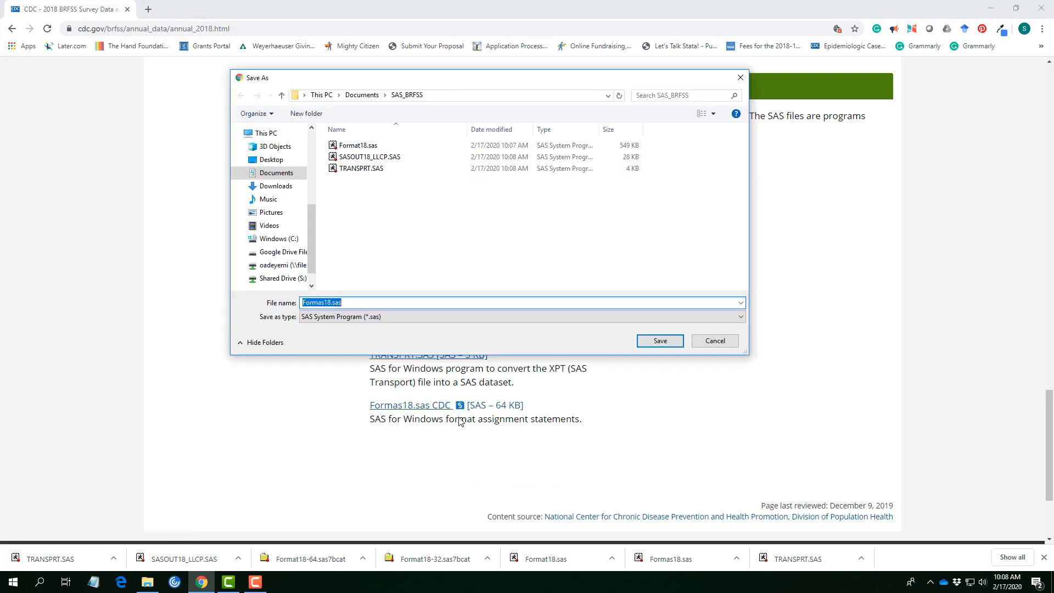
{"action": "left_click", "coordinate": [660, 341]}
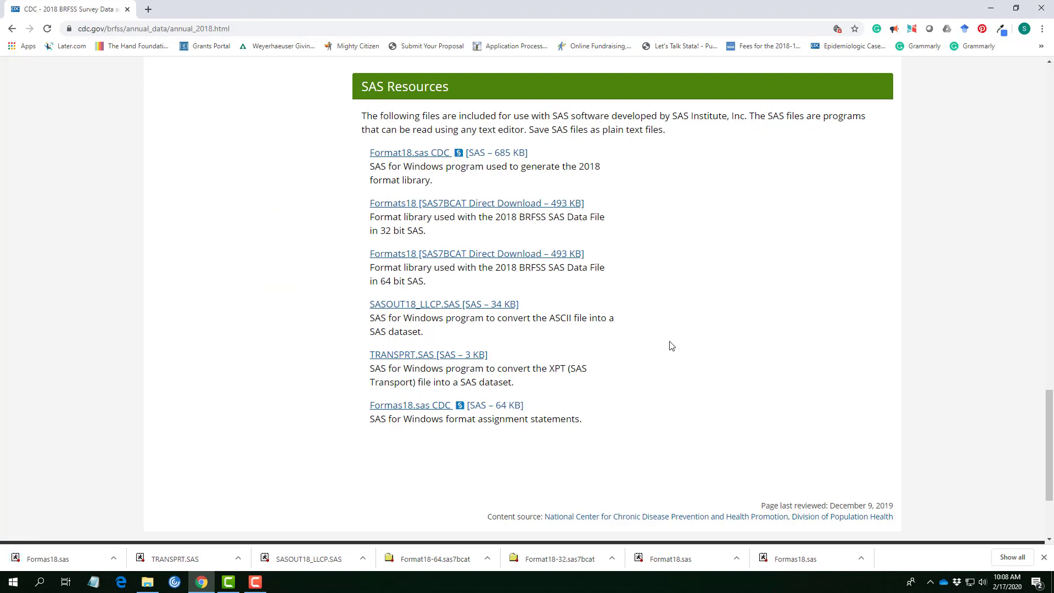
{"action": "mouse_move", "coordinate": [668, 341]}
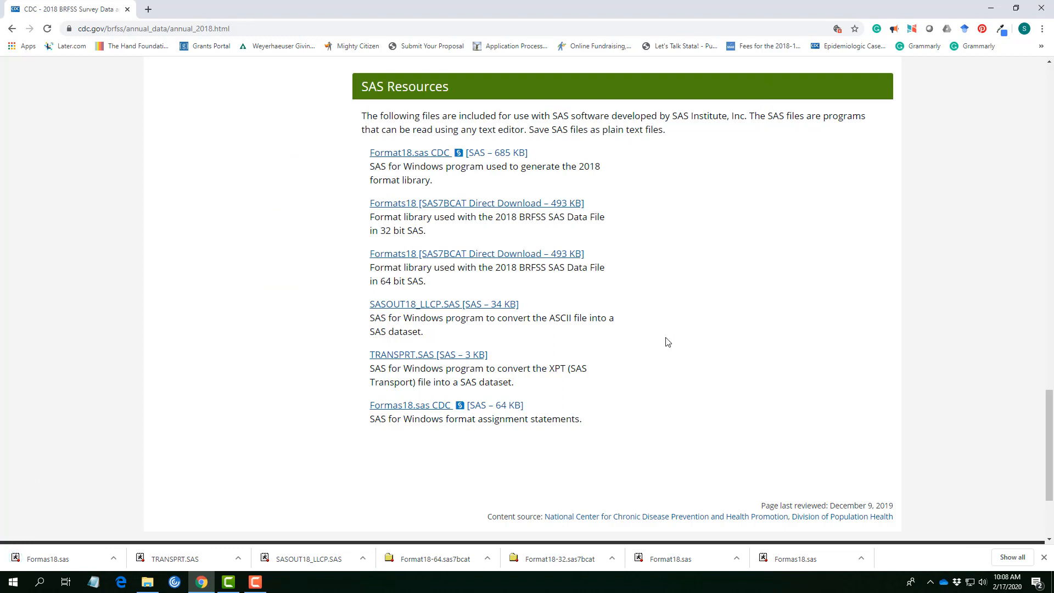
{"action": "mouse_move", "coordinate": [648, 326]}
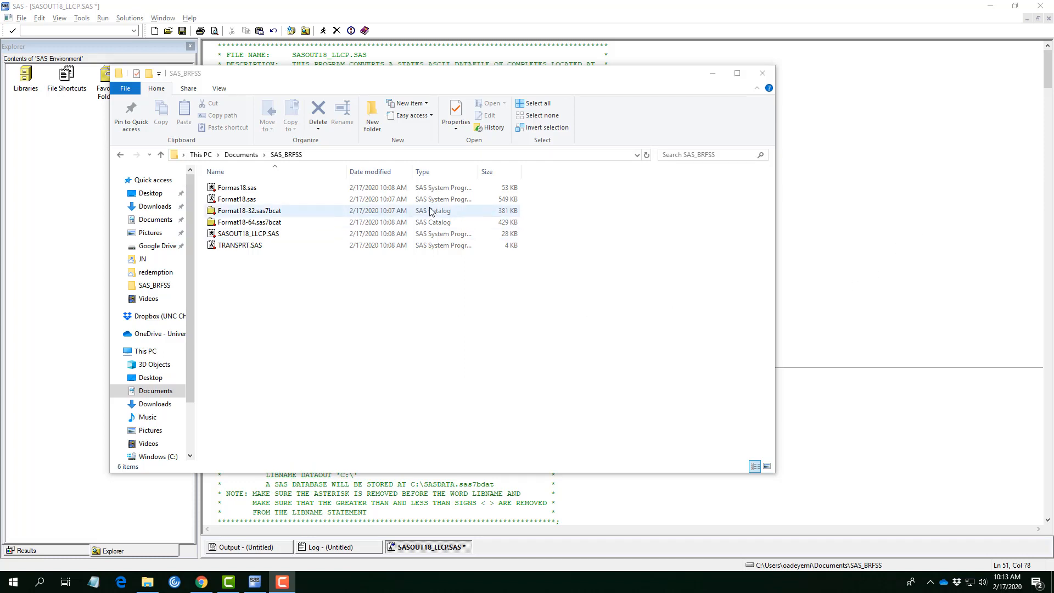
- Return from the SAS_BRFSS folder to the 2018 BRFSS data page in Chrome
{"action": "left_click", "coordinate": [638, 313]}
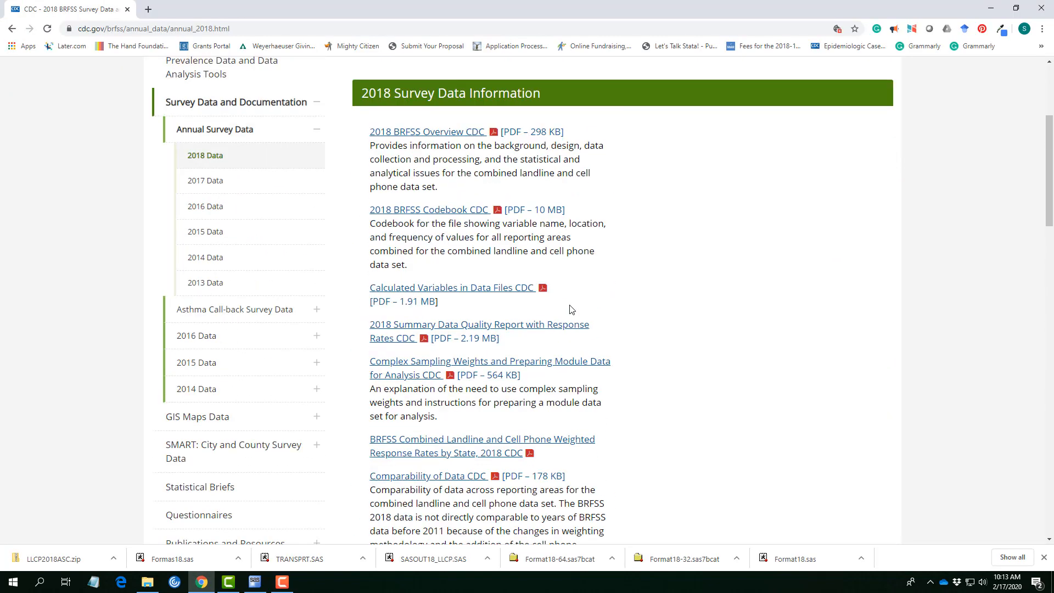
- Scroll the 2018 page down to the Data Files section with ASCII and SAS Transport downloads
{"action": "scroll", "scroll_direction": "up", "scroll_amount": 3}
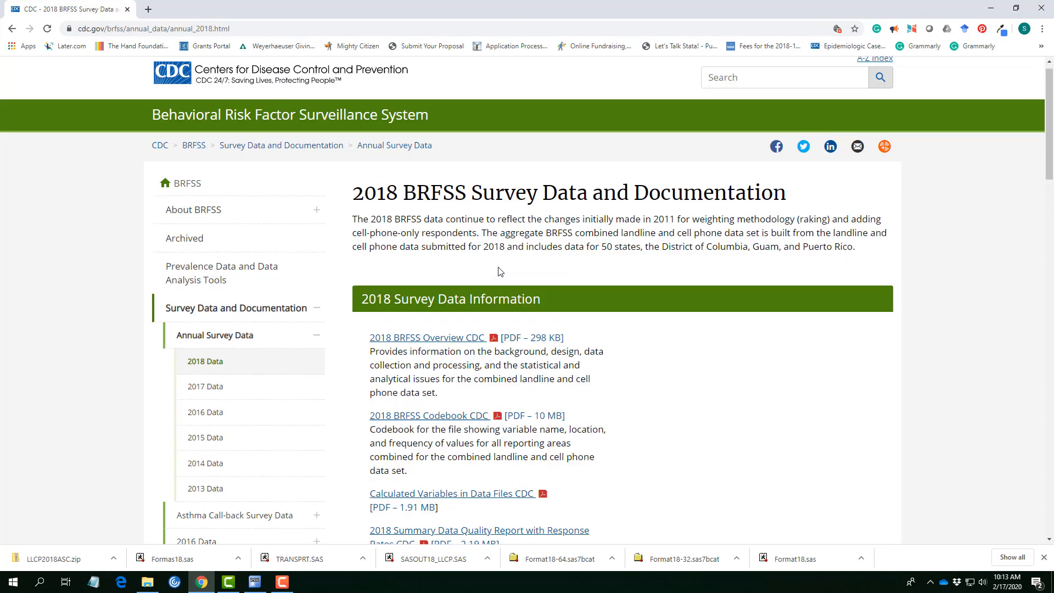
{"action": "scroll", "scroll_direction": "down", "scroll_amount": 3}
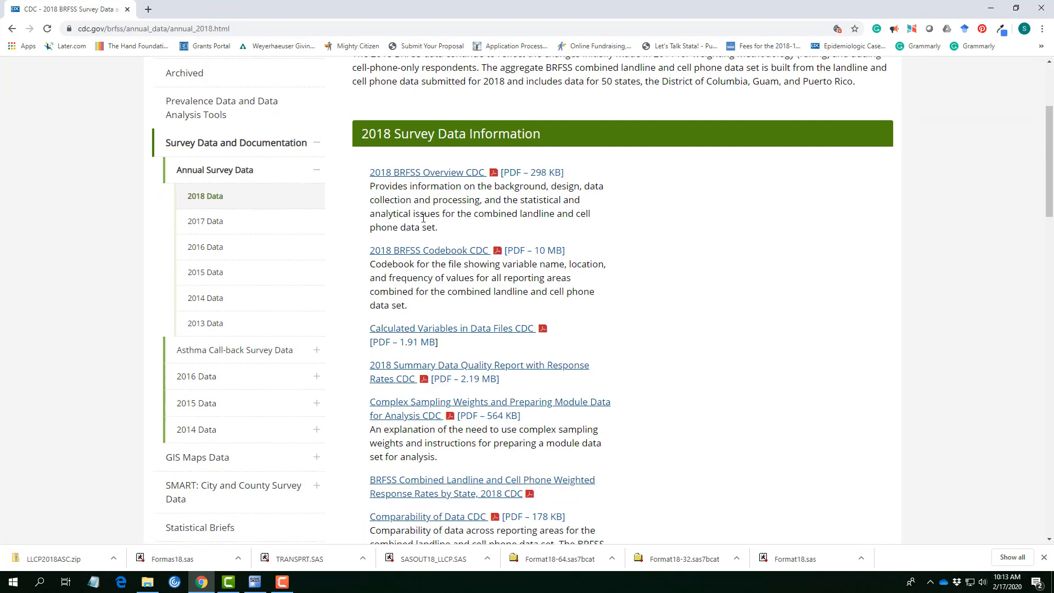
{"action": "scroll", "scroll_direction": "down", "scroll_amount": 3}
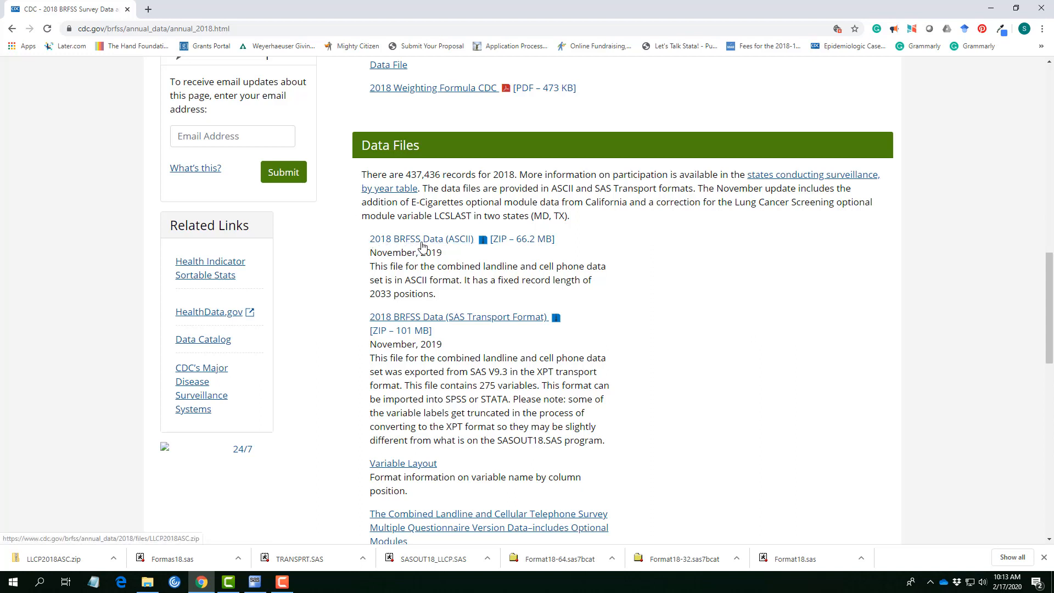
{"action": "mouse_move", "coordinate": [447, 243]}
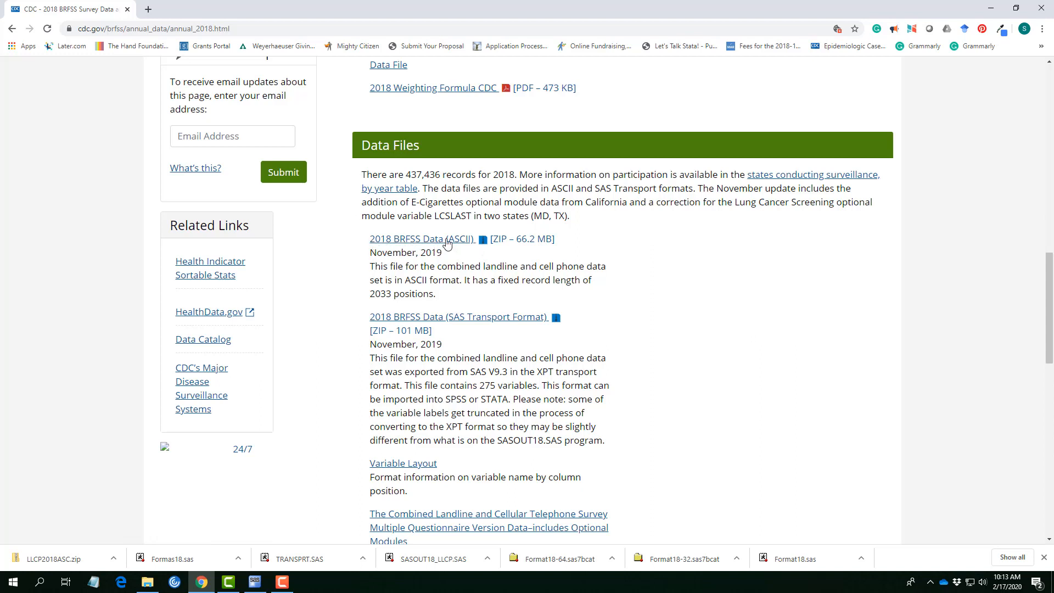
{"action": "mouse_move", "coordinate": [420, 288]}
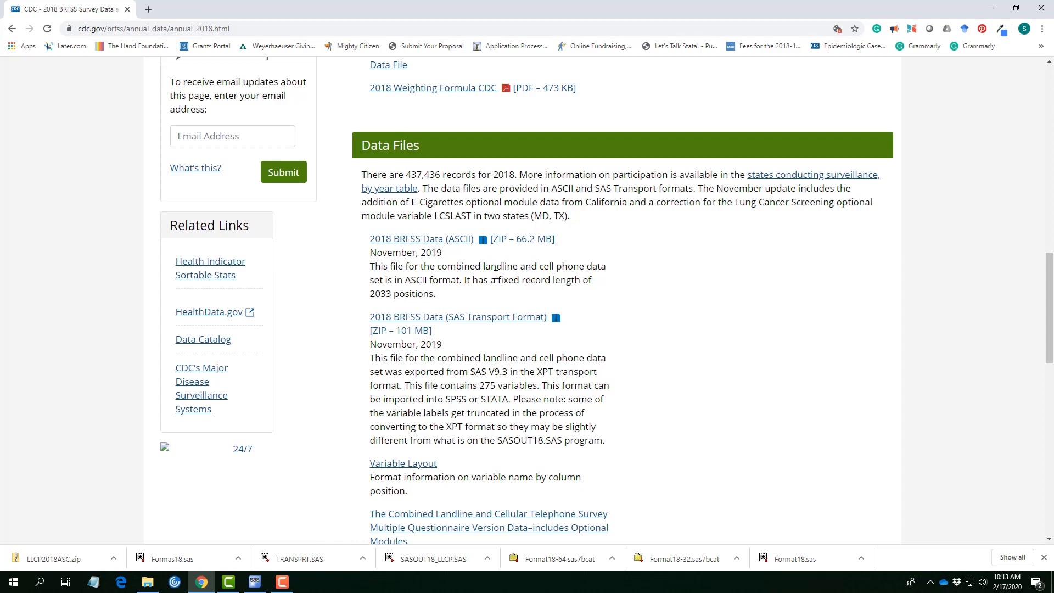
{"action": "scroll", "scroll_direction": "down", "scroll_amount": 3}
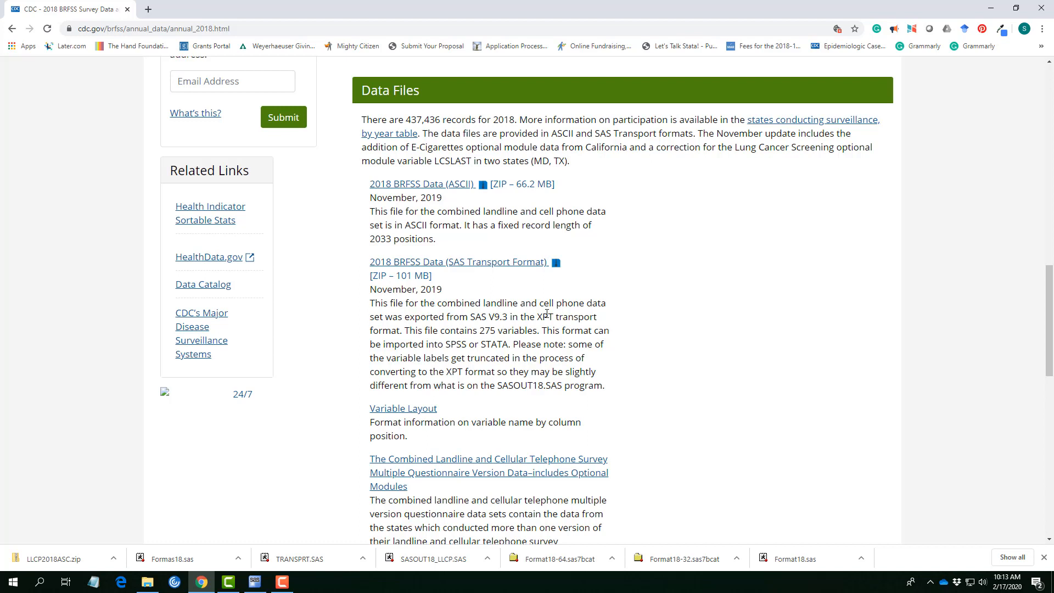
{"action": "mouse_move", "coordinate": [478, 295]}
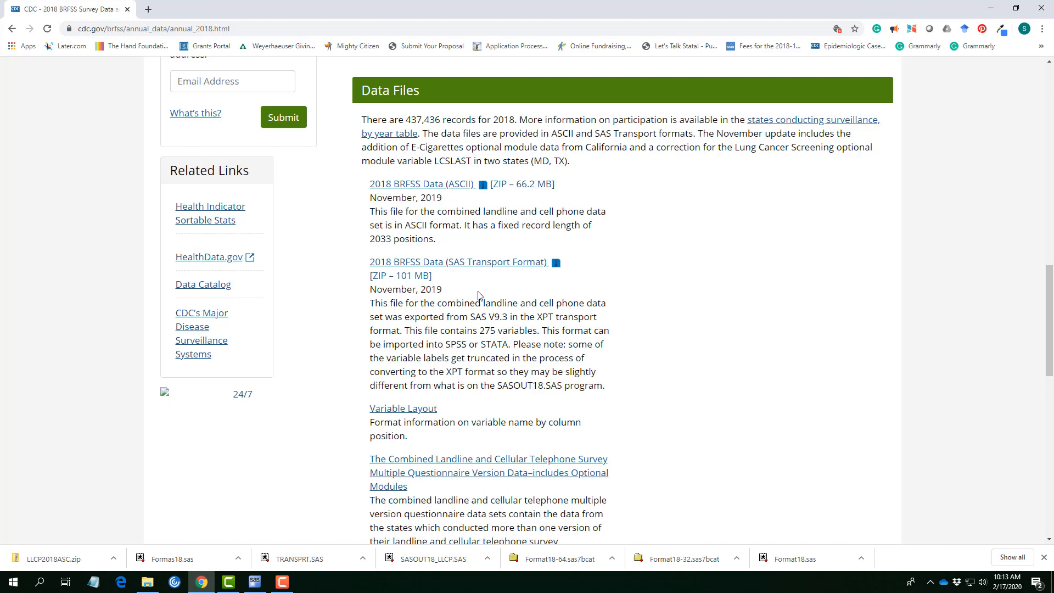
{"action": "mouse_move", "coordinate": [409, 200]}
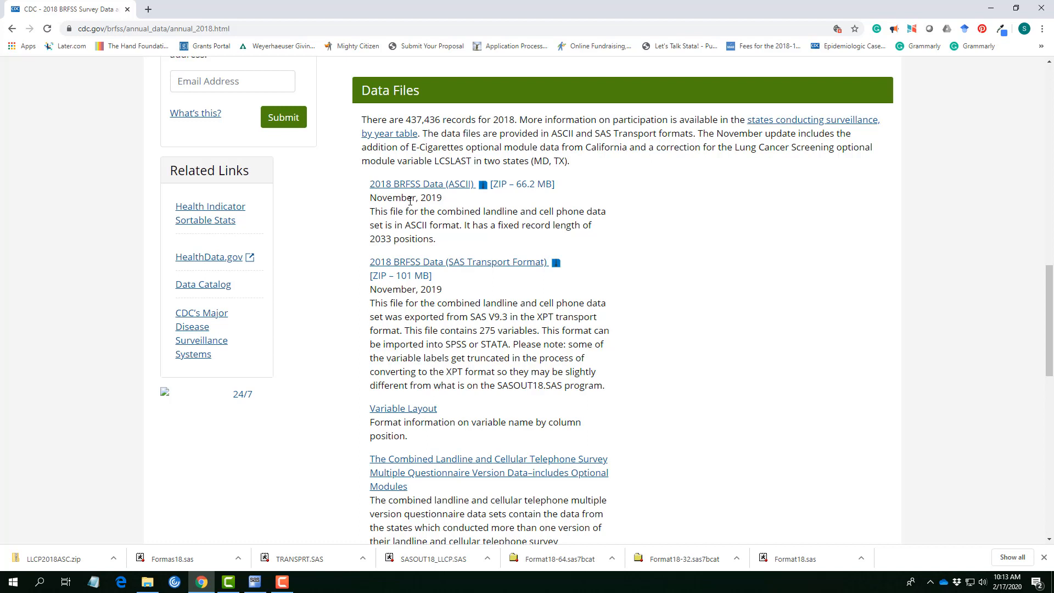
- Download the 2018 BRFSS Data (ASCII) zip into Documents > SAS_BRFSS
{"action": "left_click", "coordinate": [421, 184]}
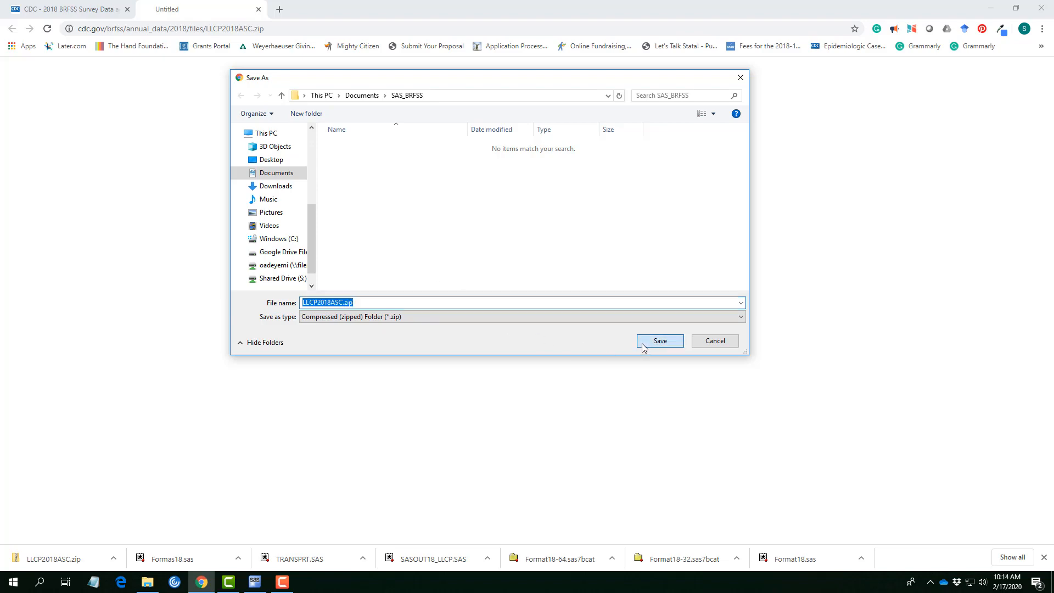
{"action": "left_click", "coordinate": [660, 341]}
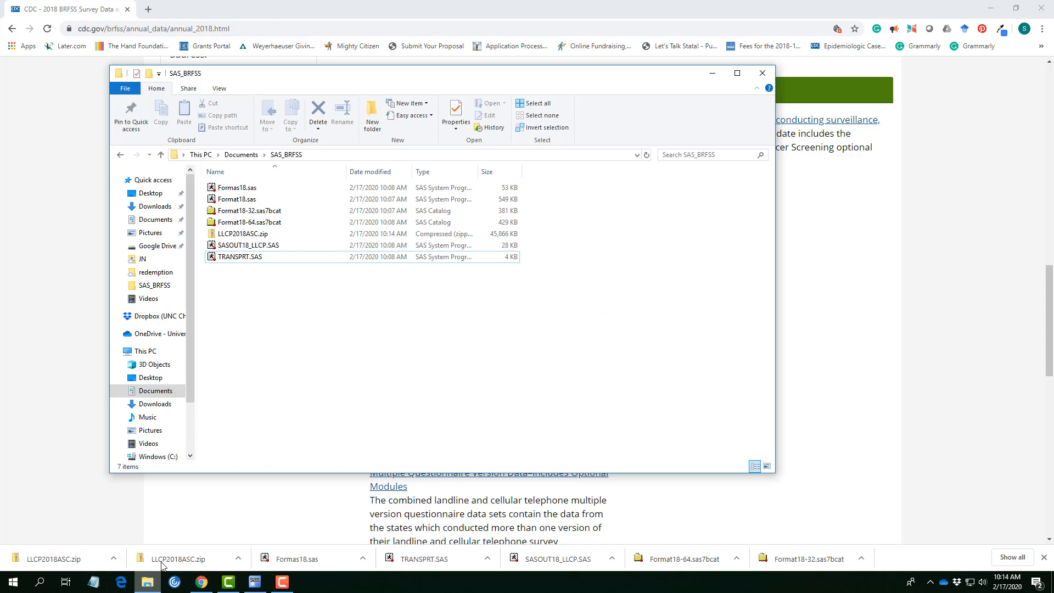
- Extract LLCP2018ASC.zip into a new LLCP2018ASC folder in SAS_BRFSS
{"action": "left_click", "coordinate": [242, 234]}
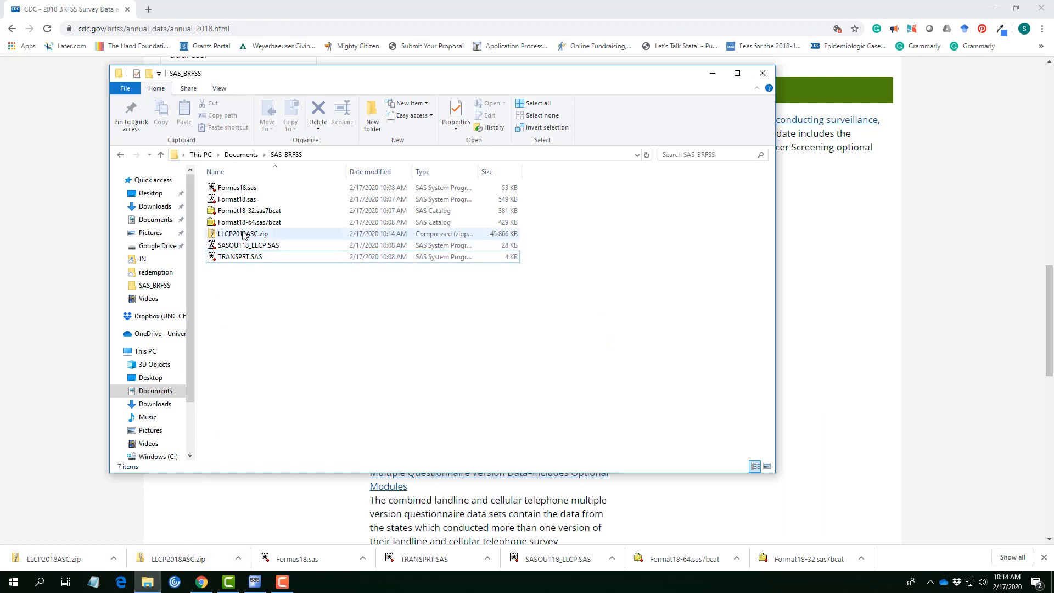
{"action": "left_click", "coordinate": [242, 233]}
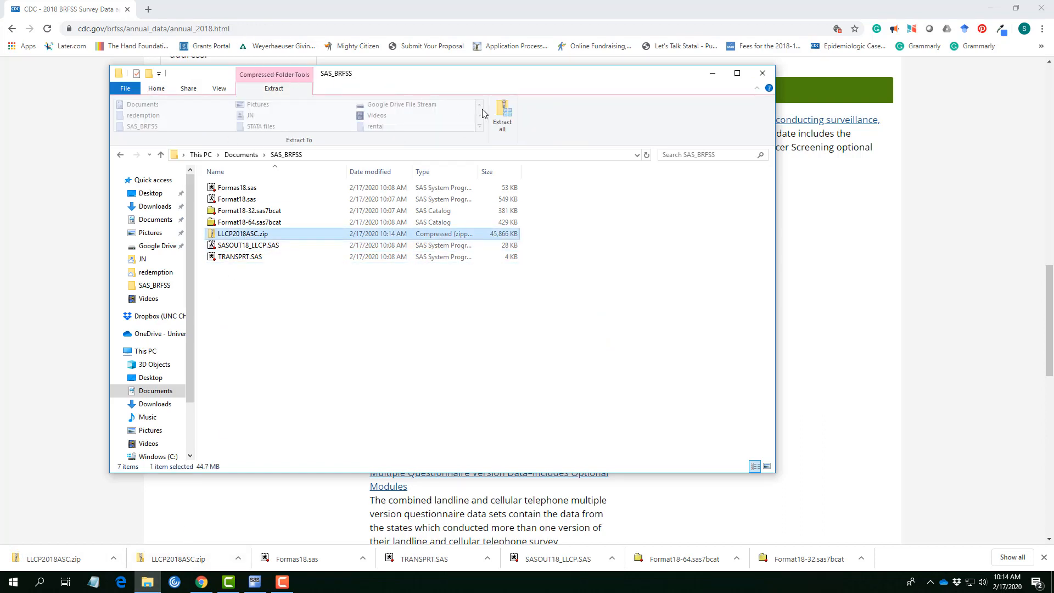
{"action": "left_click", "coordinate": [503, 112]}
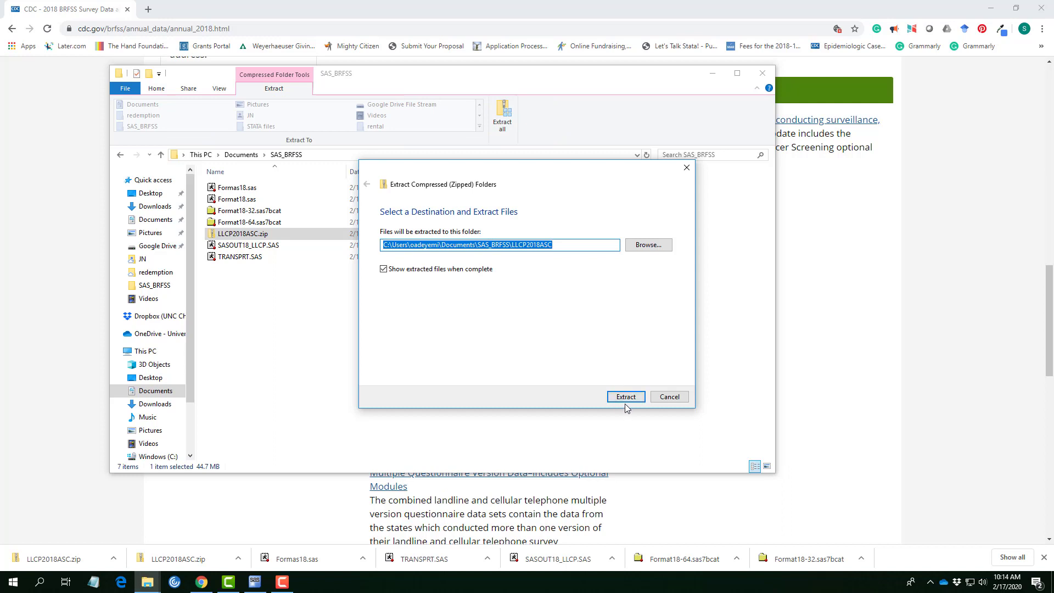
{"action": "left_click", "coordinate": [626, 397]}
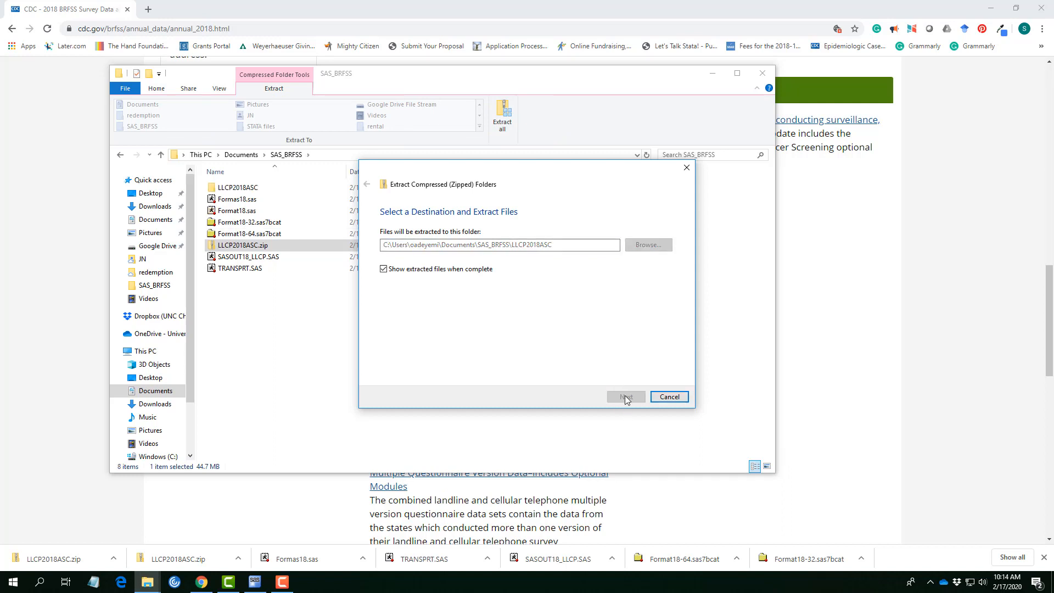
{"action": "left_click", "coordinate": [626, 396]}
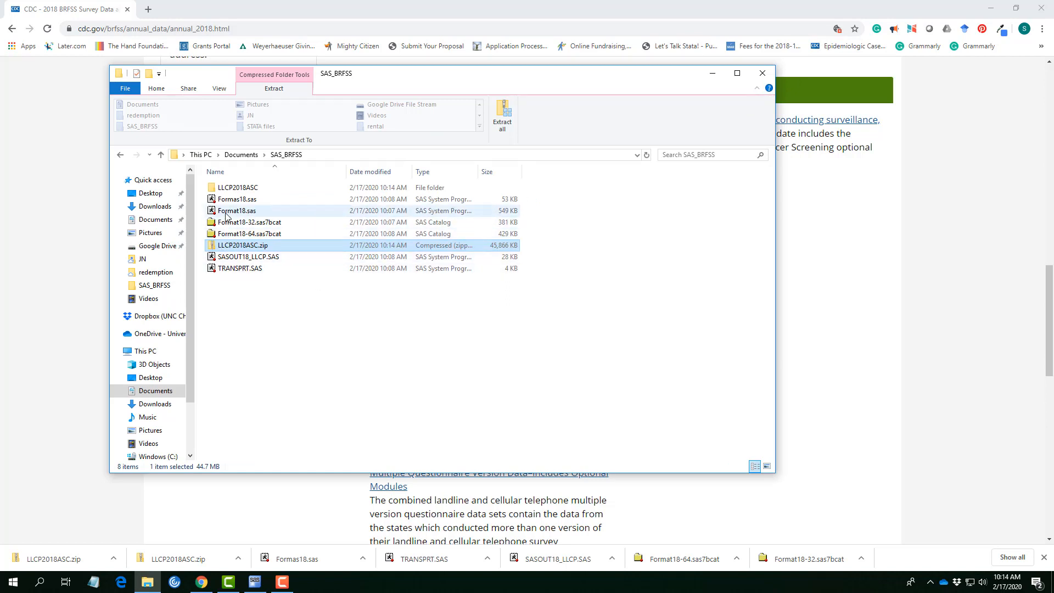
{"action": "mouse_move", "coordinate": [239, 188]}
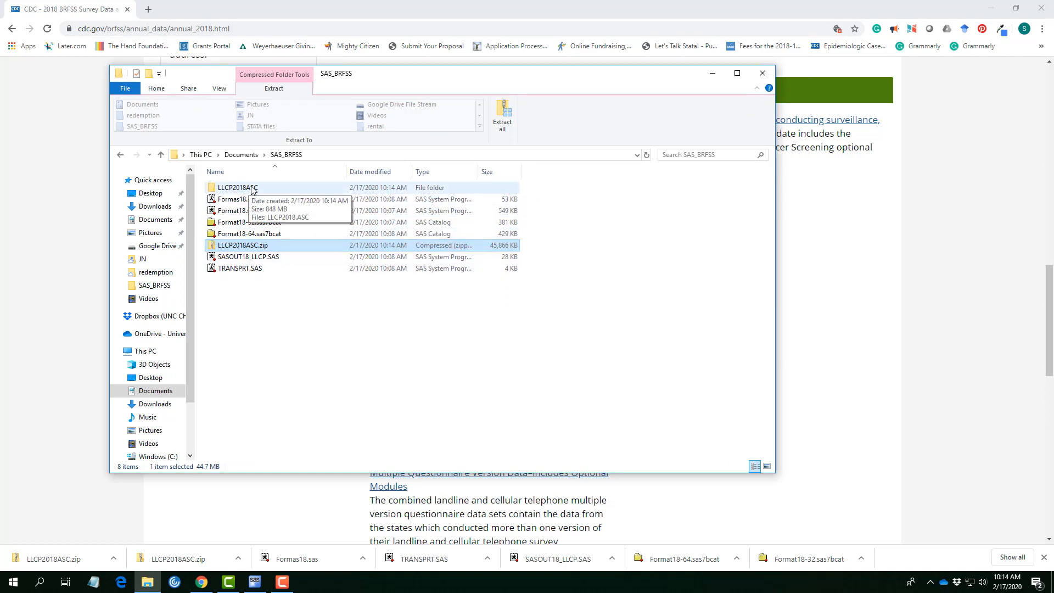
- Check that LLCP2018ASC holds LLCP2018.ASC, then return to SAS_BRFSS
{"action": "left_click", "coordinate": [238, 188]}
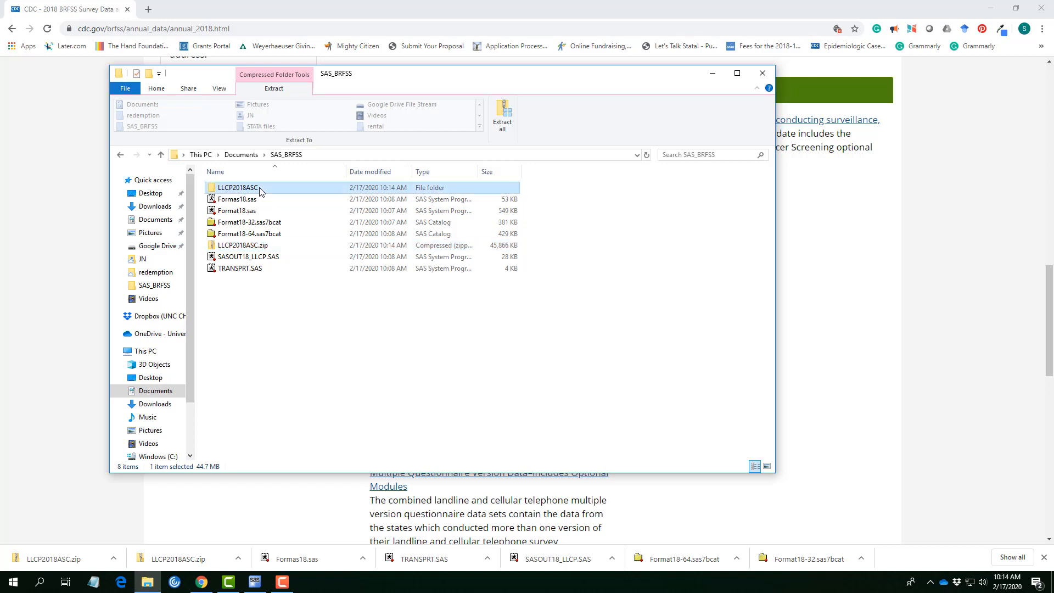
{"action": "double_click", "coordinate": [236, 188]}
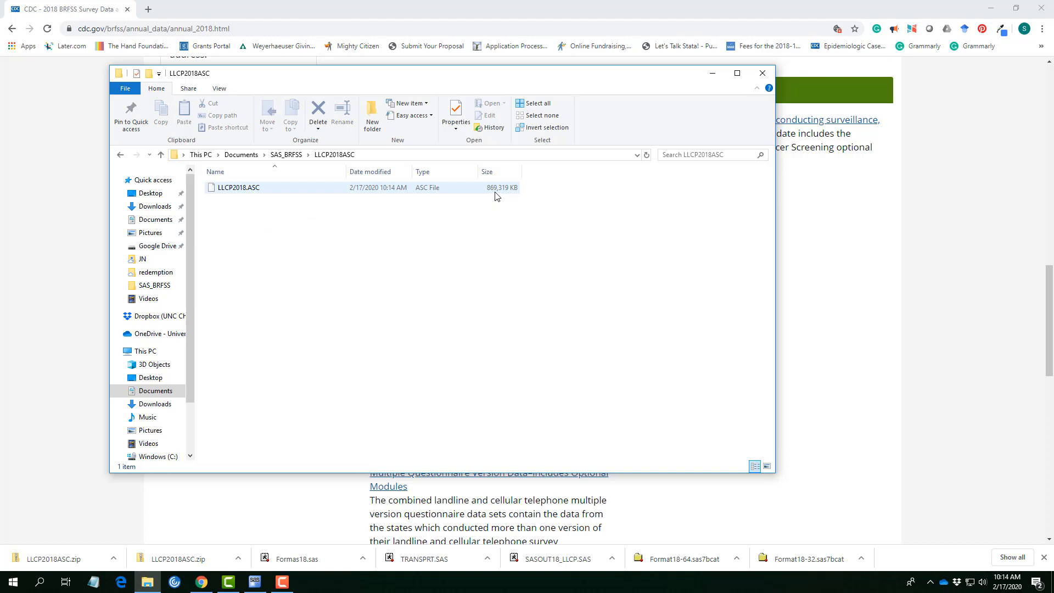
{"action": "left_click", "coordinate": [317, 188]}
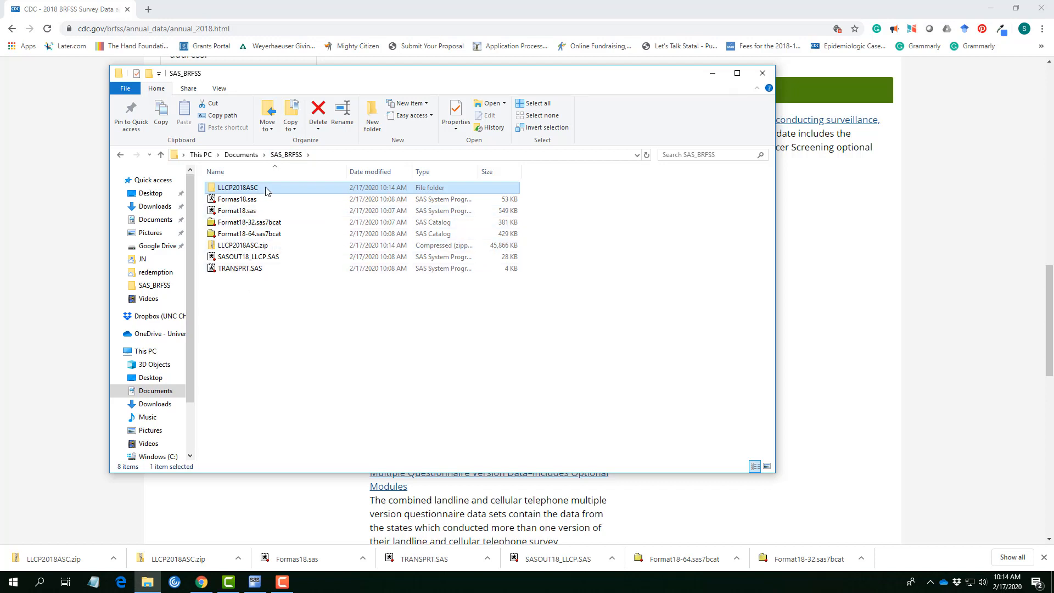
{"action": "mouse_move", "coordinate": [267, 192]}
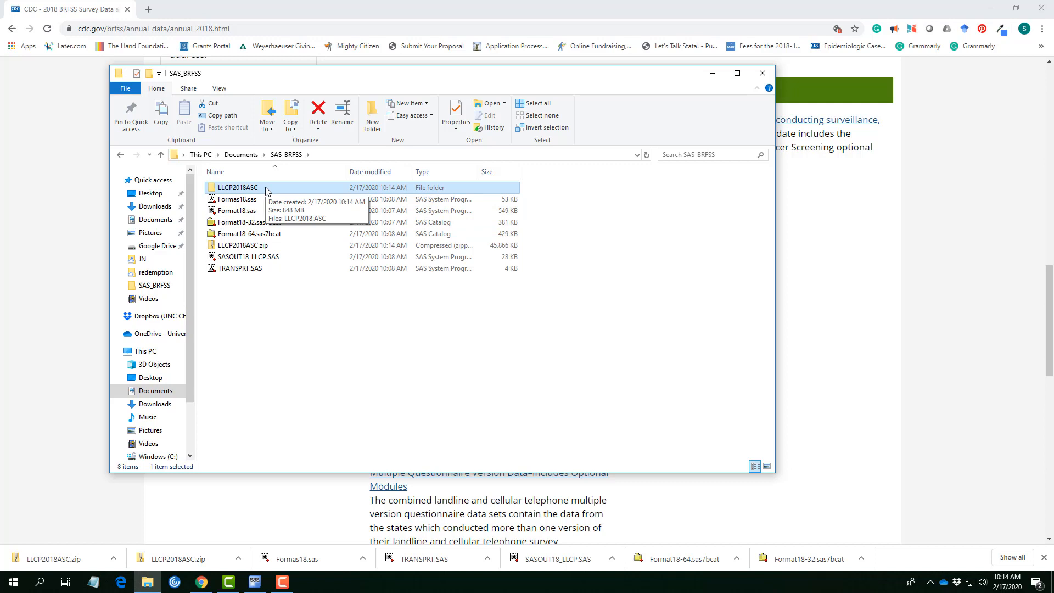
{"action": "mouse_move", "coordinate": [354, 195]}
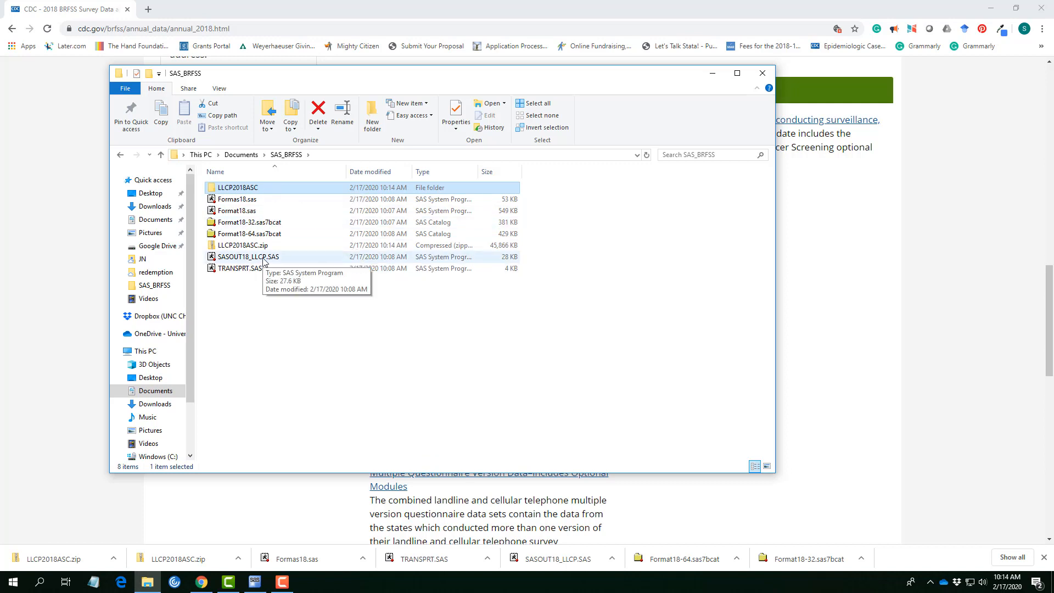
{"action": "mouse_move", "coordinate": [229, 264]}
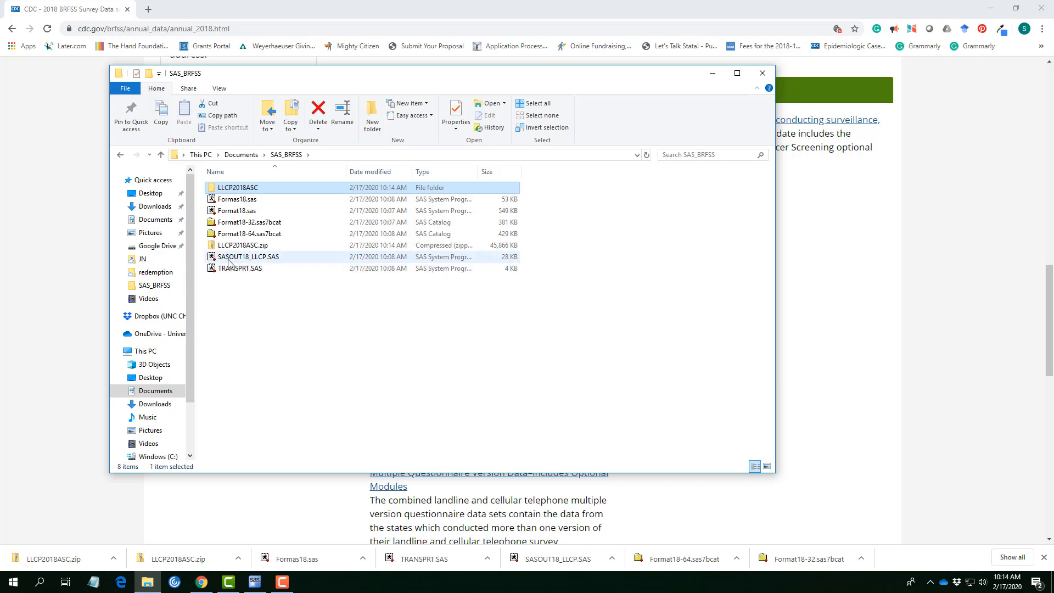
{"action": "mouse_move", "coordinate": [241, 260]}
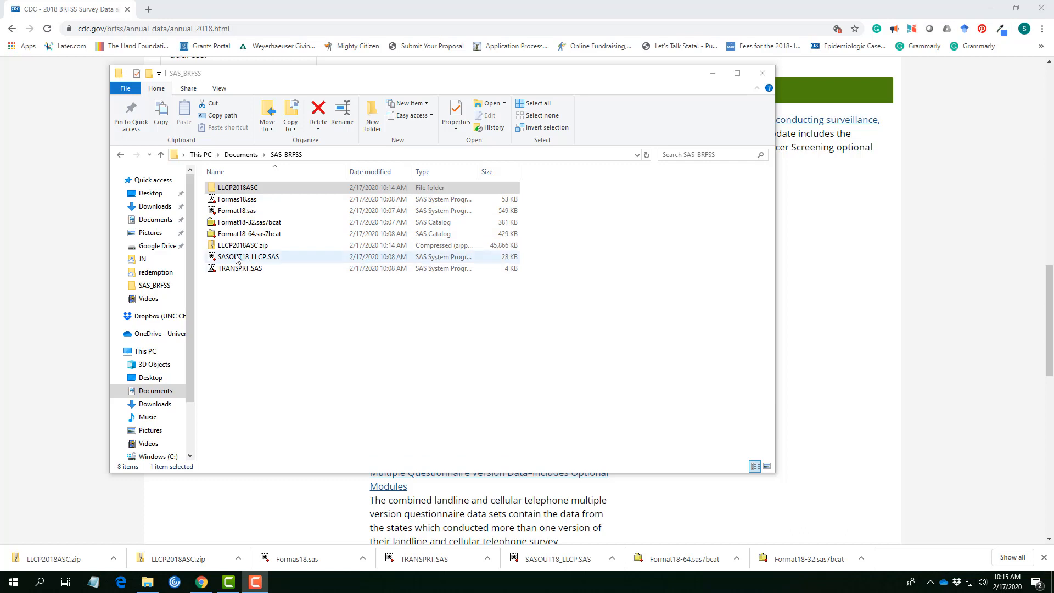
{"action": "mouse_move", "coordinate": [268, 263]}
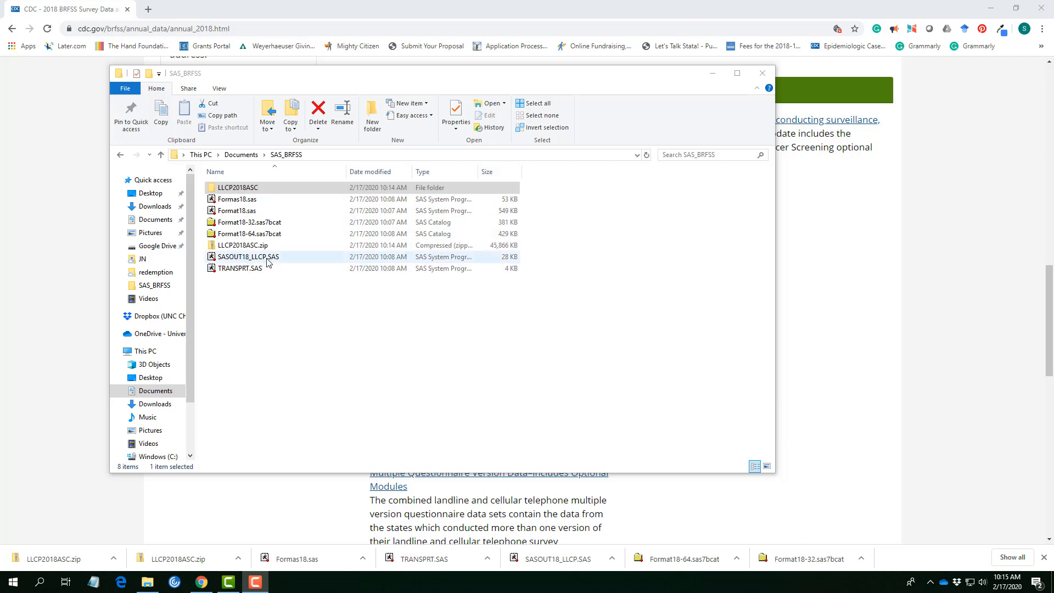
- Launch SASOUT18_LLCP.SAS from the SAS_BRFSS folder into SAS
{"action": "double_click", "coordinate": [249, 256]}
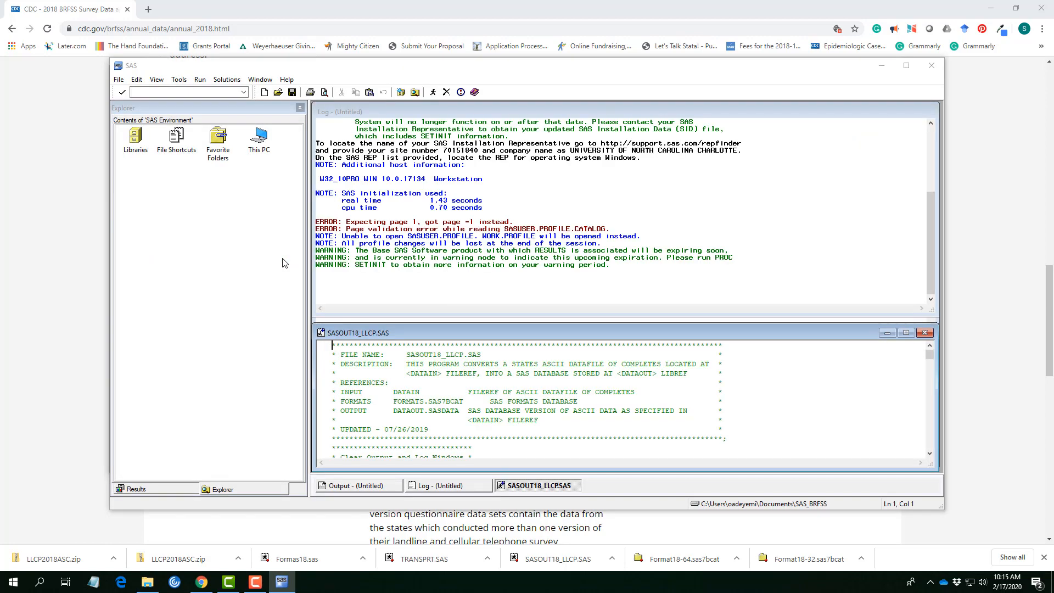
- Maximize the program, read the ASCII datafile path instructions, and bring SAS_BRFSS forward
{"action": "left_click", "coordinate": [906, 66]}
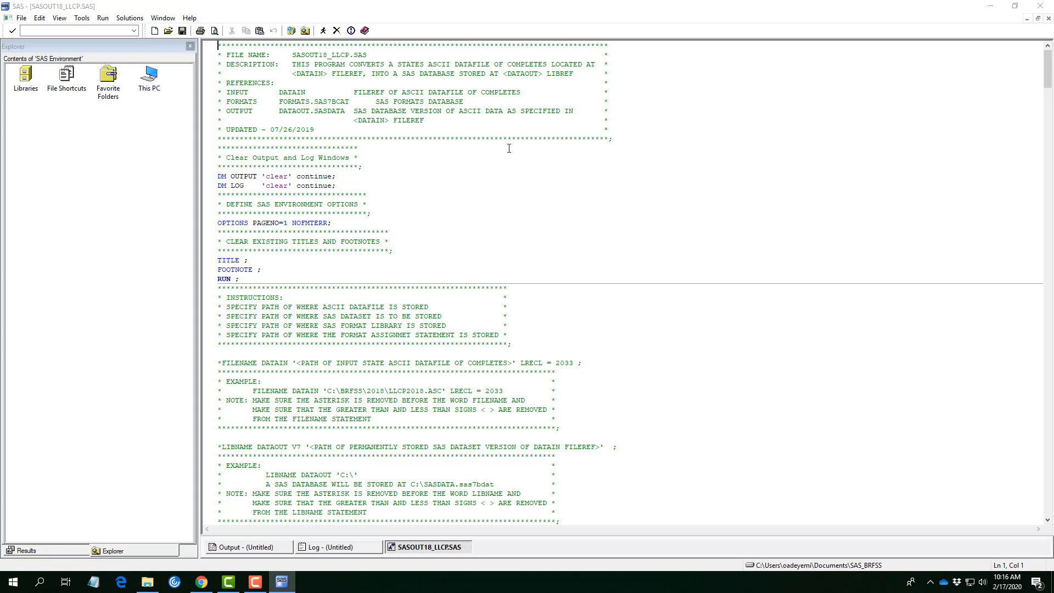
{"action": "mouse_move", "coordinate": [513, 173]}
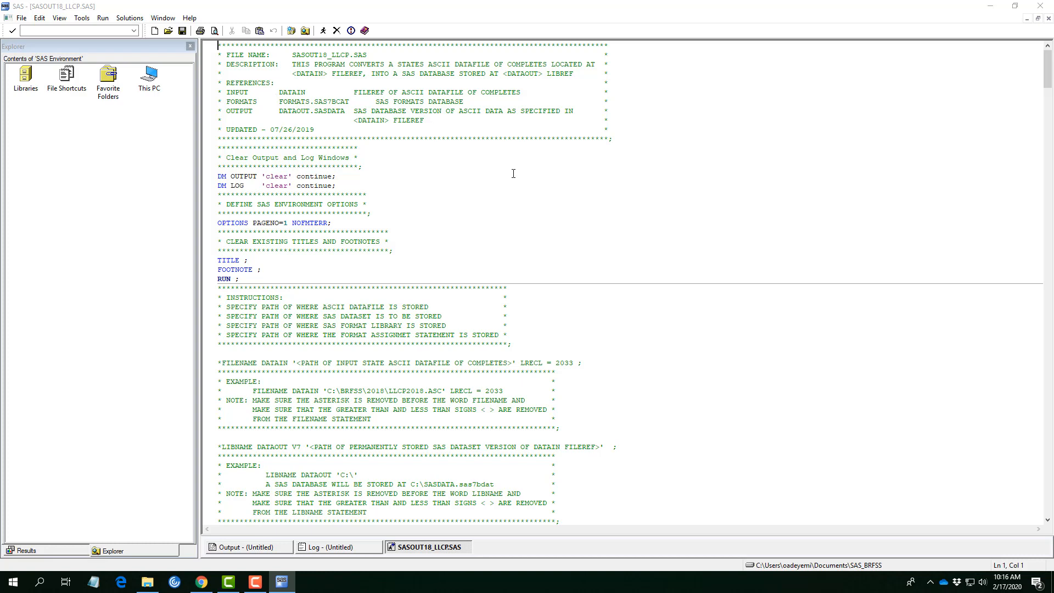
{"action": "scroll", "scroll_direction": "down", "scroll_amount": 3}
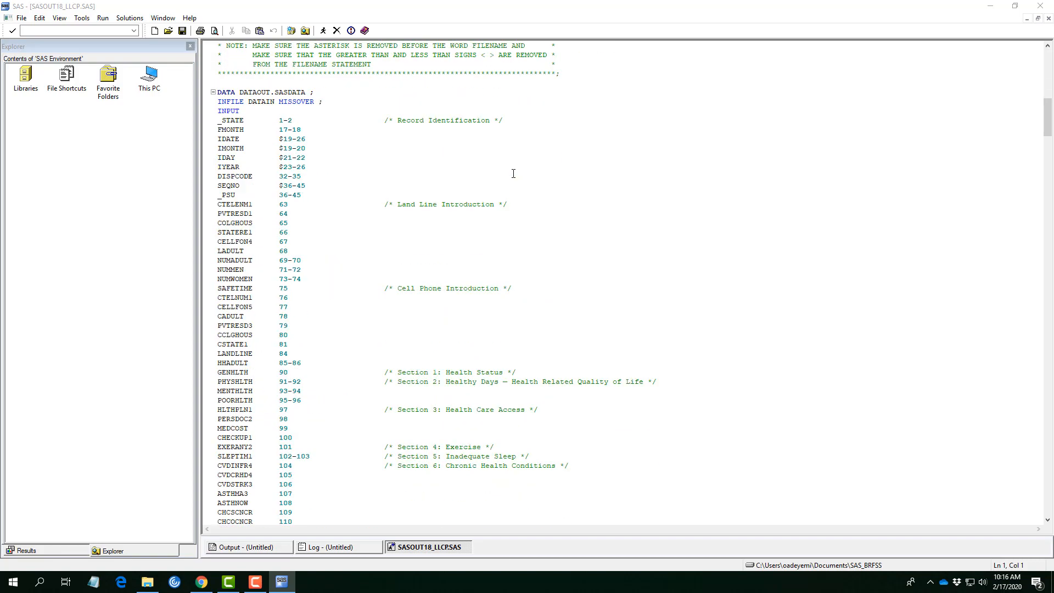
{"action": "scroll", "scroll_direction": "down", "scroll_amount": 3}
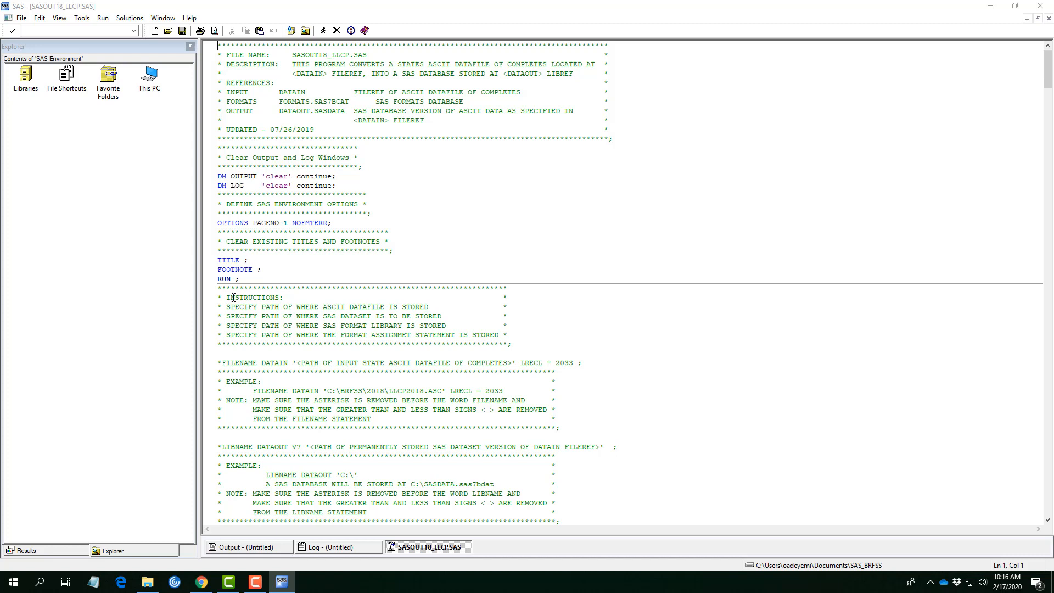
{"action": "double_click", "coordinate": [254, 297]}
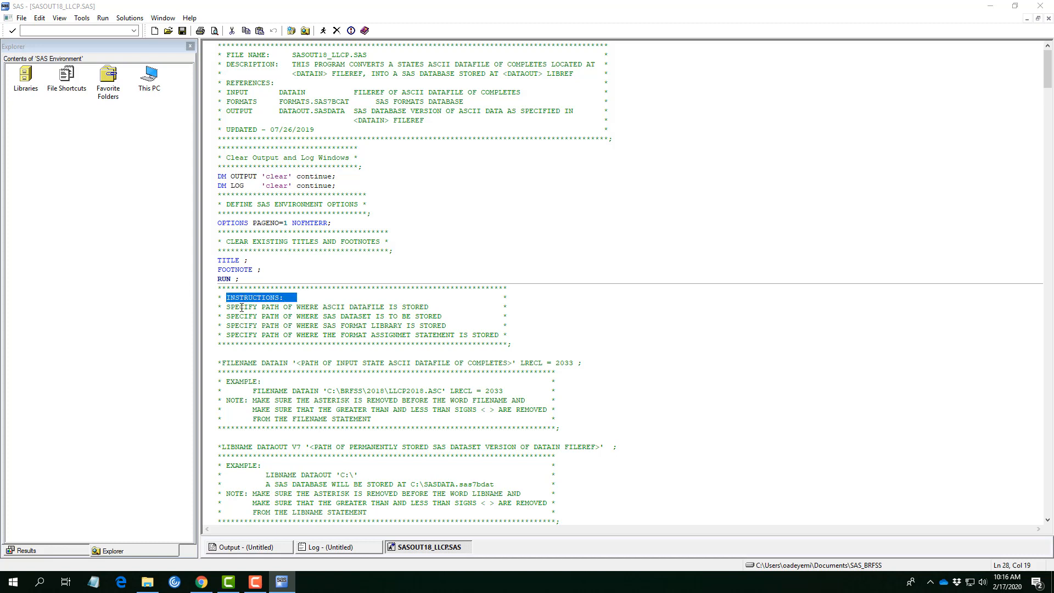
{"action": "mouse_move", "coordinate": [228, 316]}
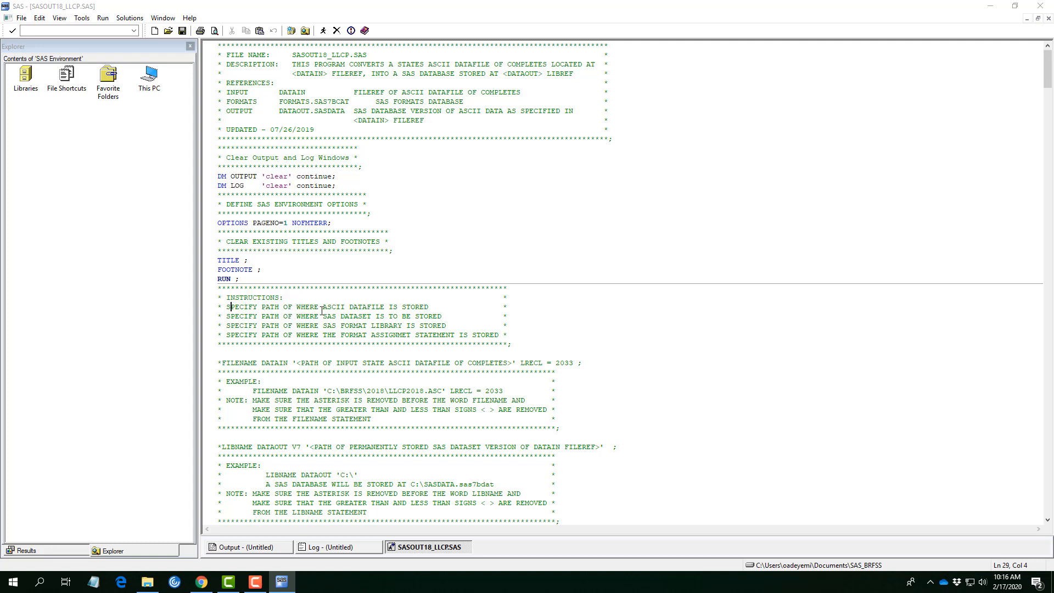
{"action": "mouse_move", "coordinate": [378, 307]}
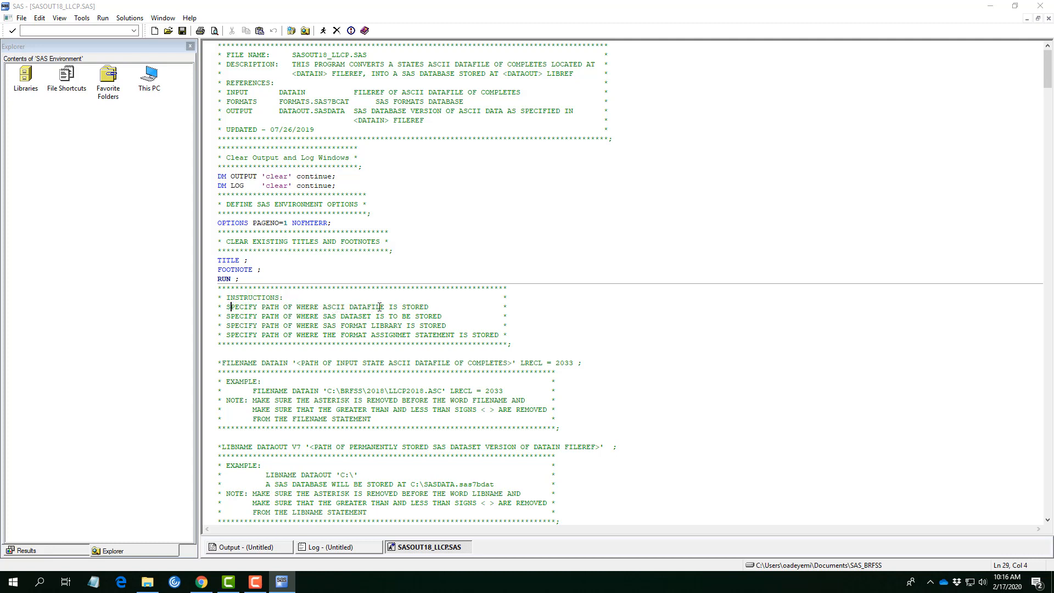
{"action": "mouse_move", "coordinate": [309, 317]}
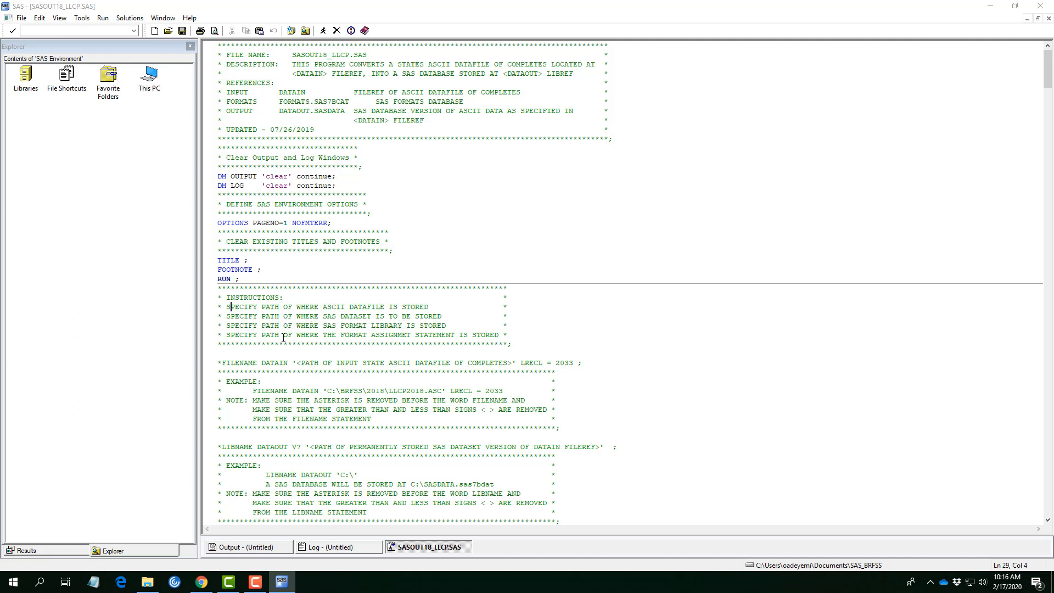
{"action": "mouse_move", "coordinate": [474, 335]}
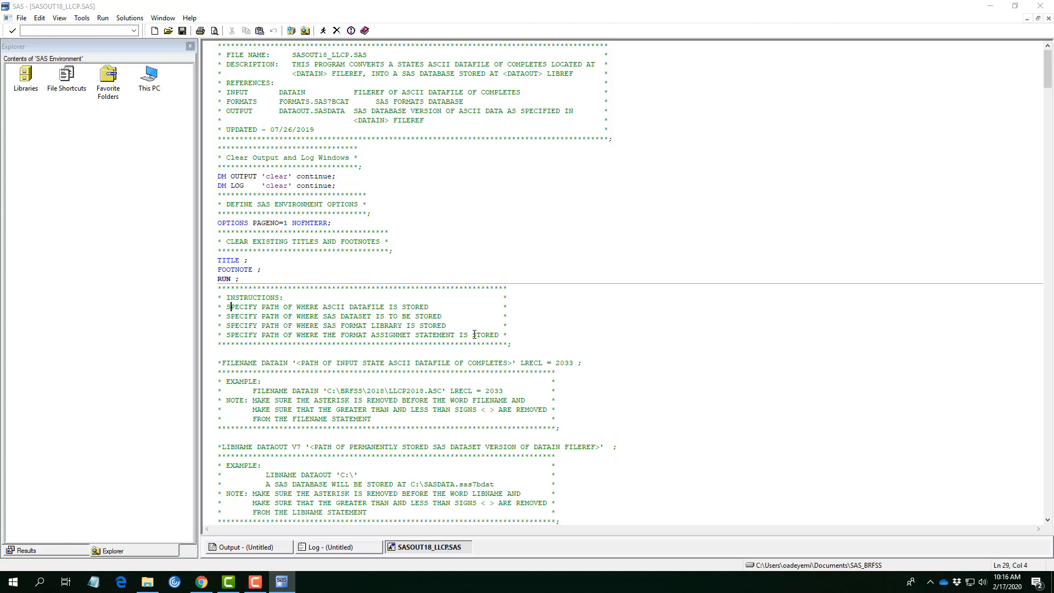
{"action": "mouse_move", "coordinate": [489, 335]}
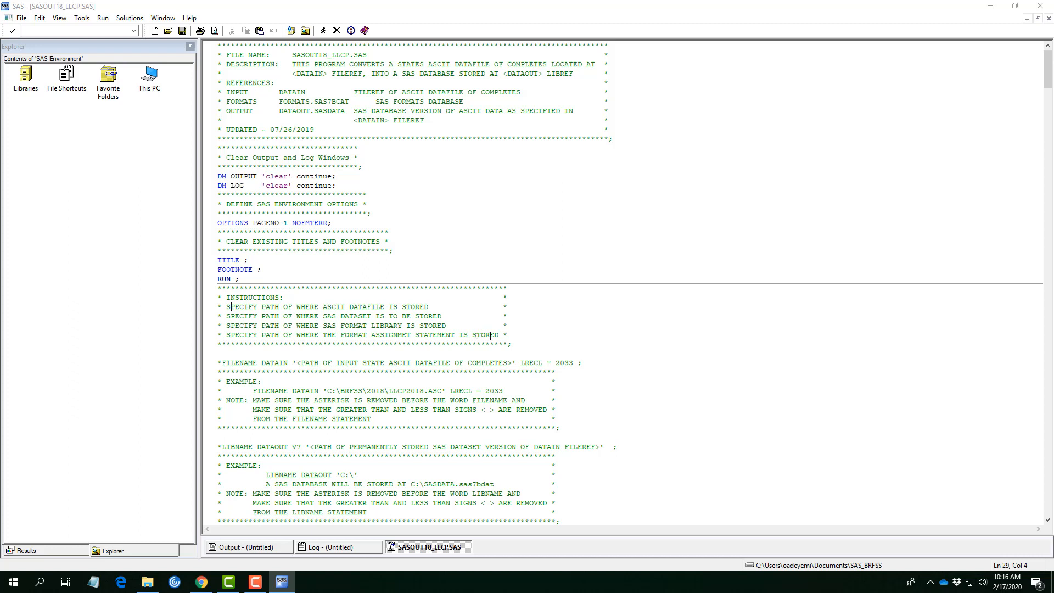
{"action": "mouse_move", "coordinate": [485, 321]}
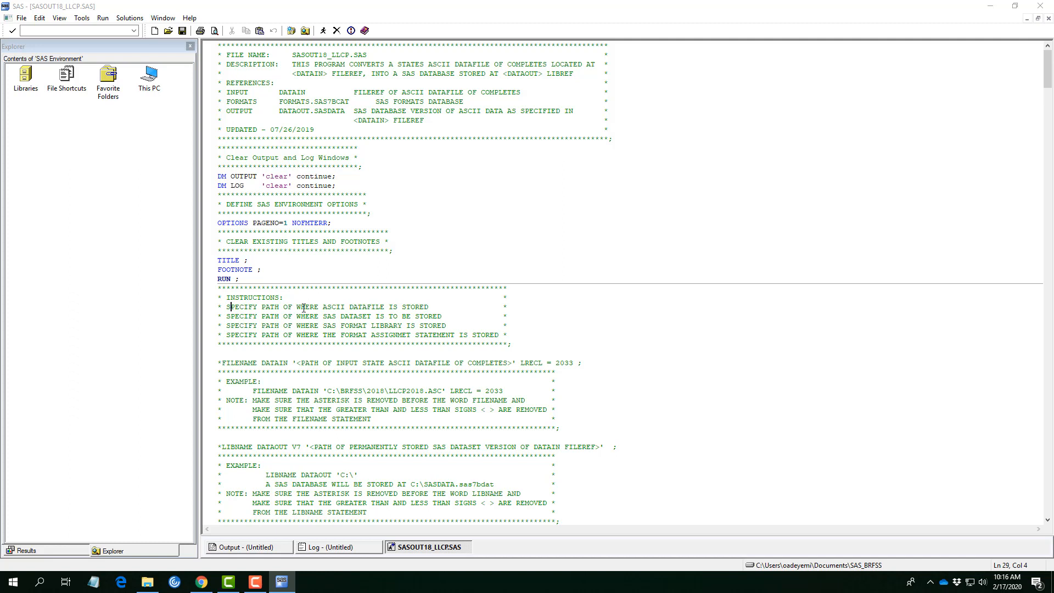
{"action": "left_click_drag", "start_coordinate": [297, 306], "coordinate": [359, 306]}
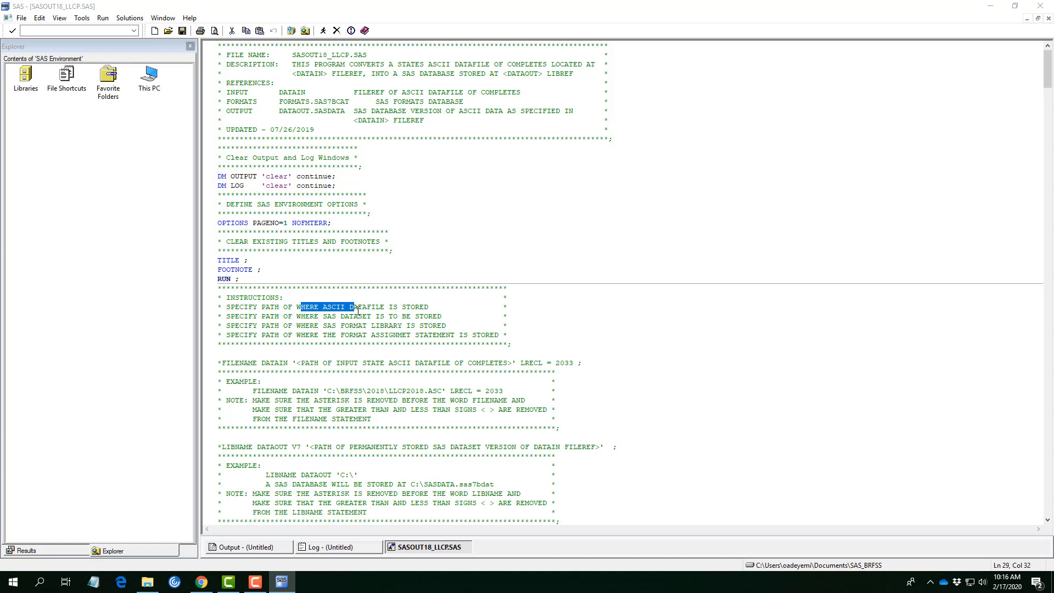
{"action": "left_click", "coordinate": [147, 581]}
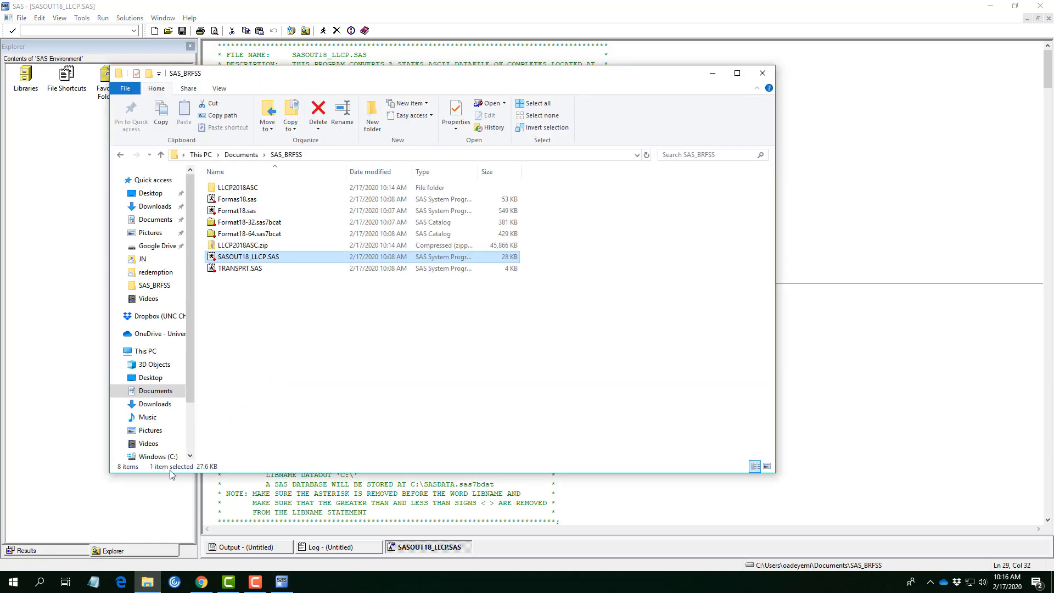
{"action": "mouse_move", "coordinate": [240, 193]}
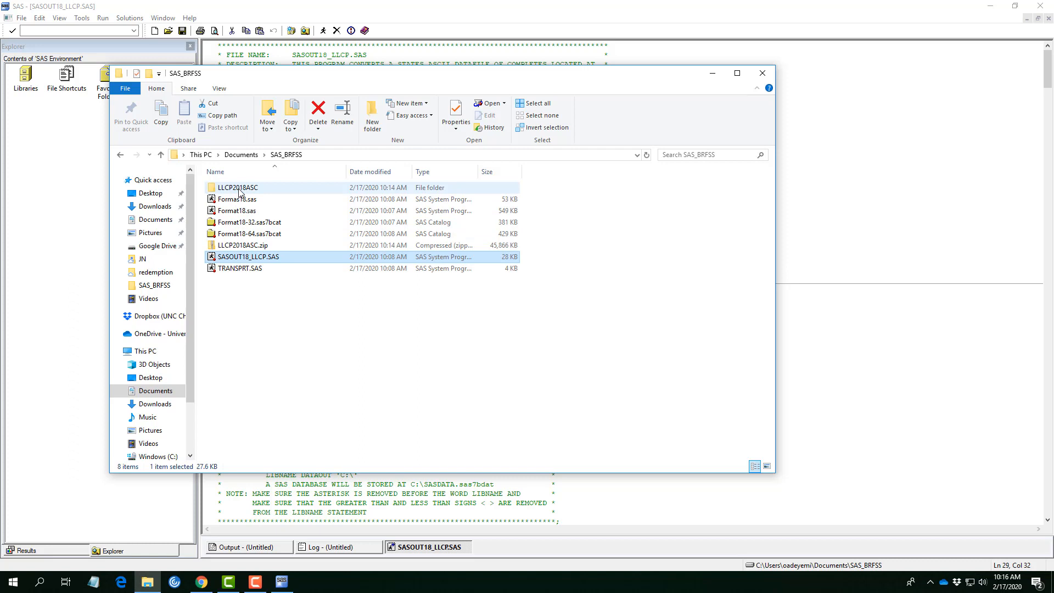
{"action": "mouse_move", "coordinate": [241, 192]}
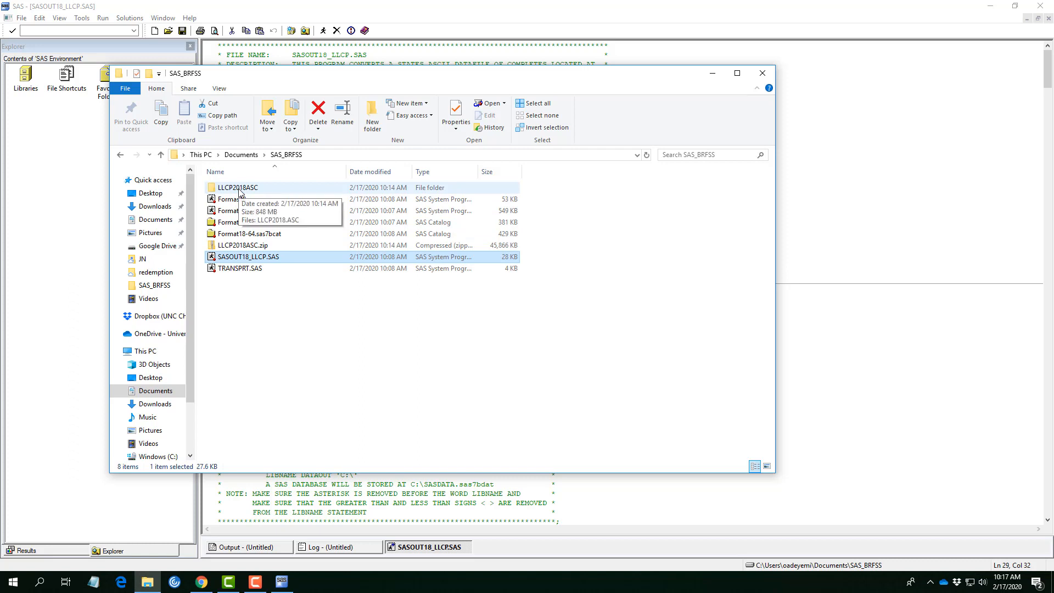
- Inspect the LLCP2018ASC folder, then switch back to the SAS program
{"action": "double_click", "coordinate": [235, 187]}
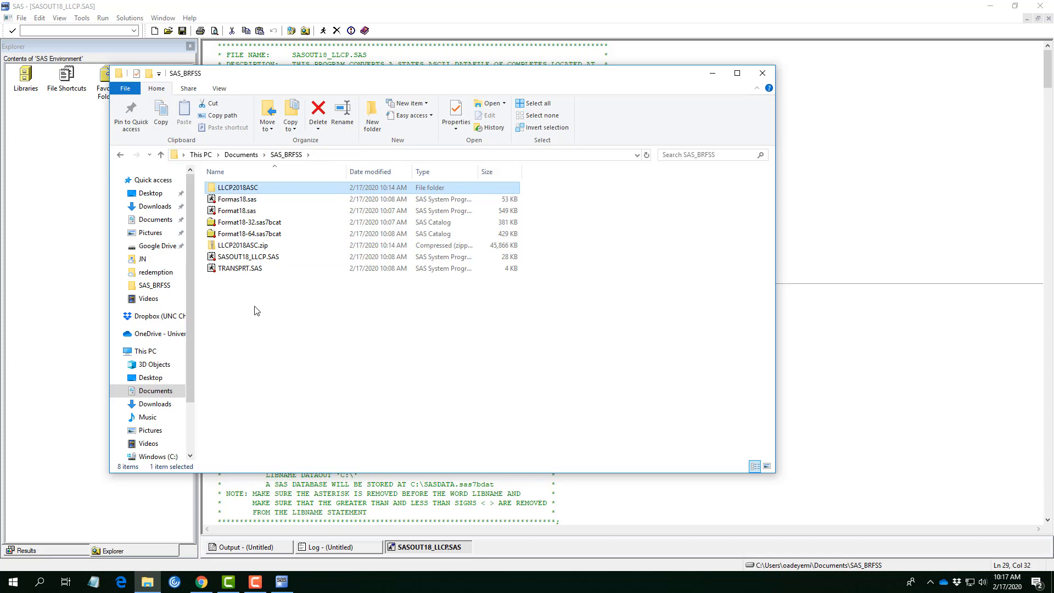
{"action": "mouse_move", "coordinate": [375, 312]}
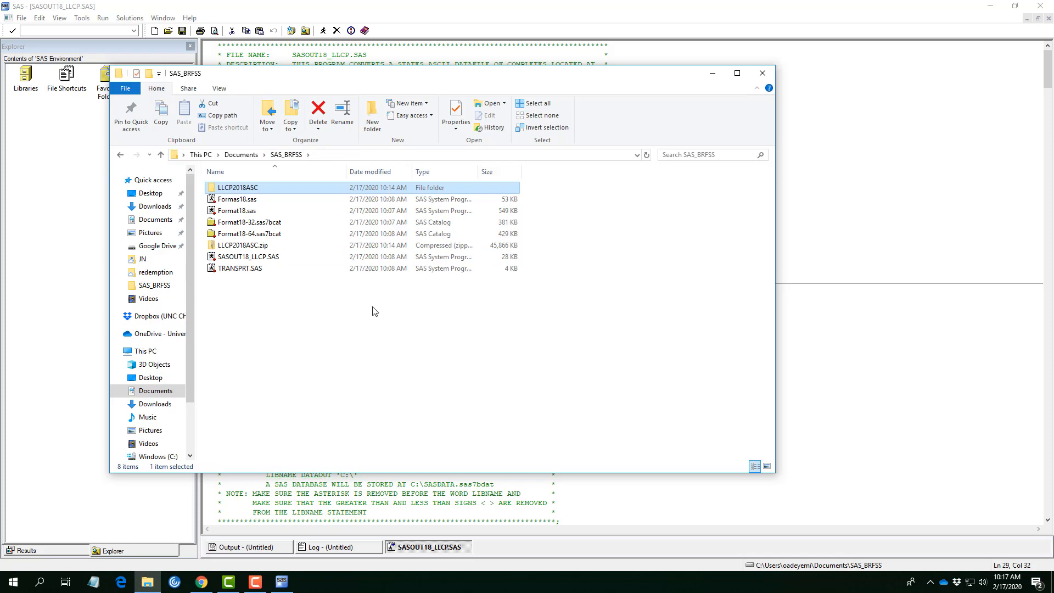
{"action": "left_click", "coordinate": [762, 73]}
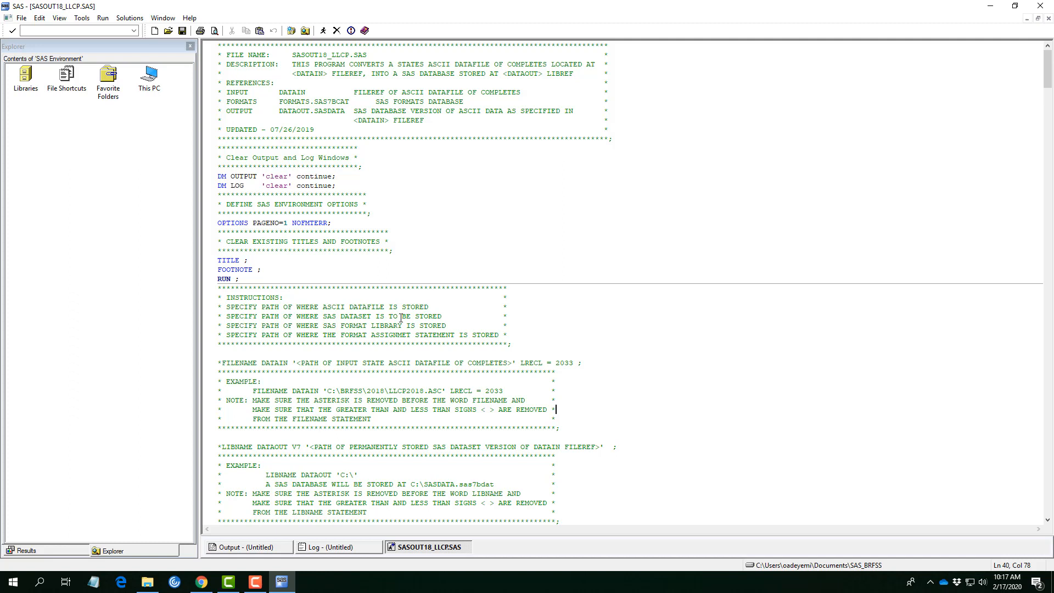
{"action": "mouse_move", "coordinate": [402, 316]}
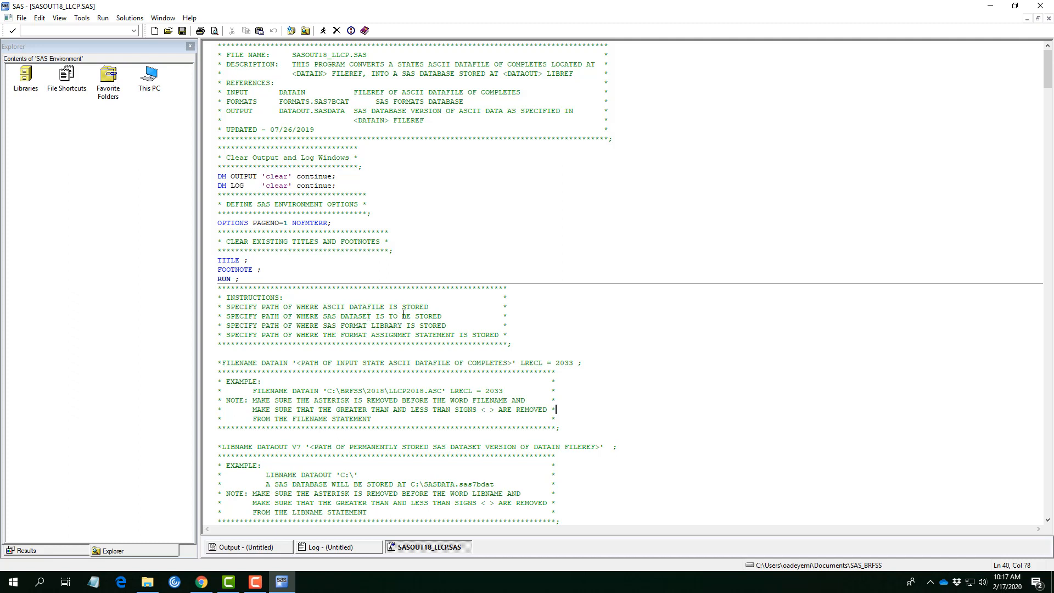
{"action": "mouse_move", "coordinate": [408, 326]}
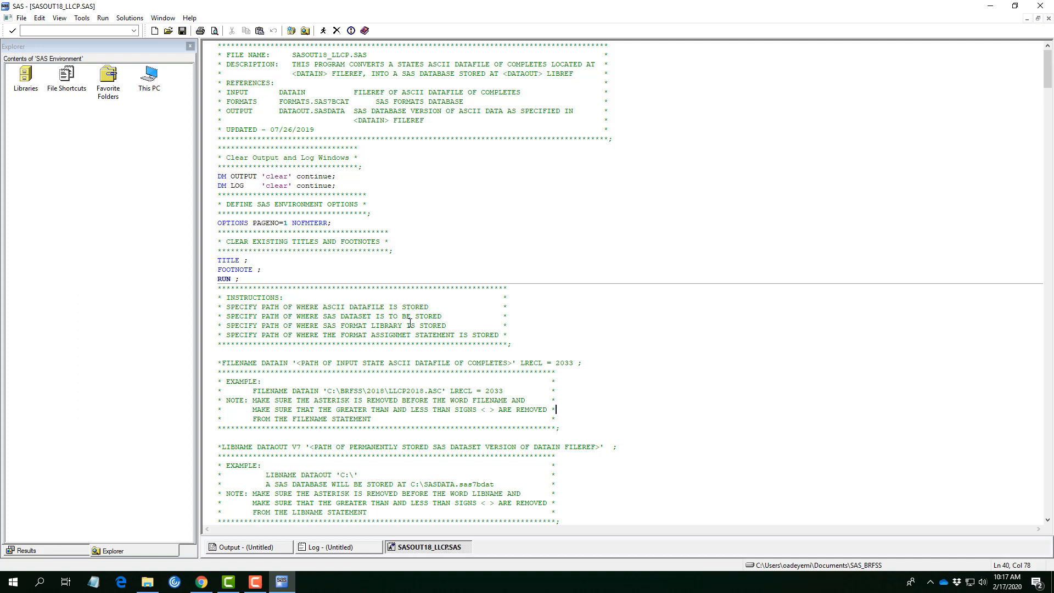
{"action": "mouse_move", "coordinate": [203, 388]}
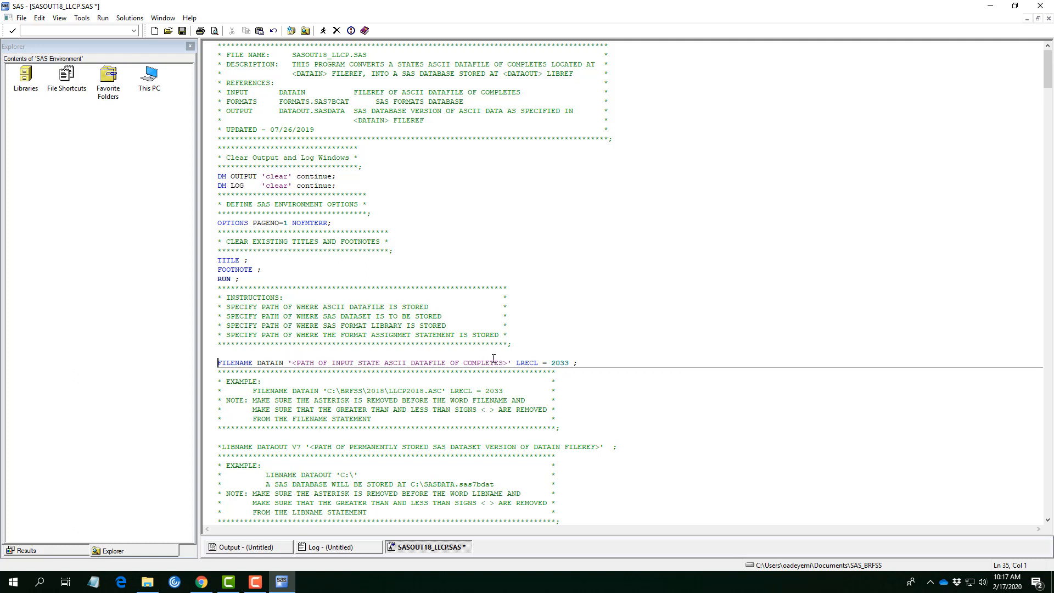
- Select the DATAIN placeholder and copy the LLCP2018ASC folder path from File Explorer
{"action": "left_click_drag", "start_coordinate": [297, 362], "coordinate": [509, 362]}
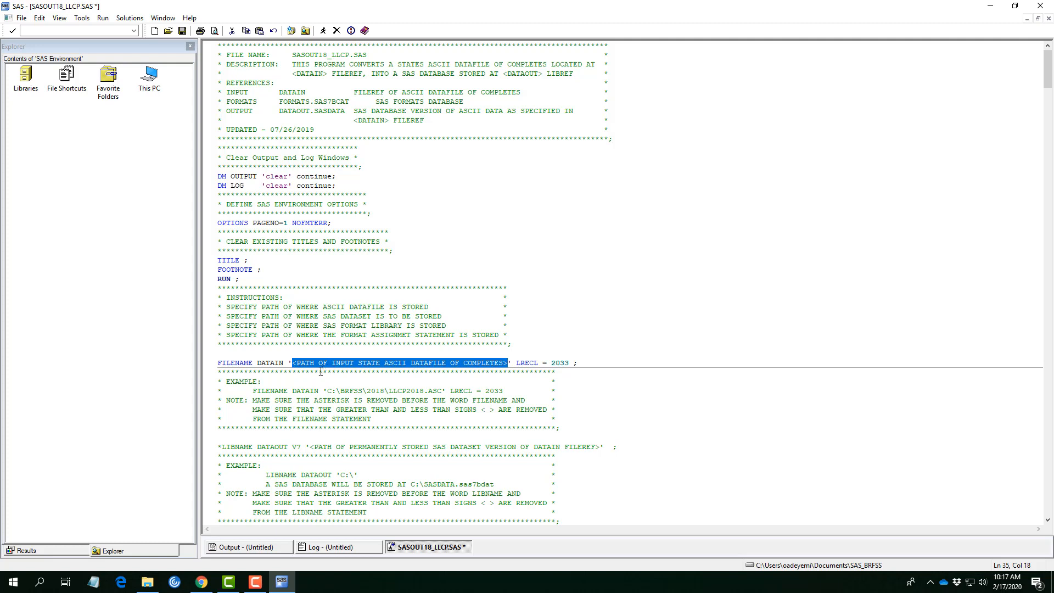
{"action": "mouse_move", "coordinate": [349, 353]}
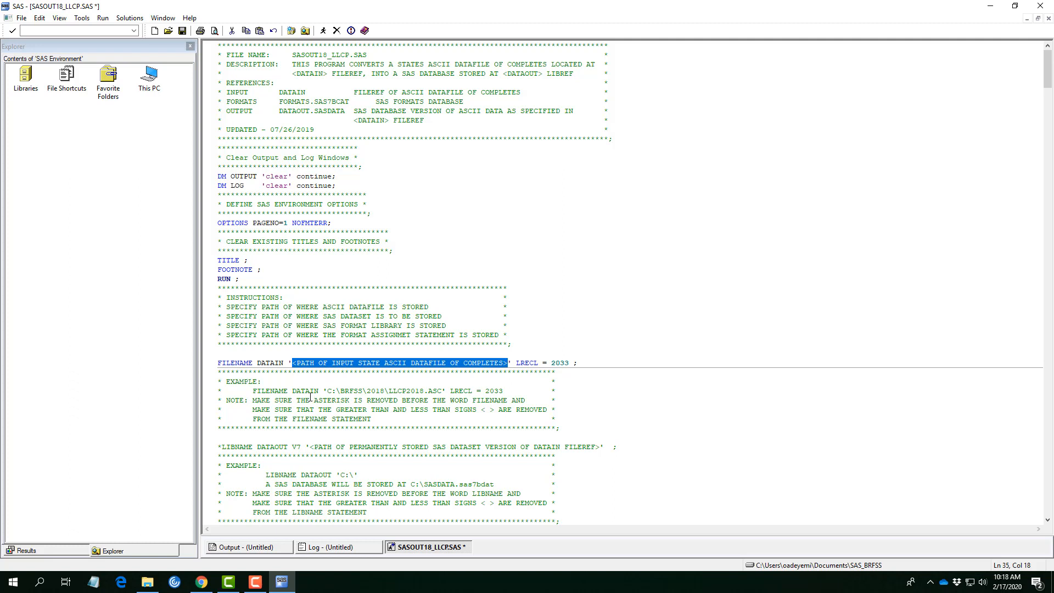
{"action": "mouse_move", "coordinate": [282, 391]}
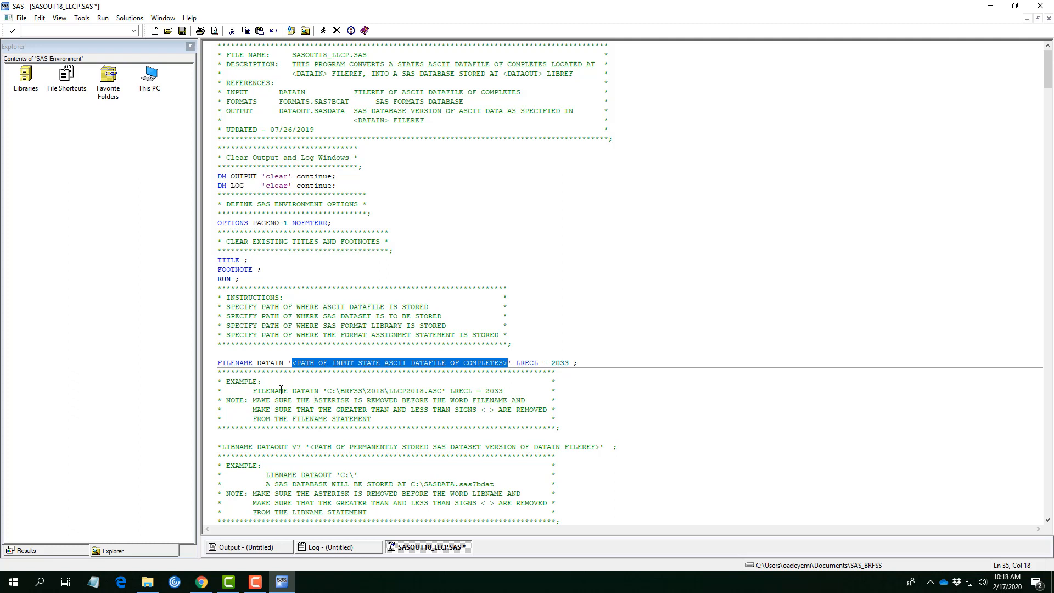
{"action": "mouse_move", "coordinate": [378, 401]}
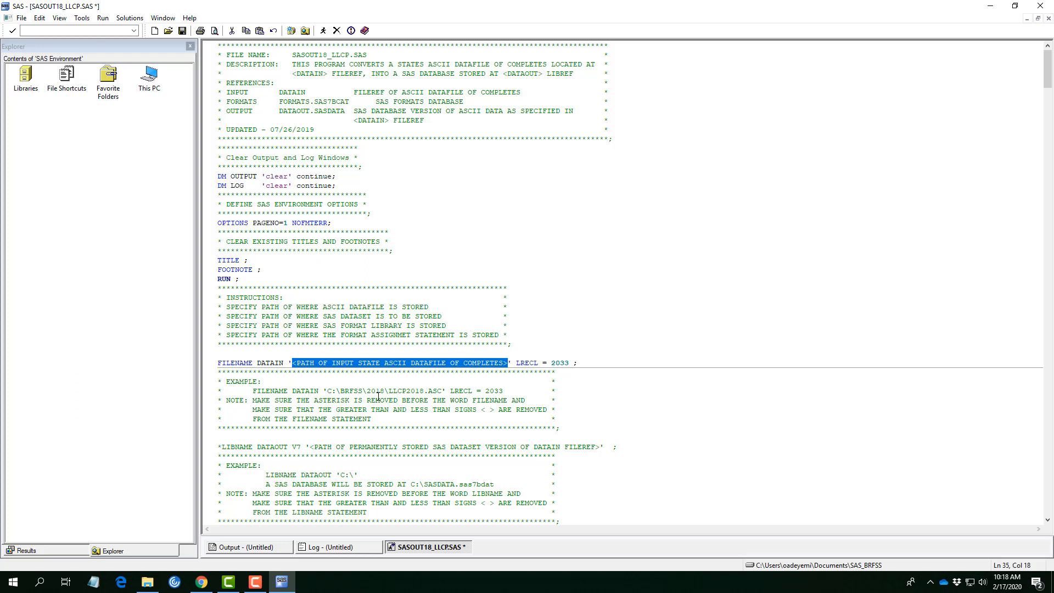
{"action": "mouse_move", "coordinate": [442, 391]}
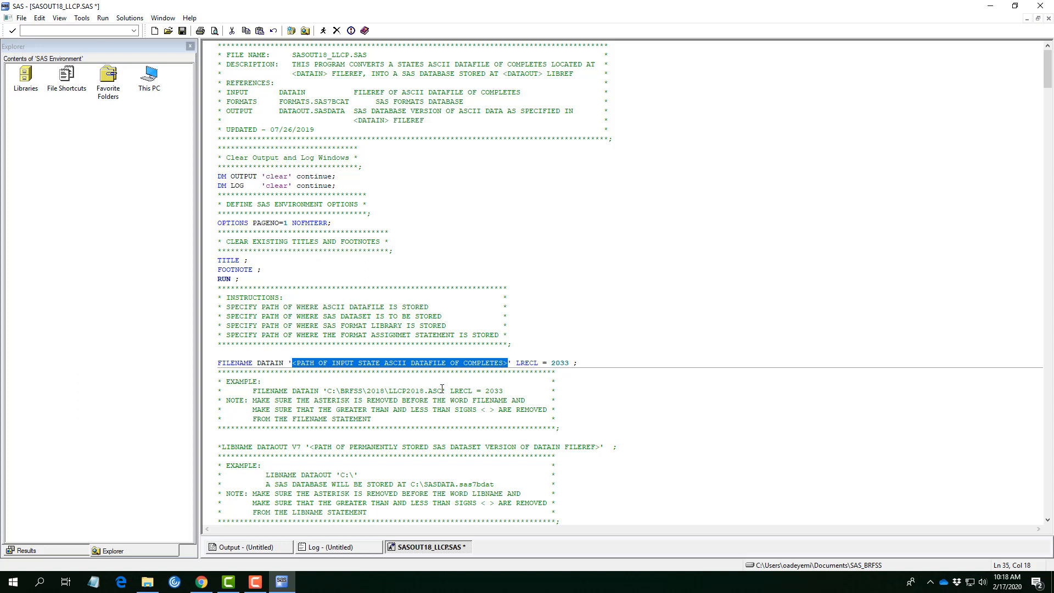
{"action": "left_click", "coordinate": [442, 391]}
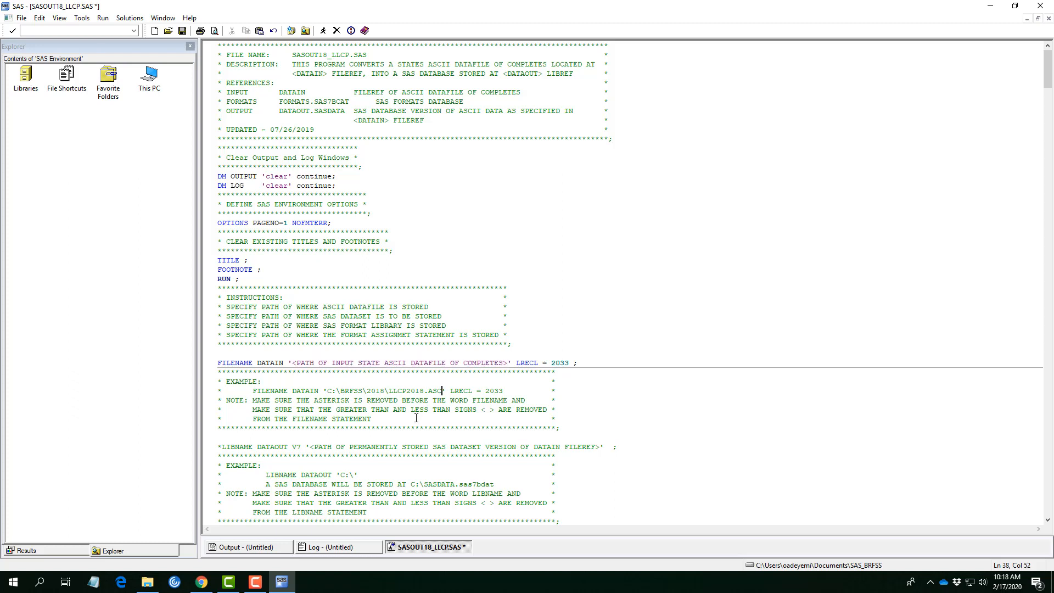
{"action": "left_click", "coordinate": [146, 581]}
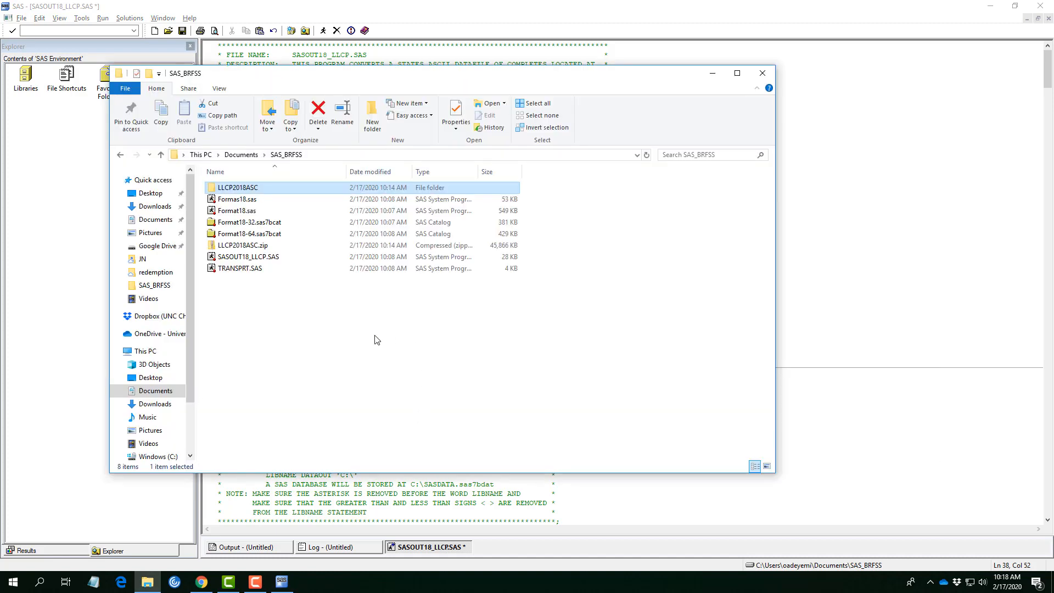
{"action": "mouse_move", "coordinate": [248, 190]}
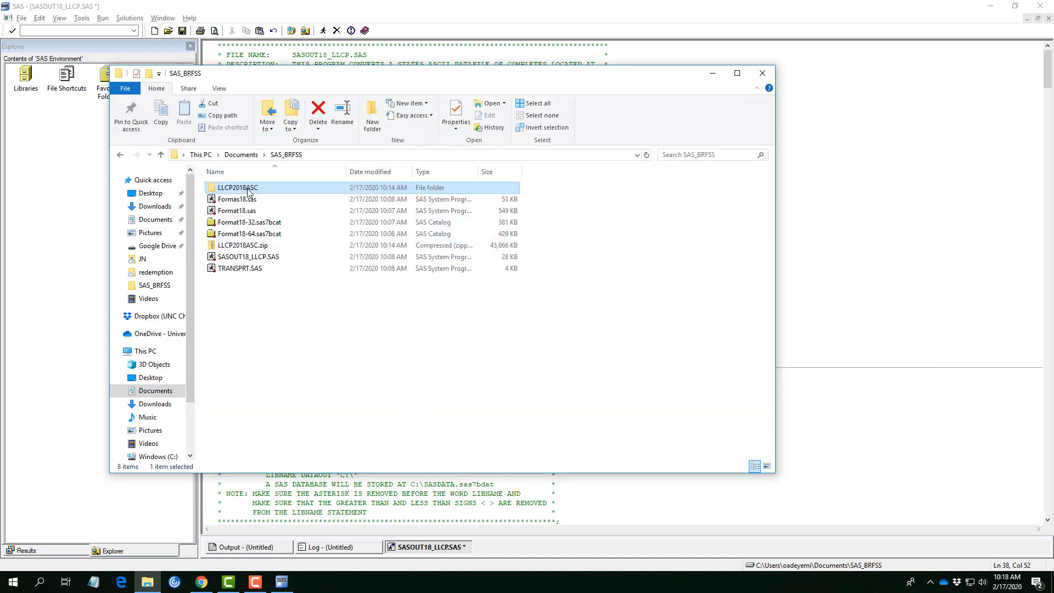
{"action": "double_click", "coordinate": [237, 187]}
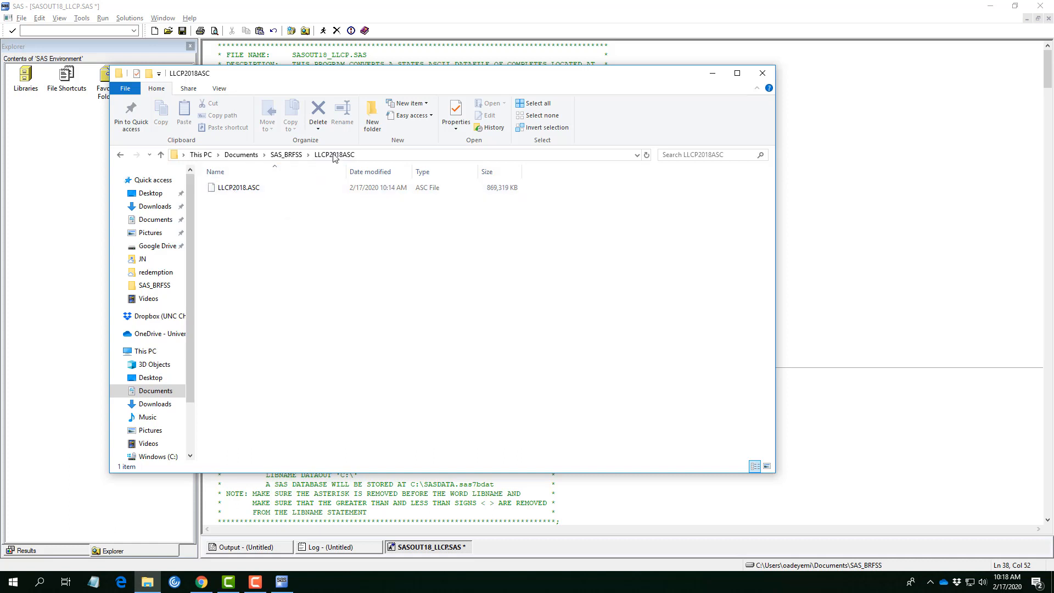
{"action": "right_click", "coordinate": [334, 154]}
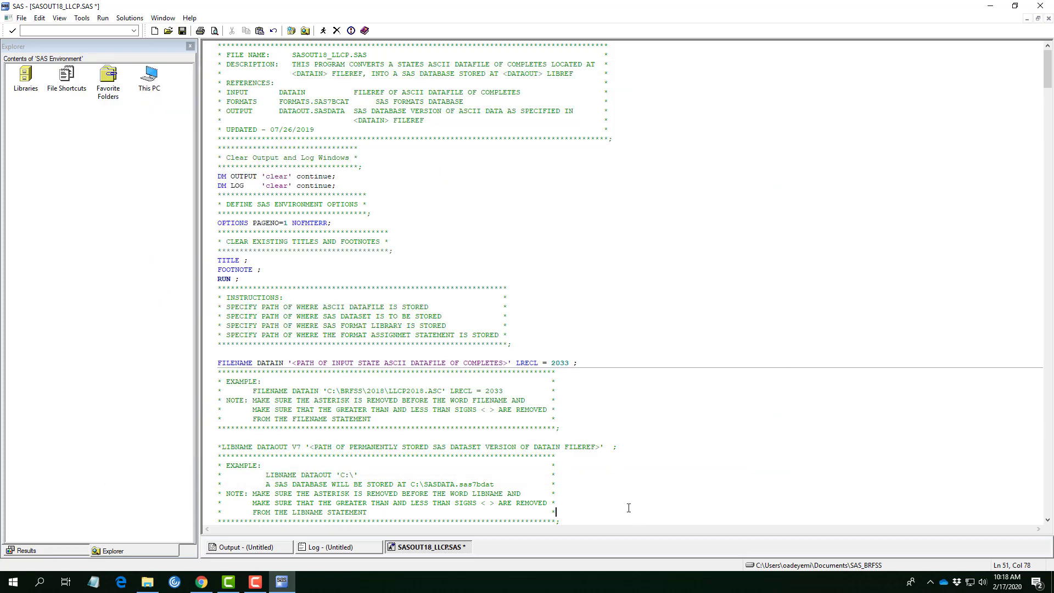
- Type C:\Users\oadeyemi\Documents\SAS_BRFSS\LLCP2018.ASC over the placeholder and append LLCP2018.ASC
{"action": "double_click", "coordinate": [302, 363]}
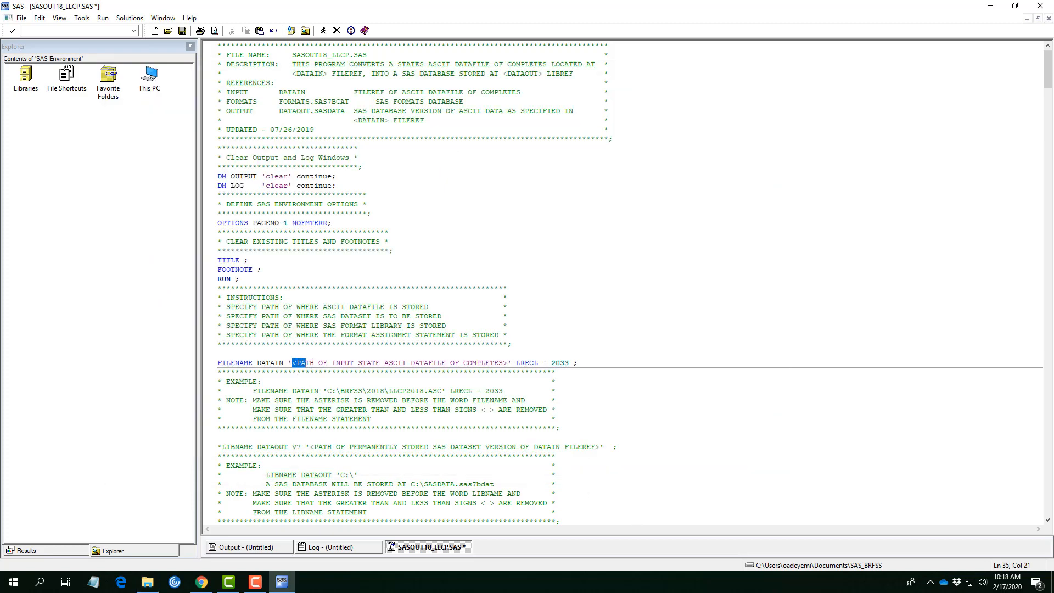
{"action": "left_click_drag", "start_coordinate": [295, 362], "coordinate": [508, 362]}
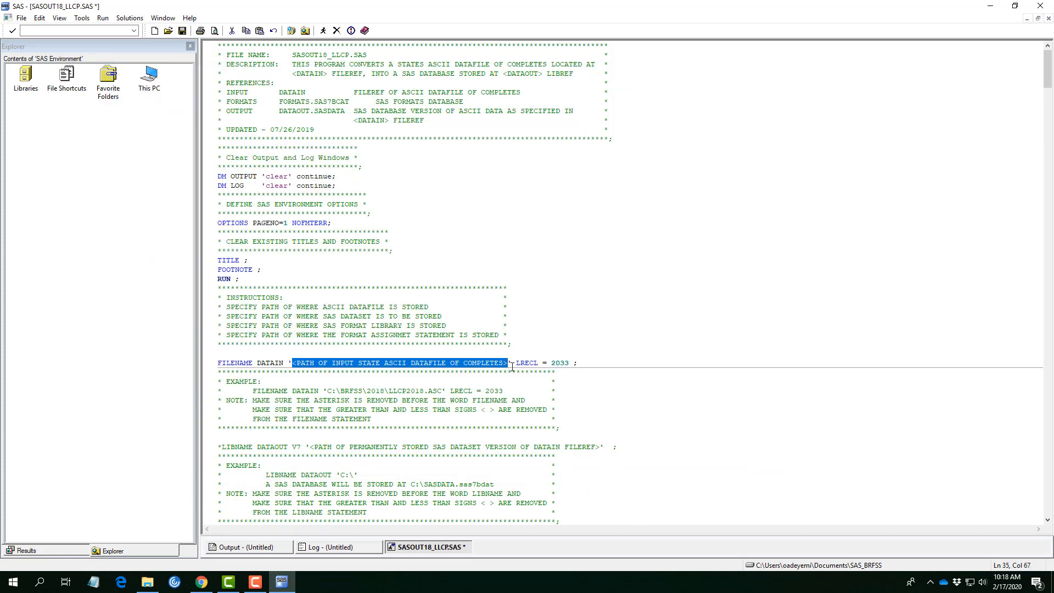
{"action": "type", "text": "C:\\Users\\oadeyemi\\Documents\\SAS_BRFSS\\LLCP2018.ASC"}
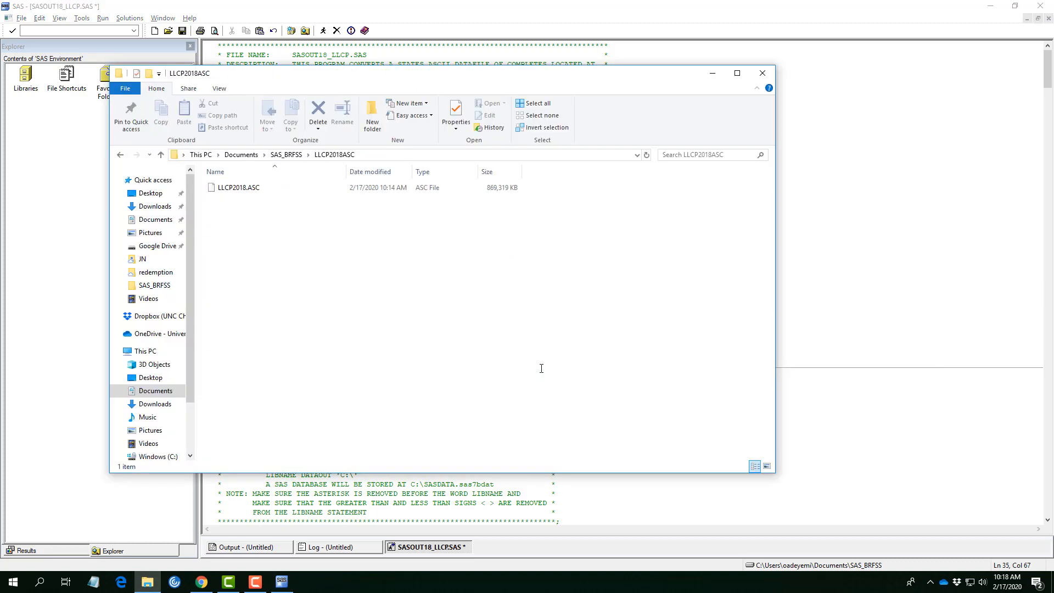
{"action": "left_click", "coordinate": [237, 187]}
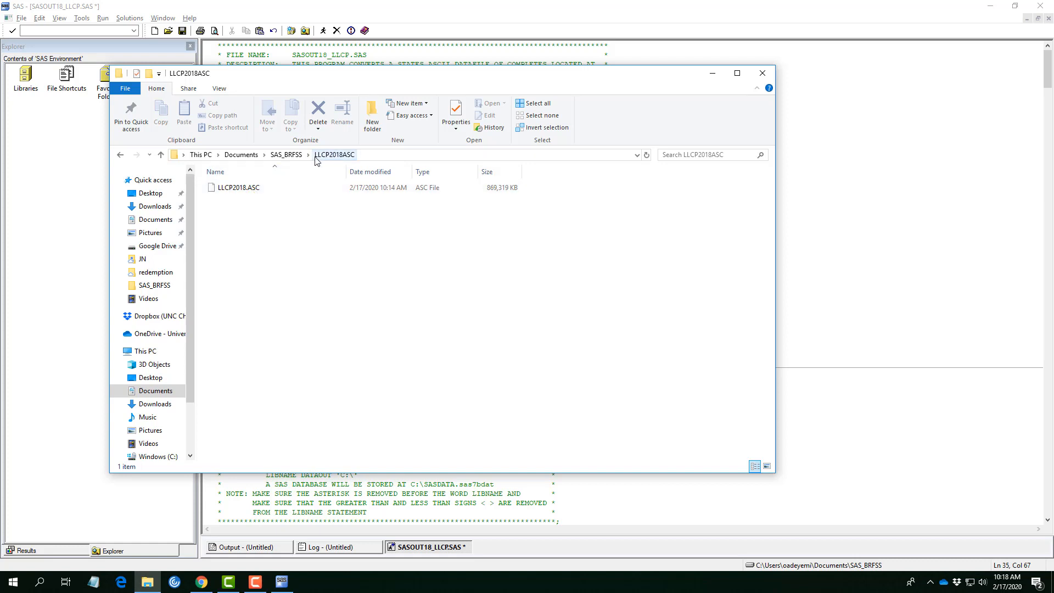
{"action": "left_click", "coordinate": [236, 187]}
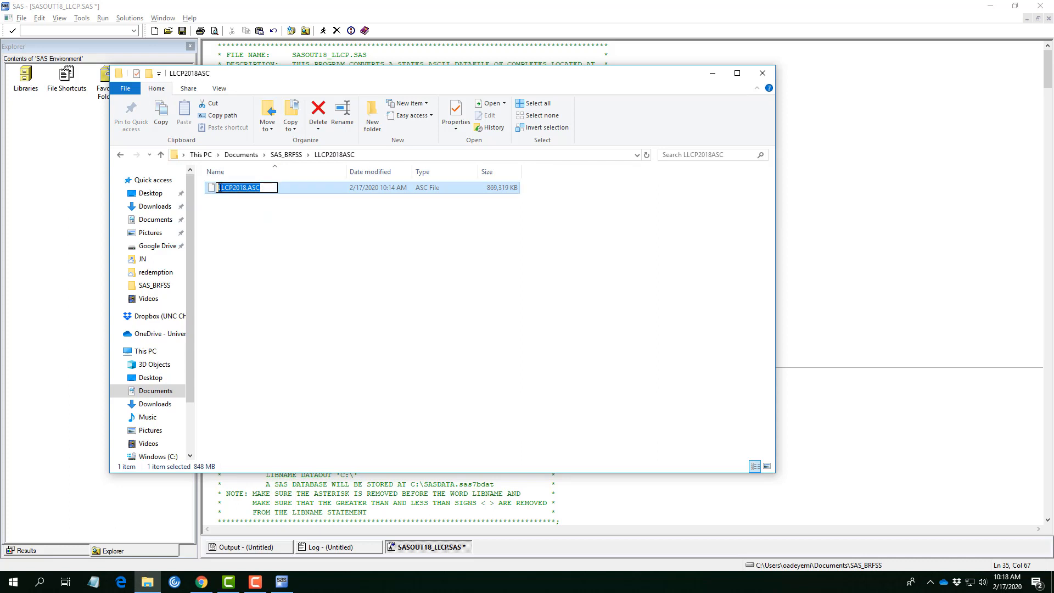
{"action": "left_click", "coordinate": [333, 235]}
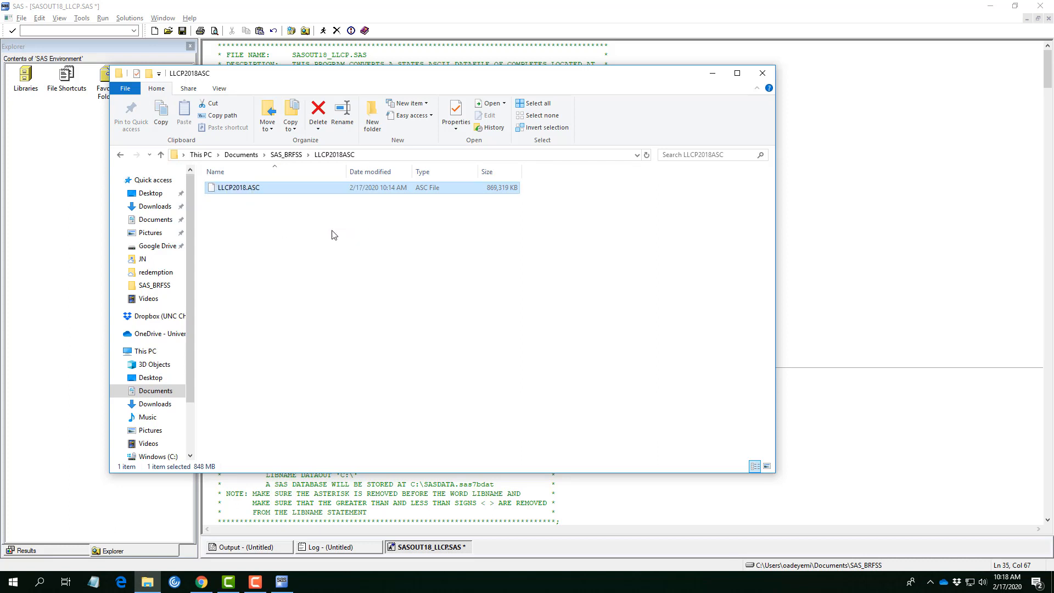
{"action": "left_click", "coordinate": [763, 73]}
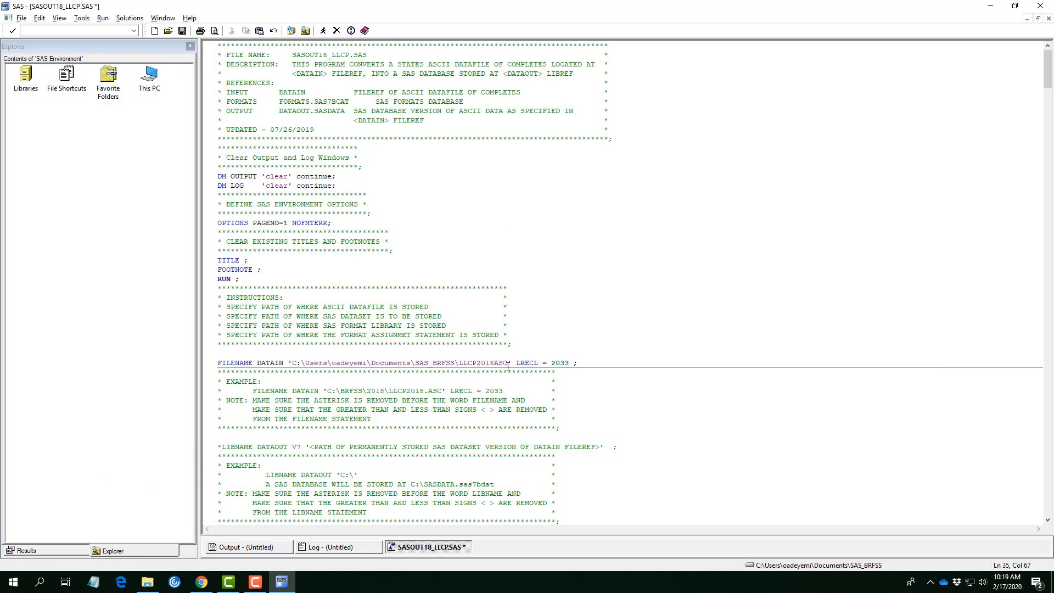
{"action": "type", "text": "LLCP2018.ASC"}
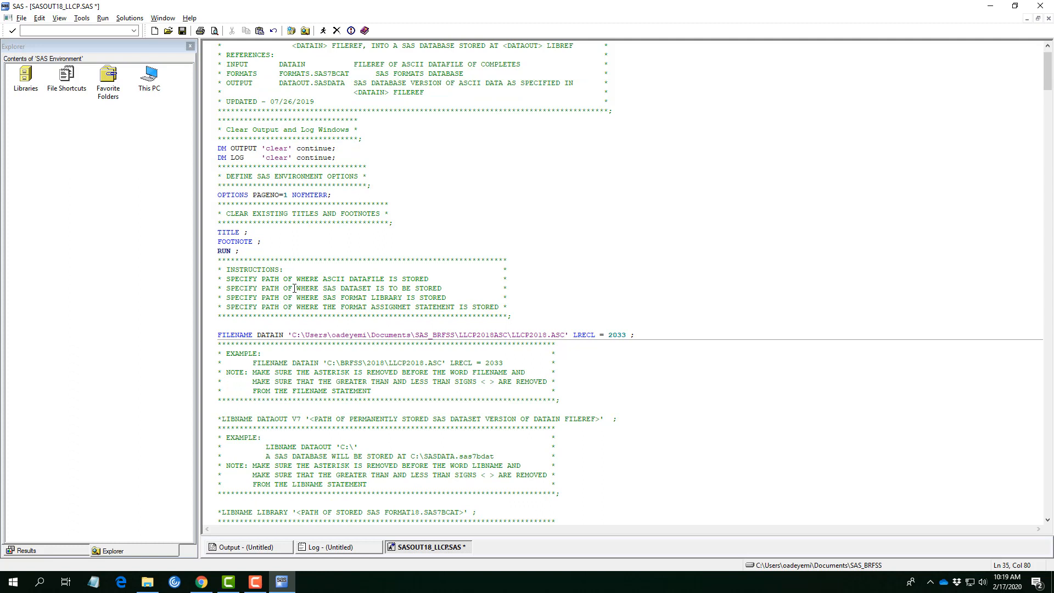
- Point LIBNAME DATAOUT at the SAS_BRFSS folder path from File Explorer
{"action": "left_click_drag", "start_coordinate": [298, 288], "coordinate": [398, 288]}
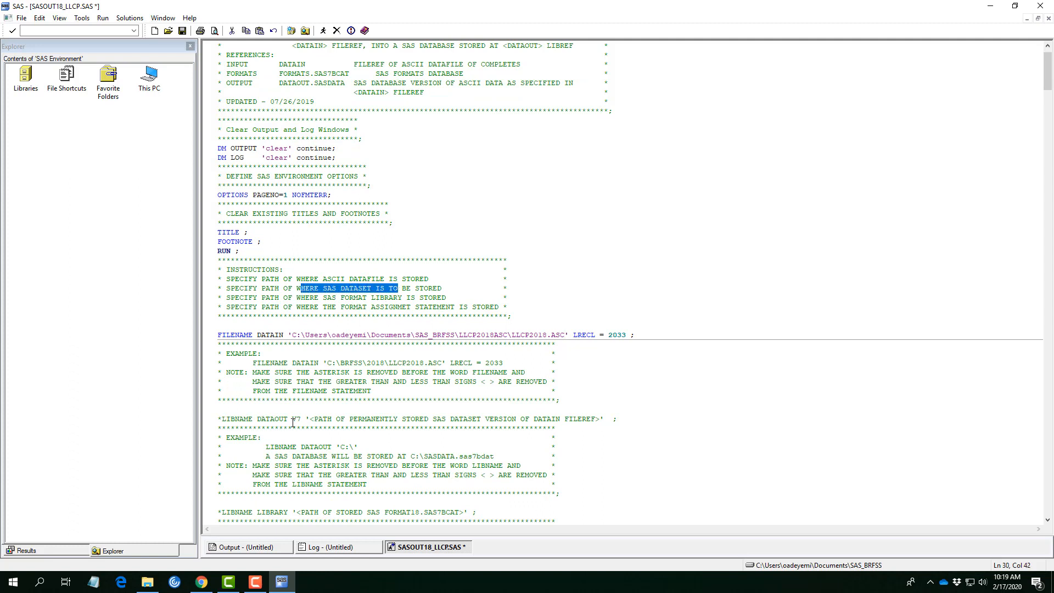
{"action": "left_click", "coordinate": [483, 419]}
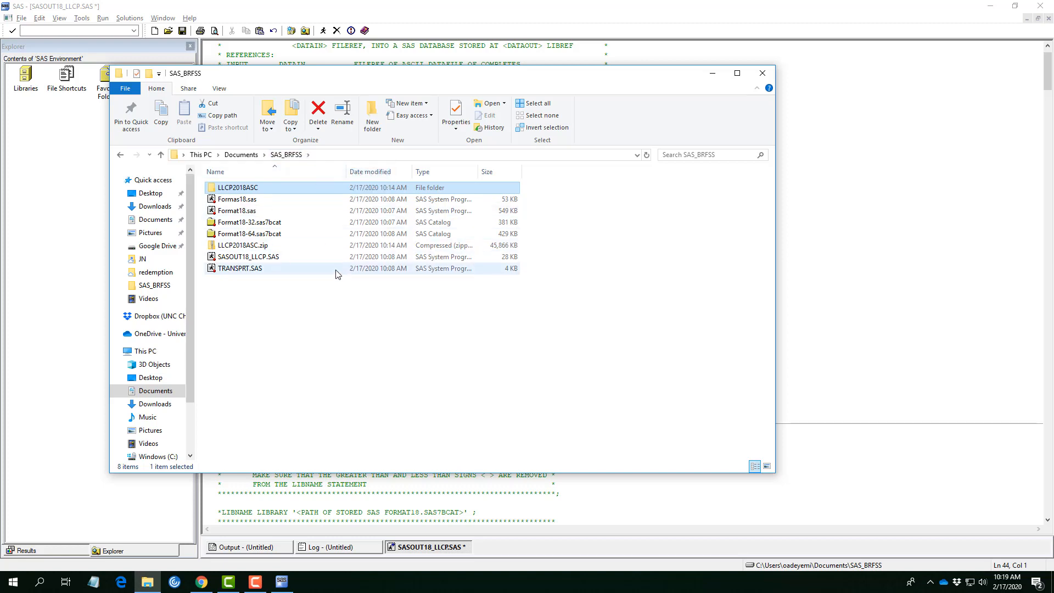
{"action": "left_click", "coordinate": [763, 73]}
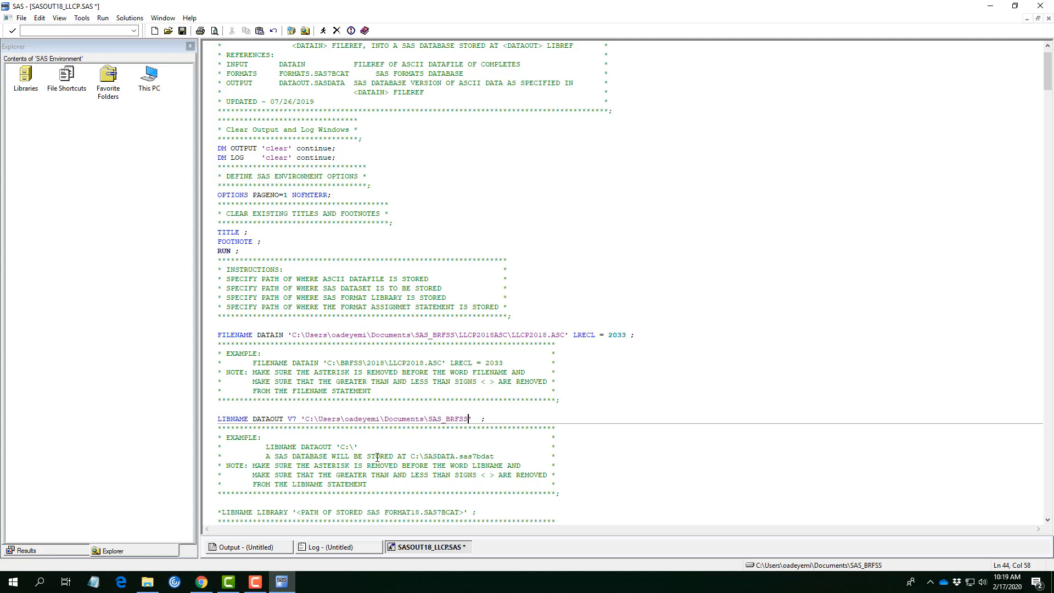
{"action": "scroll", "scroll_direction": "down", "scroll_amount": 3}
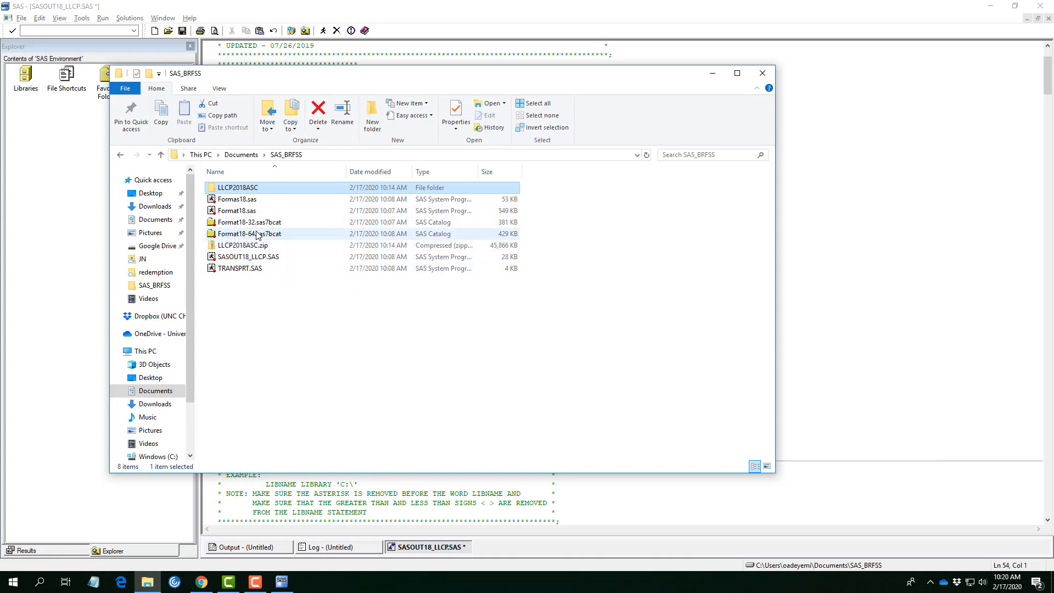
{"action": "mouse_move", "coordinate": [278, 229]}
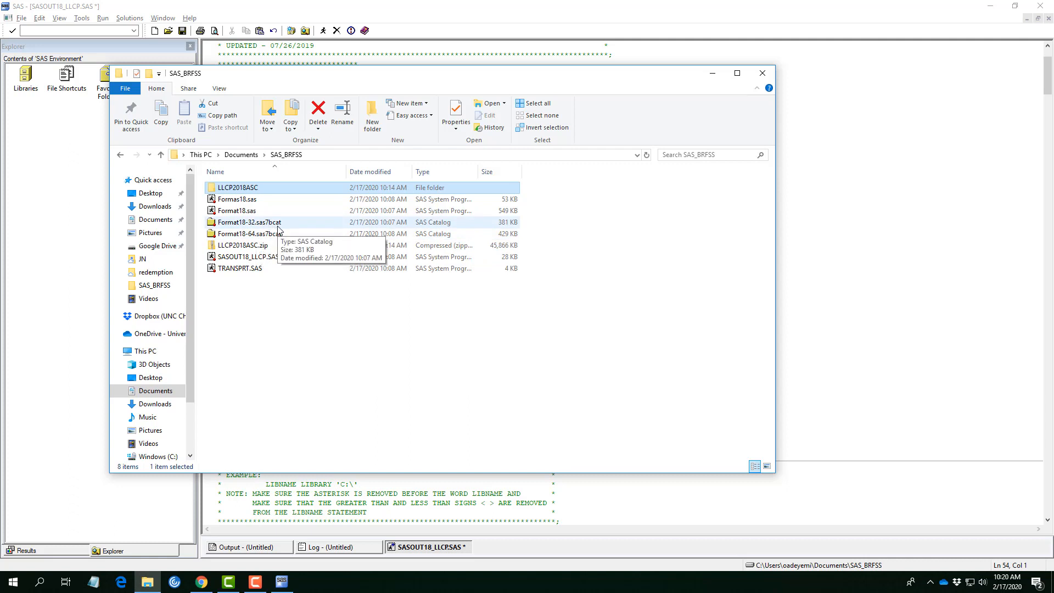
{"action": "mouse_move", "coordinate": [199, 224]}
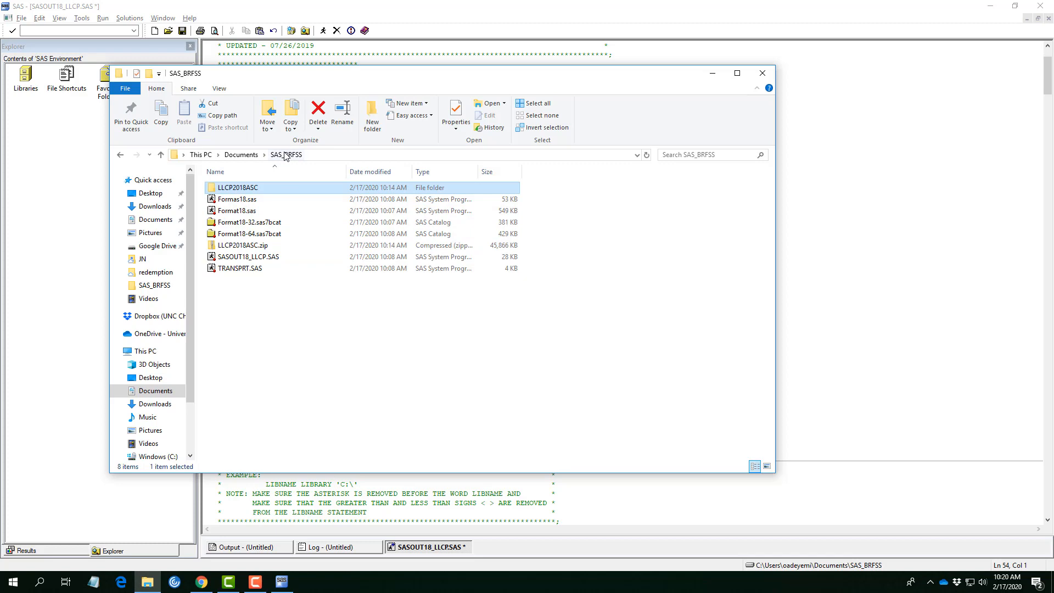
- Type C:\Users\oadeyemi\Documents\SAS_BRFSS over the FORMATIN placeholder path
{"action": "left_click", "coordinate": [763, 73]}
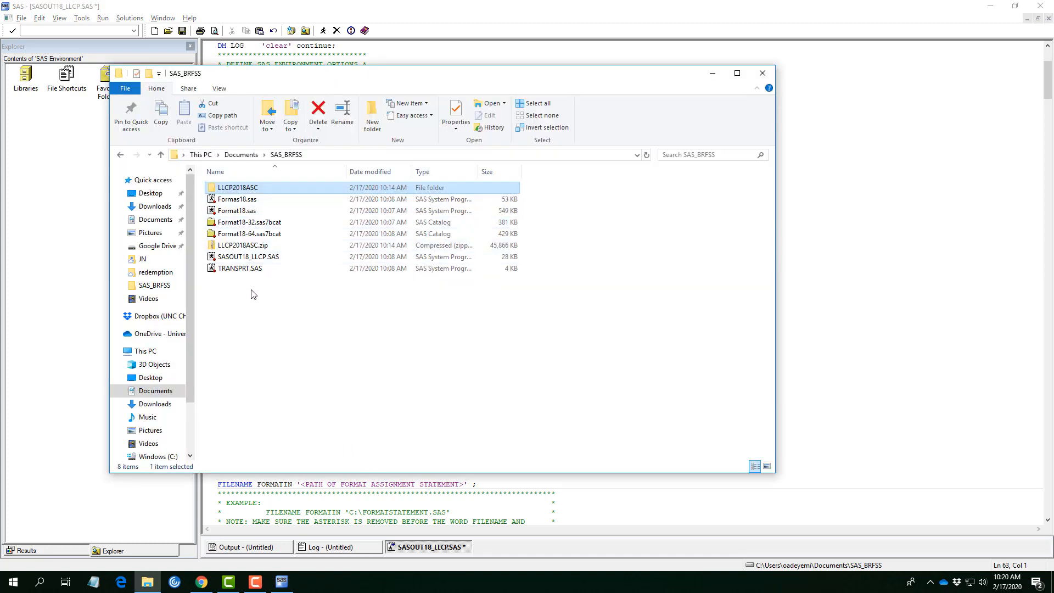
{"action": "mouse_move", "coordinate": [230, 200]}
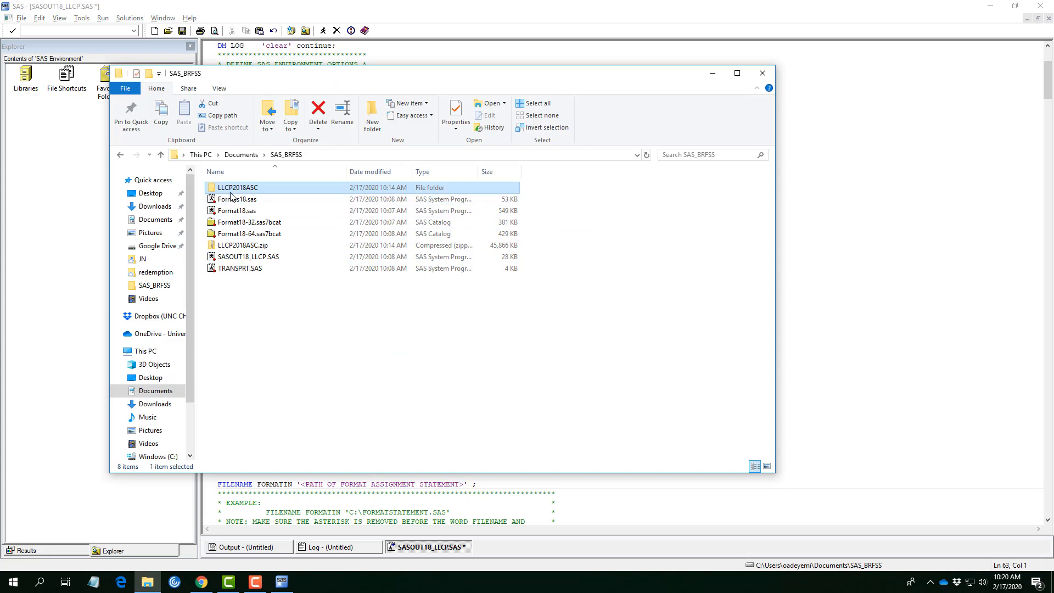
{"action": "left_click", "coordinate": [762, 73]}
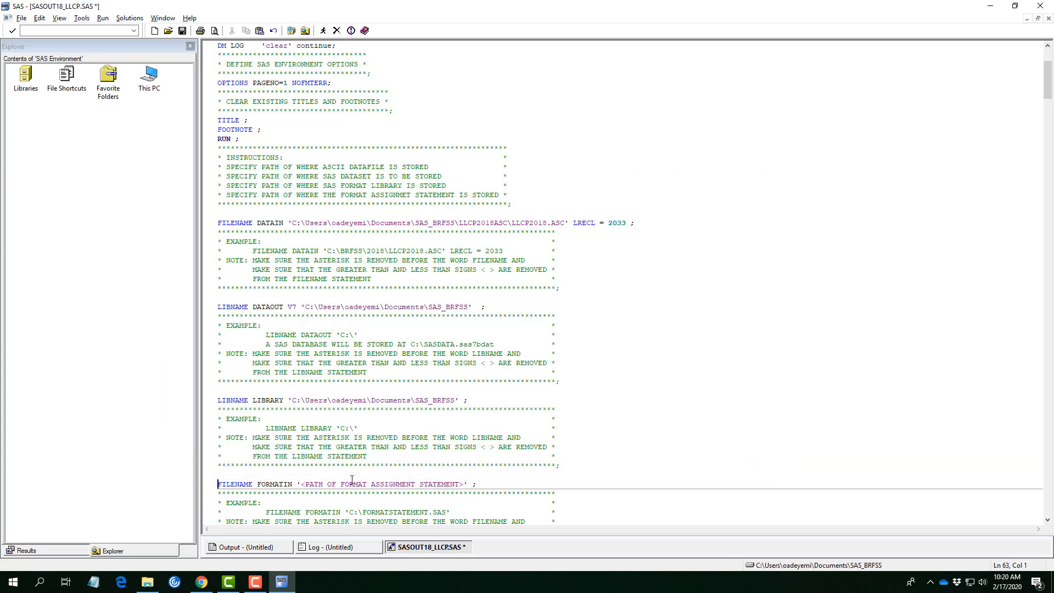
{"action": "mouse_move", "coordinate": [381, 512]}
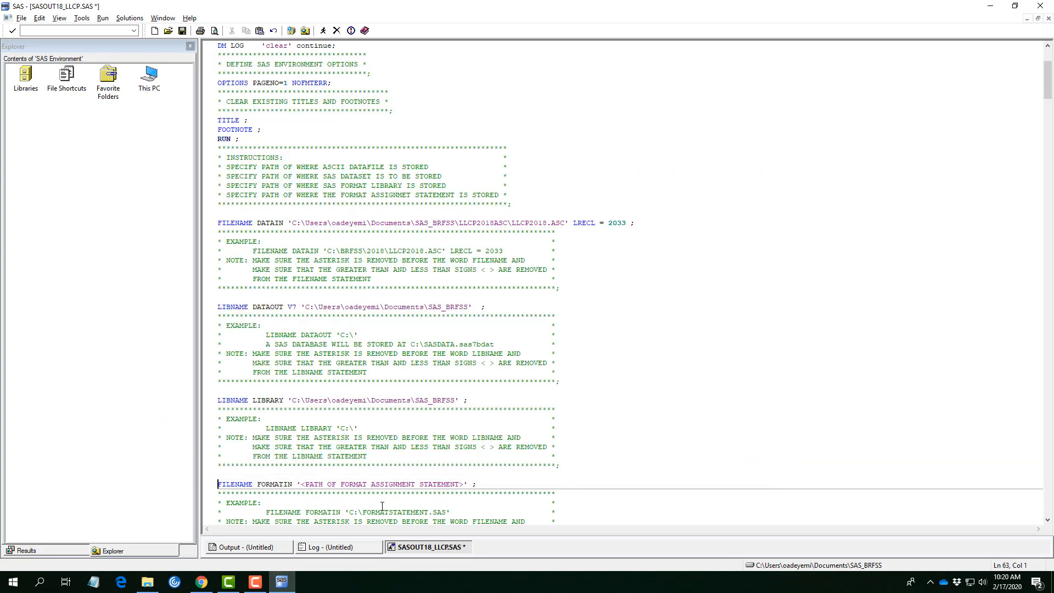
{"action": "scroll", "scroll_direction": "down", "scroll_amount": 3}
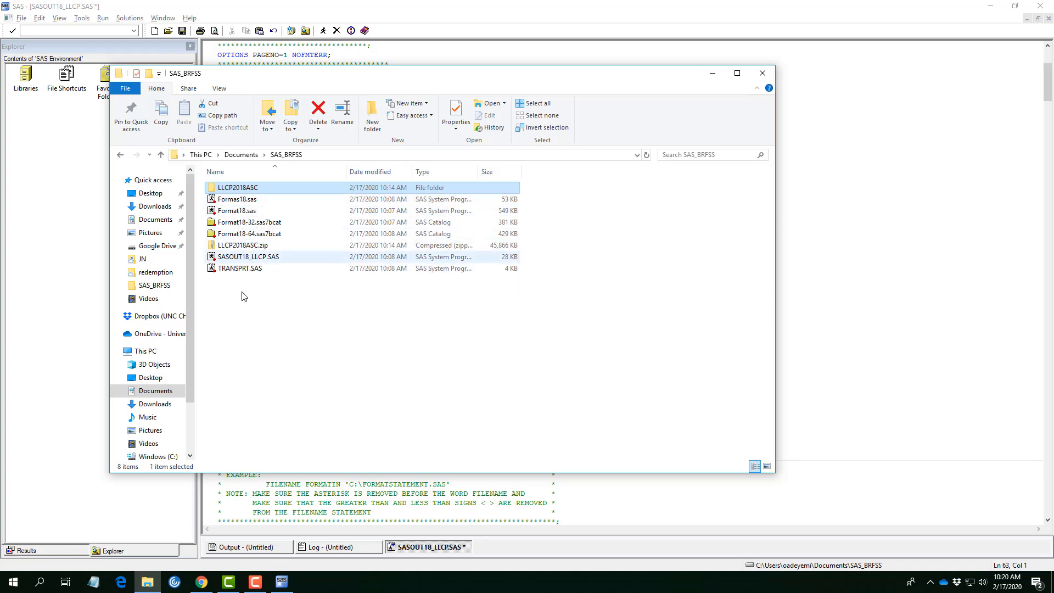
{"action": "left_click", "coordinate": [762, 72]}
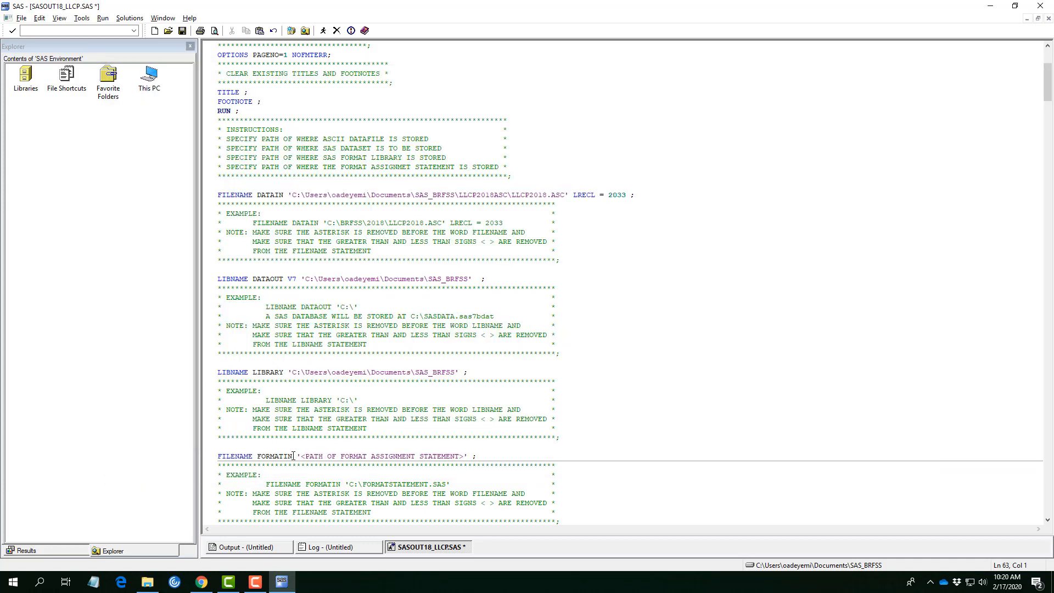
{"action": "left_click_drag", "start_coordinate": [302, 456], "coordinate": [464, 456]}
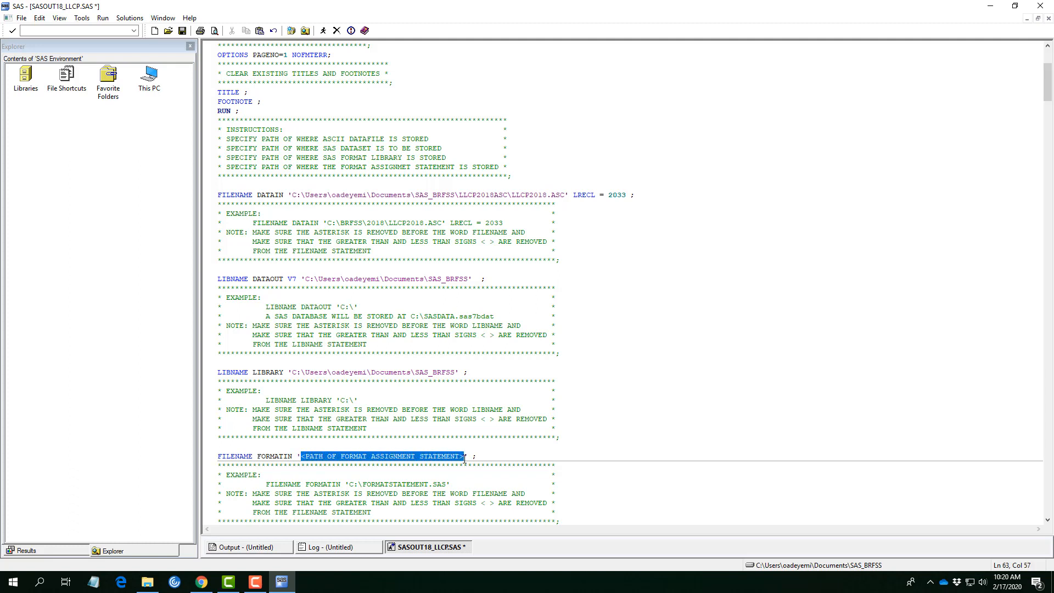
{"action": "type", "text": "C:\\Users\\oadeyemi\\Documents\\SAS_BRFSS' ;"}
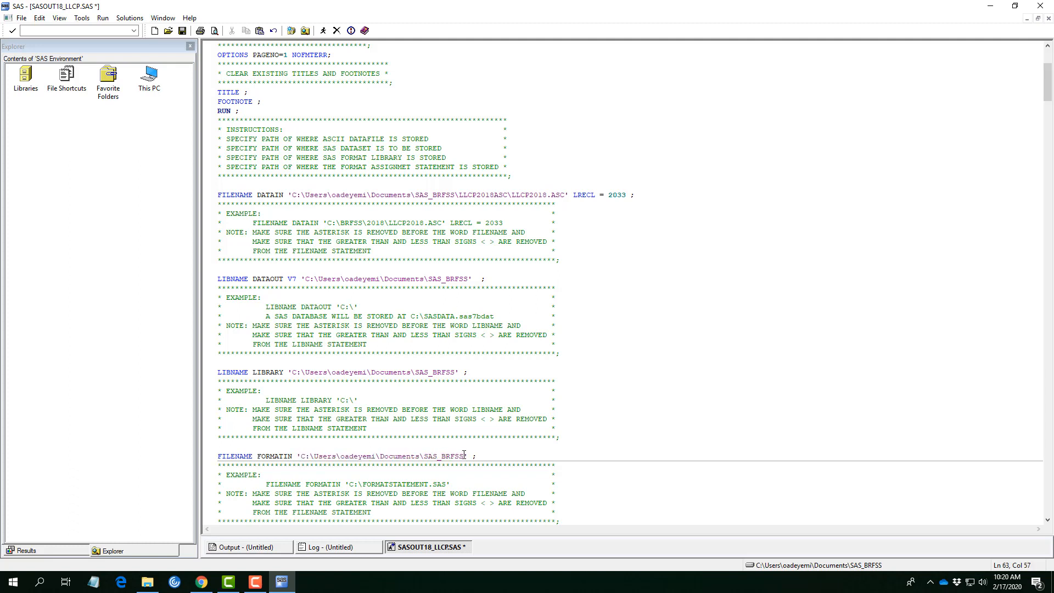
{"action": "scroll", "scroll_direction": "down", "scroll_amount": 3}
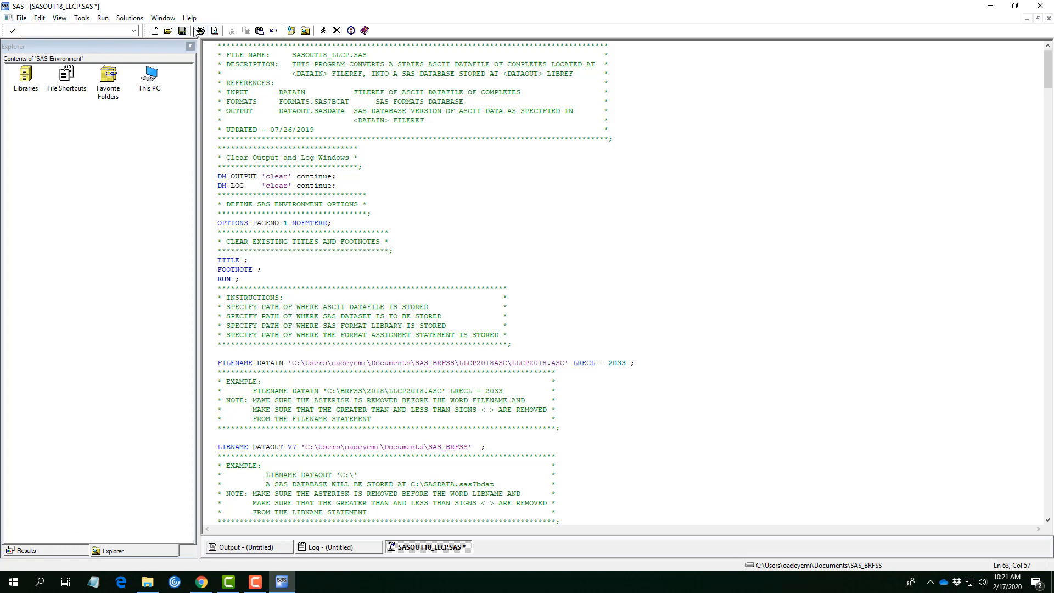
- Save and submit SASOUT18_LLCP.SAS, then check the log for 437436 observations
{"action": "left_click", "coordinate": [184, 30]}
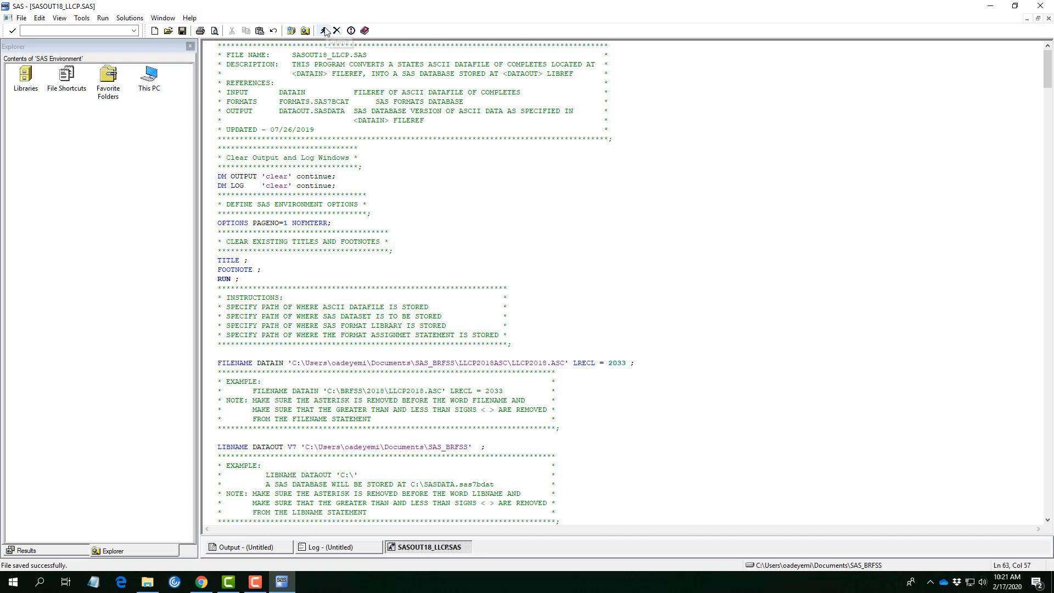
{"action": "left_click", "coordinate": [327, 30]}
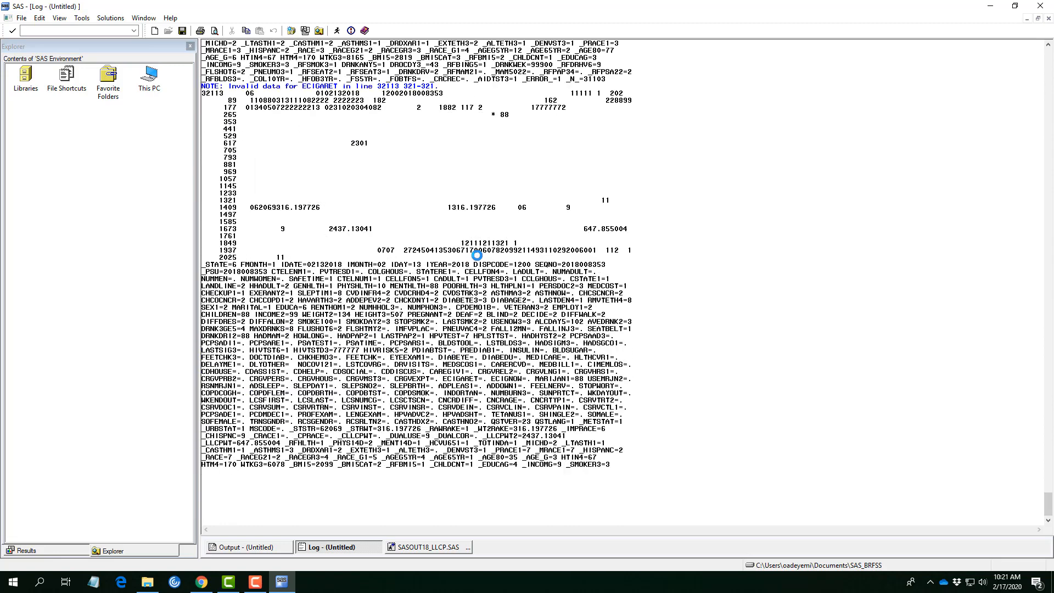
{"action": "scroll", "scroll_direction": "down", "scroll_amount": 3}
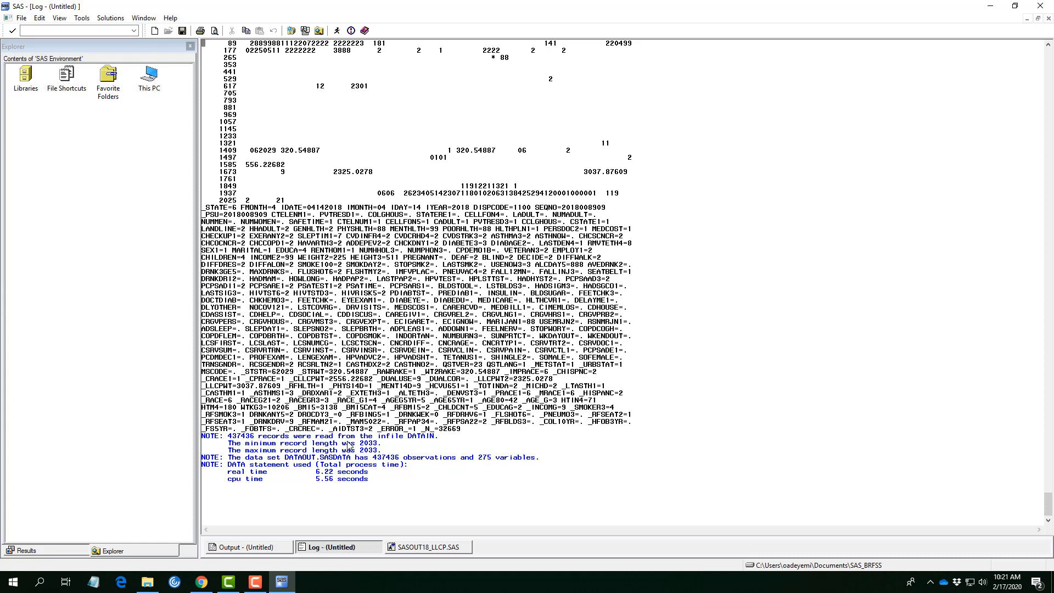
{"action": "mouse_move", "coordinate": [425, 446]}
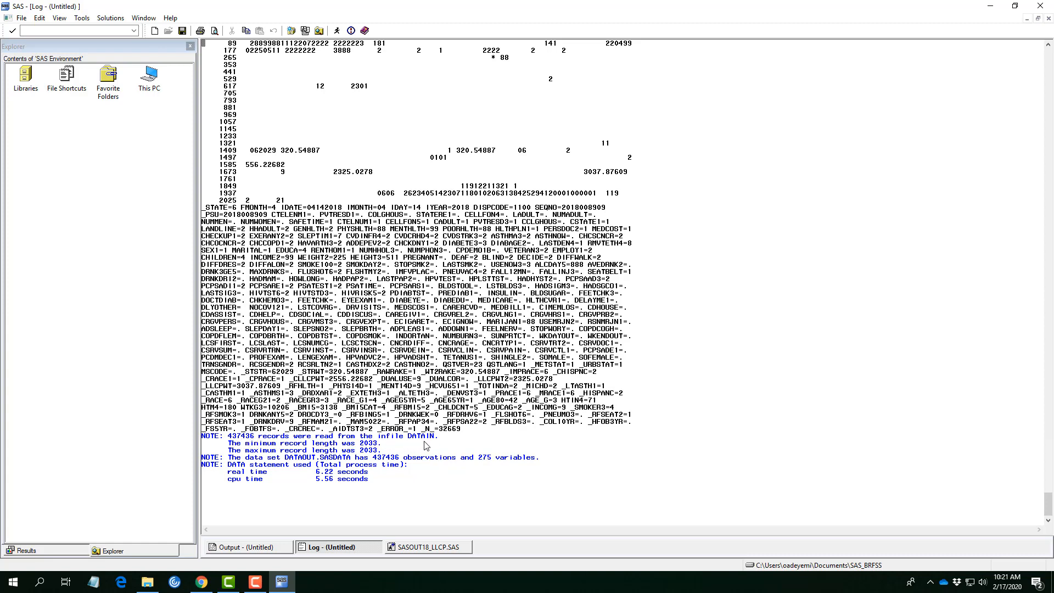
{"action": "mouse_move", "coordinate": [235, 324]}
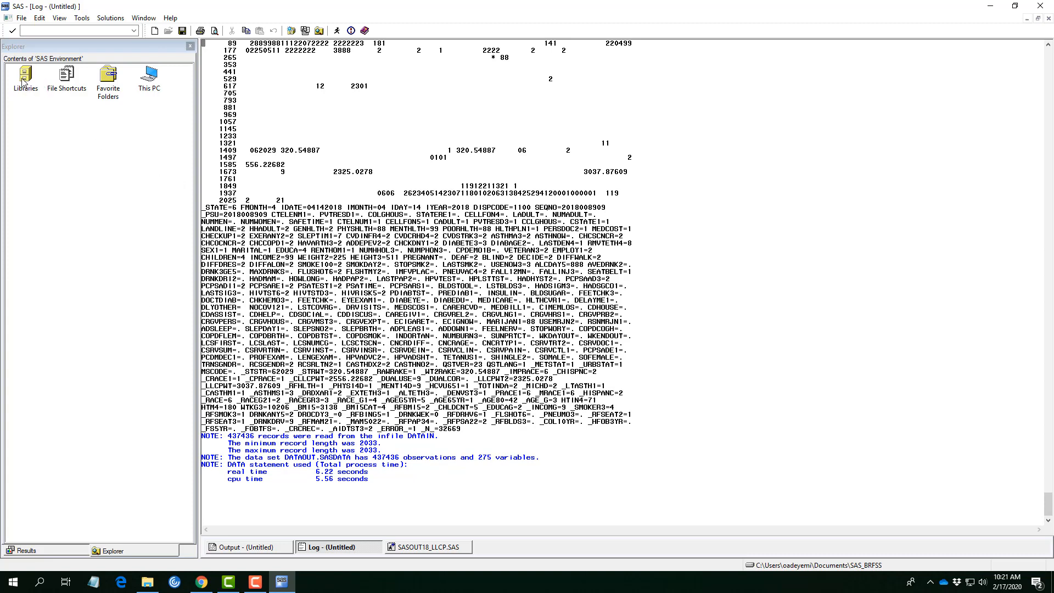
- Open Libraries > Dataout > Sasdata in VIEWTABLE and scroll to observation 437436
{"action": "double_click", "coordinate": [25, 76]}
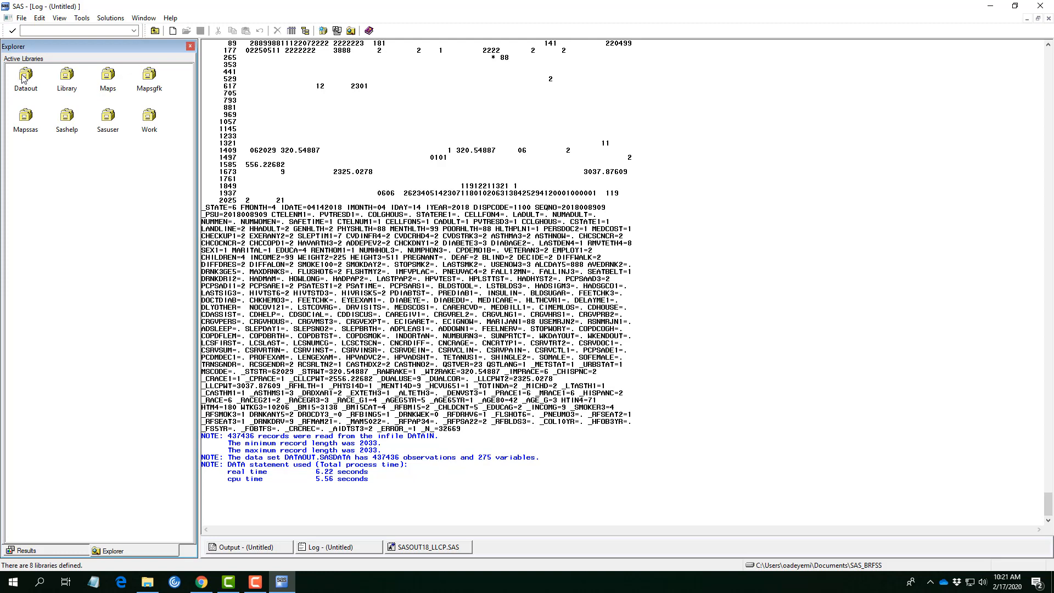
{"action": "double_click", "coordinate": [25, 75]}
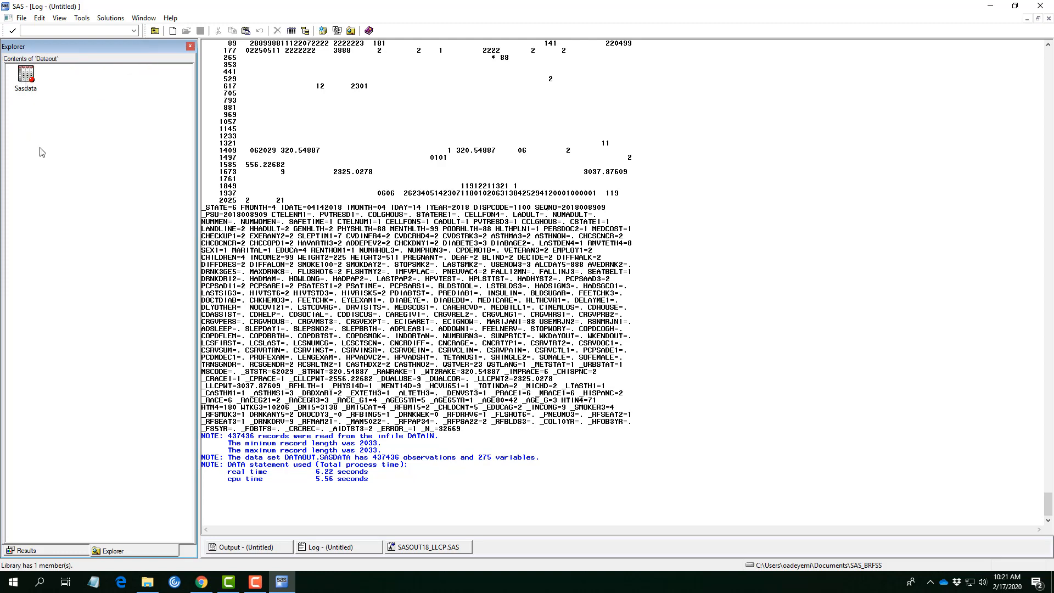
{"action": "double_click", "coordinate": [25, 77]}
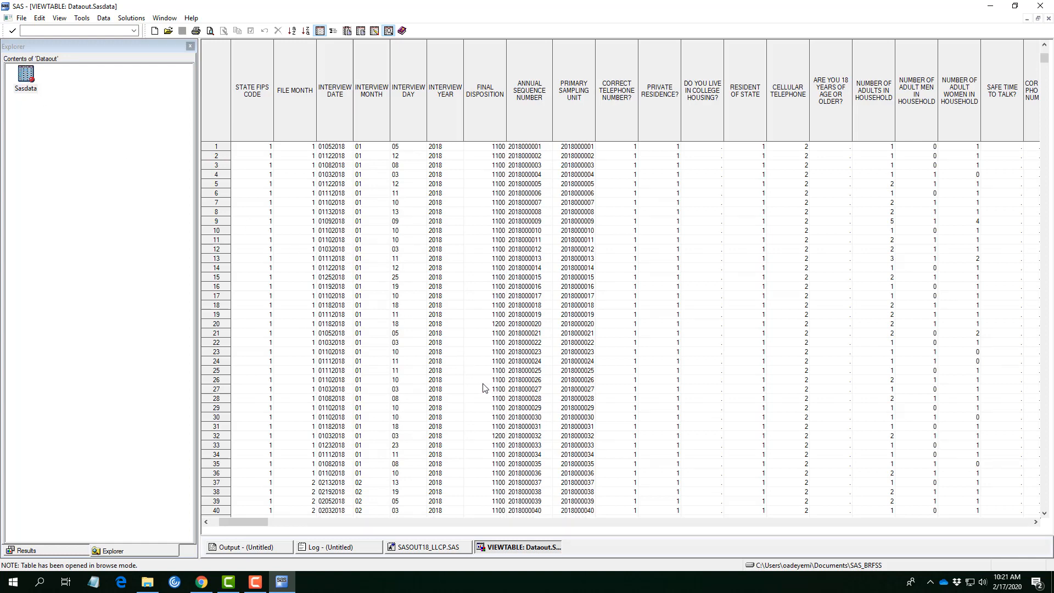
{"action": "mouse_move", "coordinate": [249, 105]}
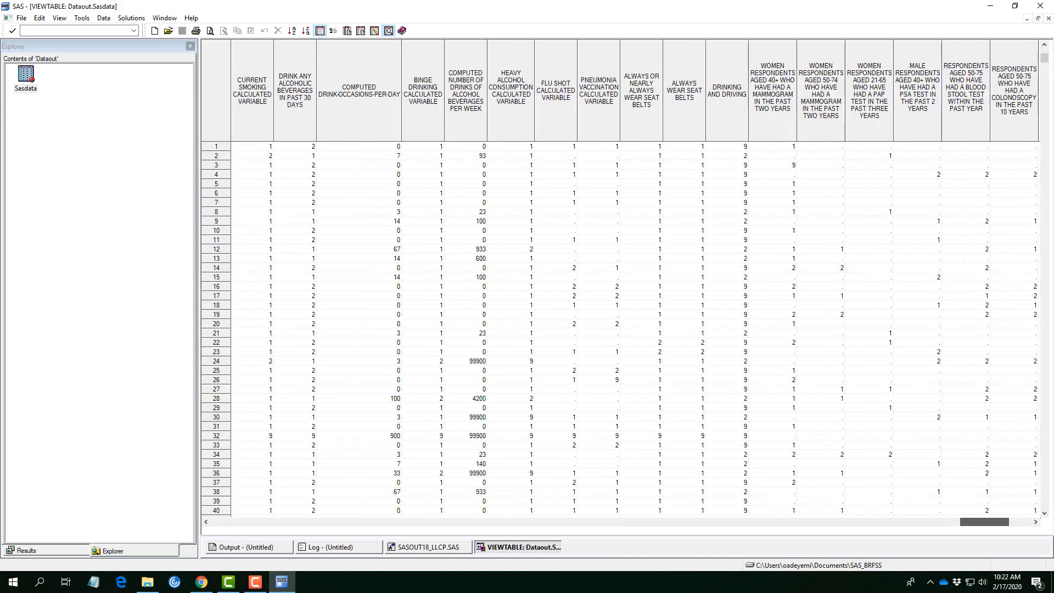
{"action": "scroll", "scroll_direction": "right", "scroll_amount": 3}
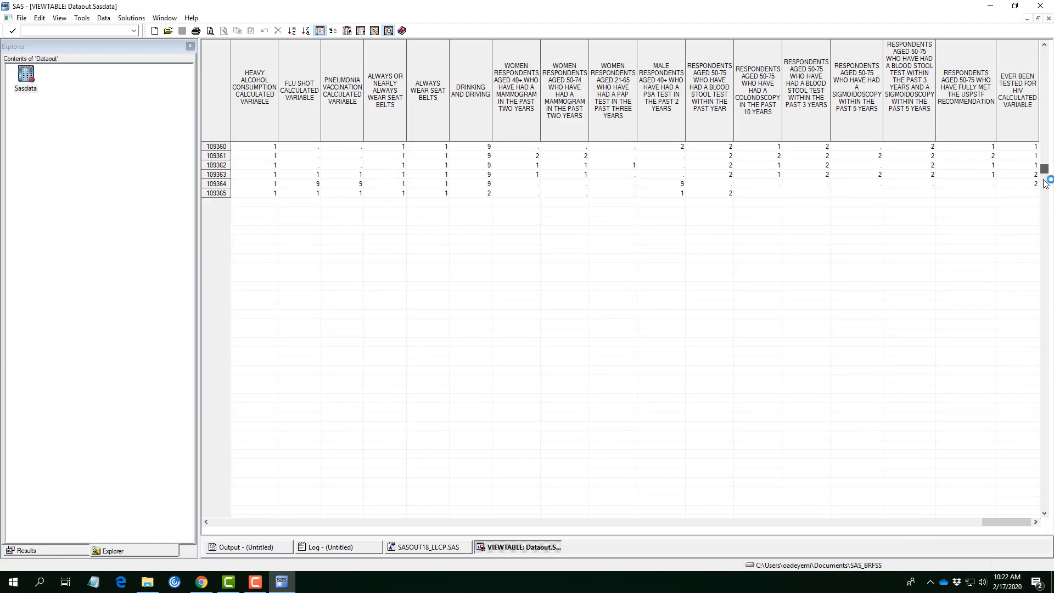
{"action": "scroll", "scroll_direction": "down", "scroll_amount": 3}
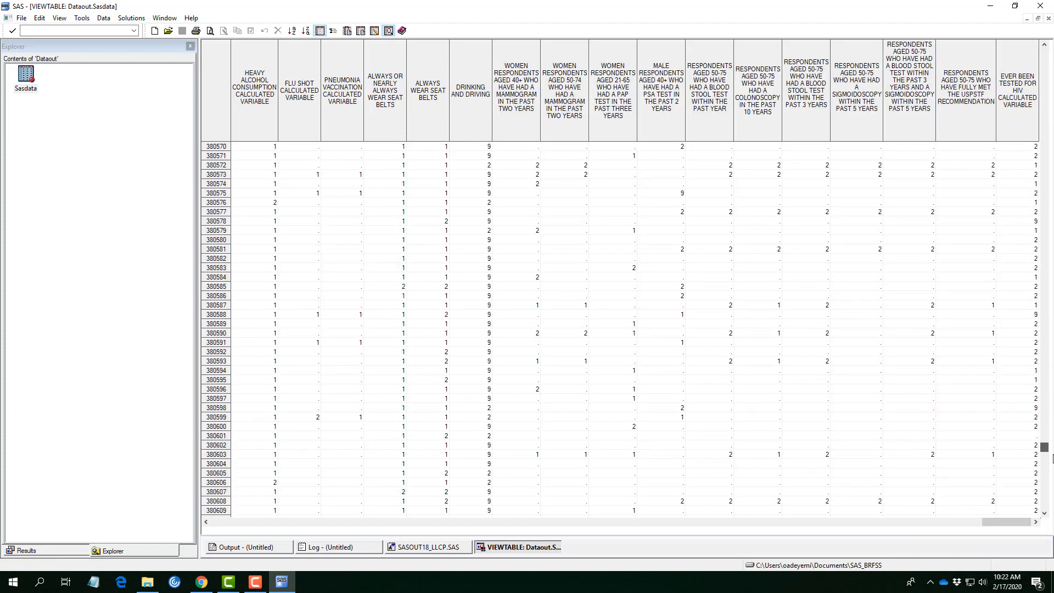
{"action": "scroll", "scroll_direction": "down", "scroll_amount": 3}
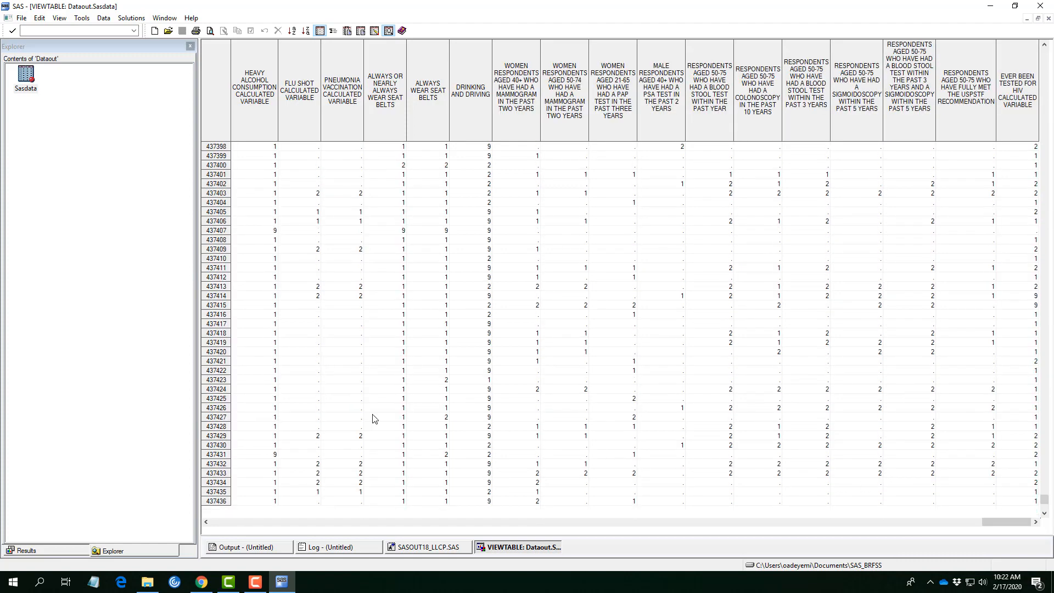
{"action": "mouse_move", "coordinate": [261, 457]}
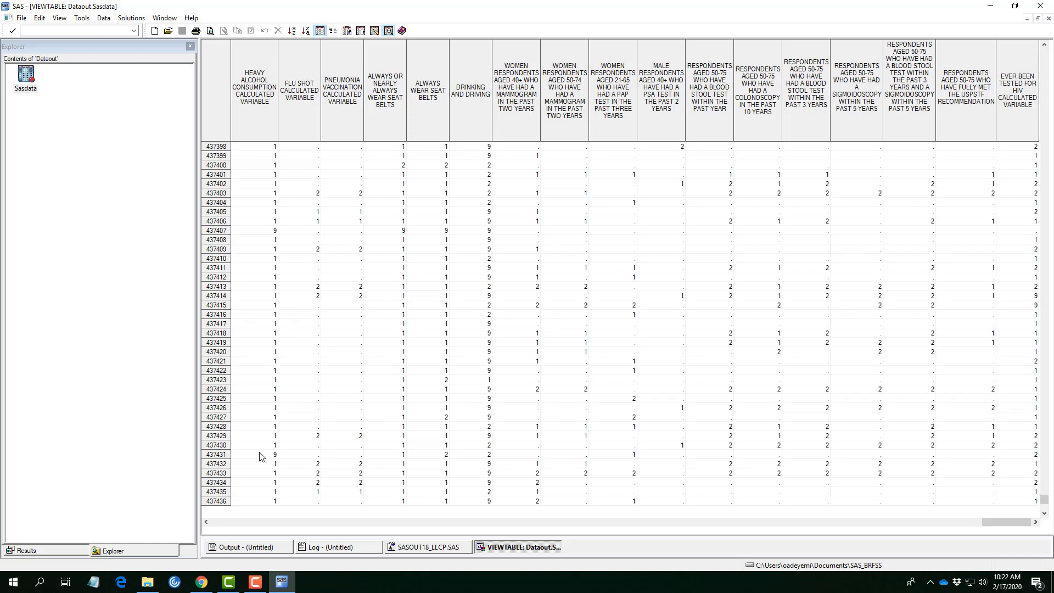